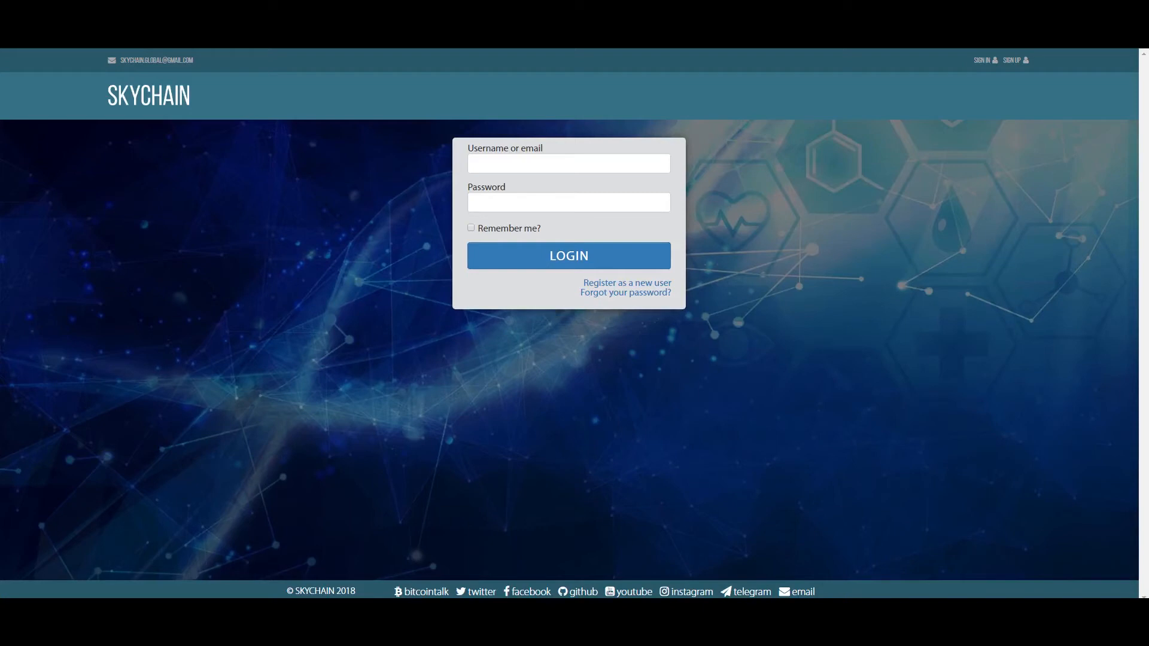
mouse_move(1006, 476)
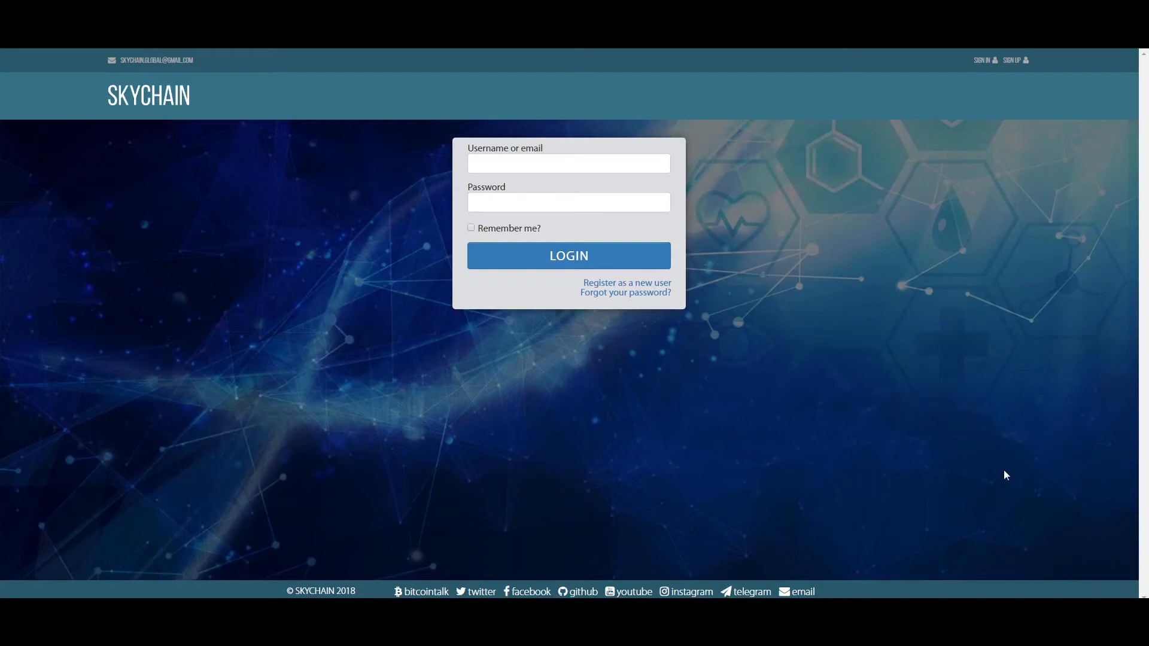
Step: Enter the username and password and log in to the Skychain account
left_click(567, 163)
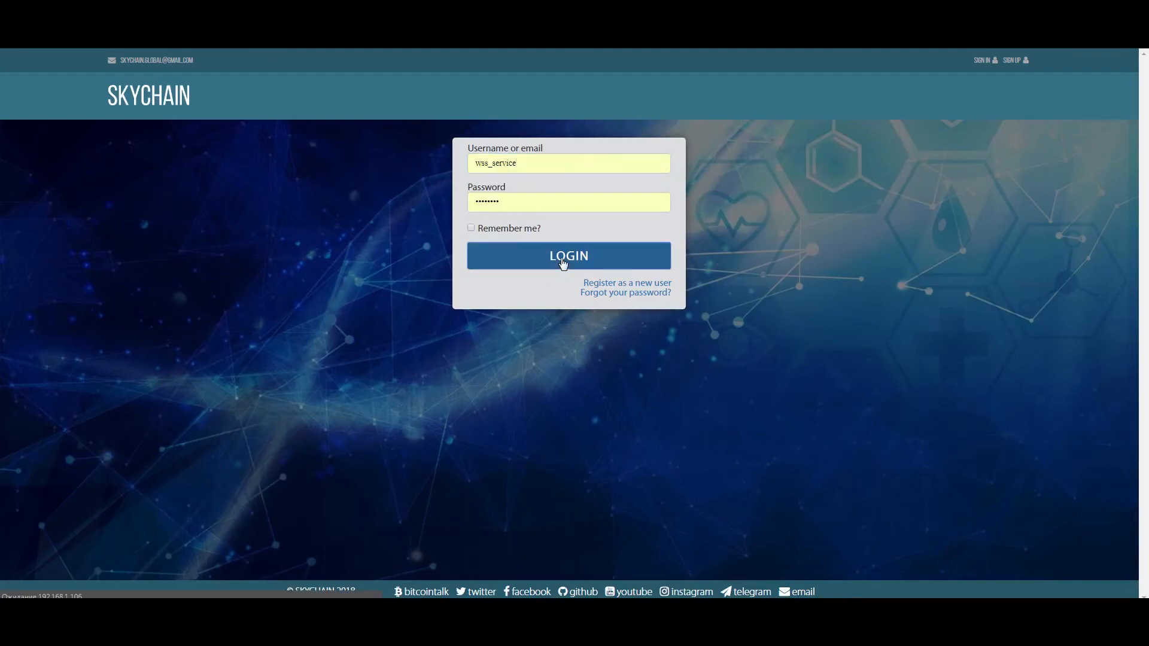
left_click(568, 256)
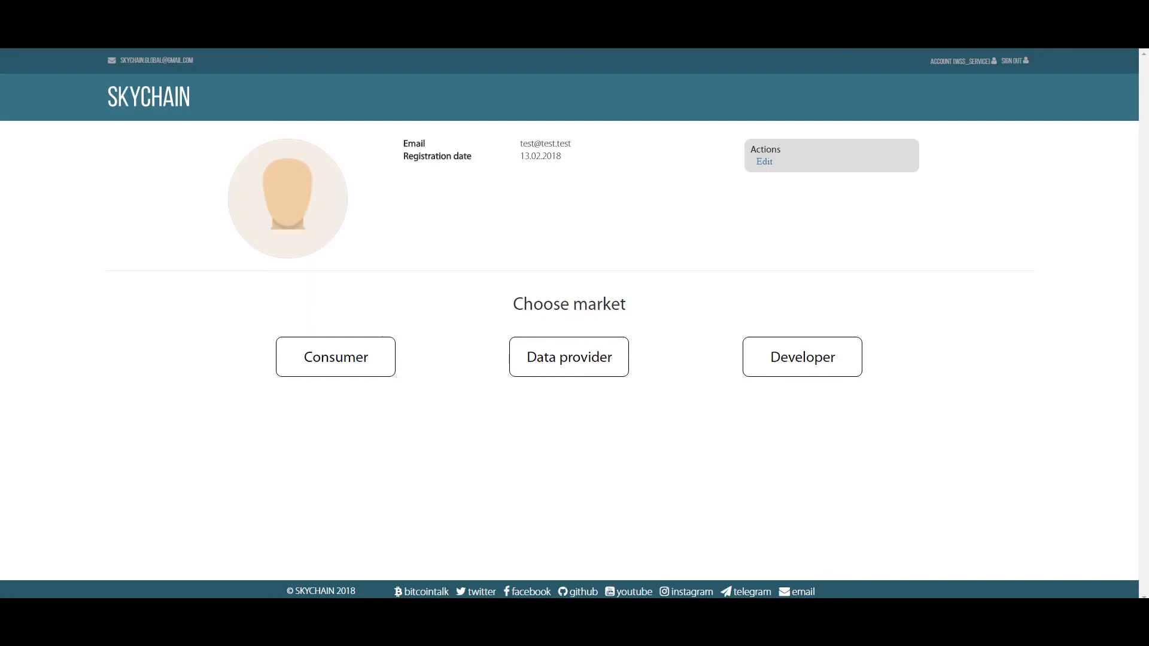
mouse_move(568, 361)
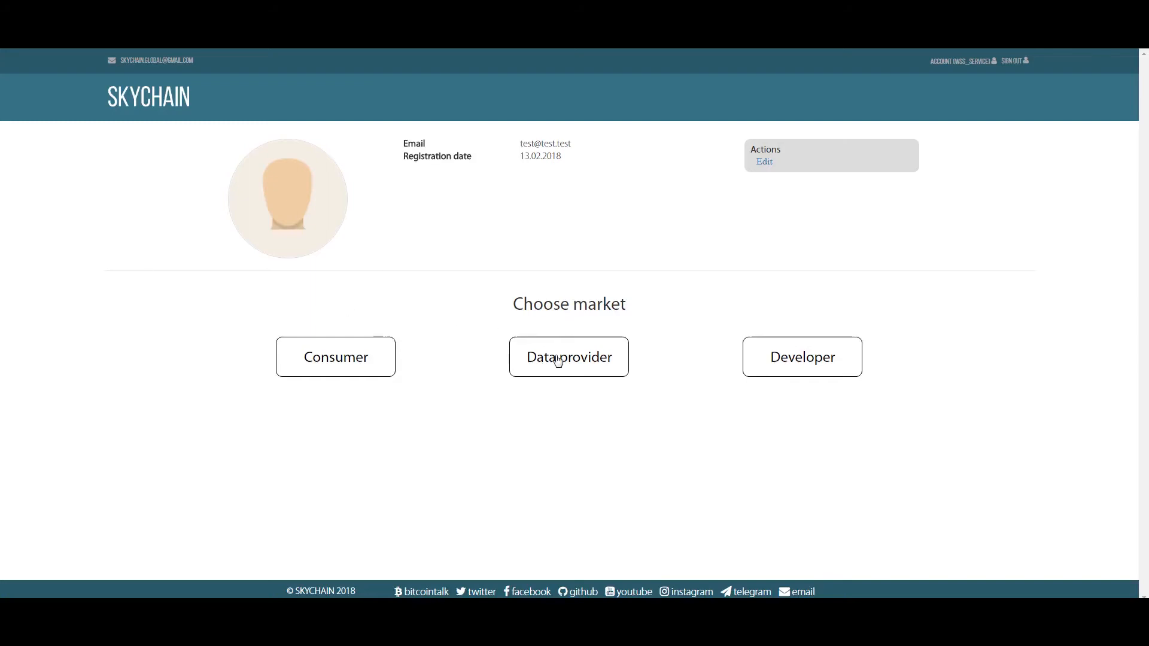
Step: Choose the Data provider market to see the profile with its four data sets
left_click(568, 356)
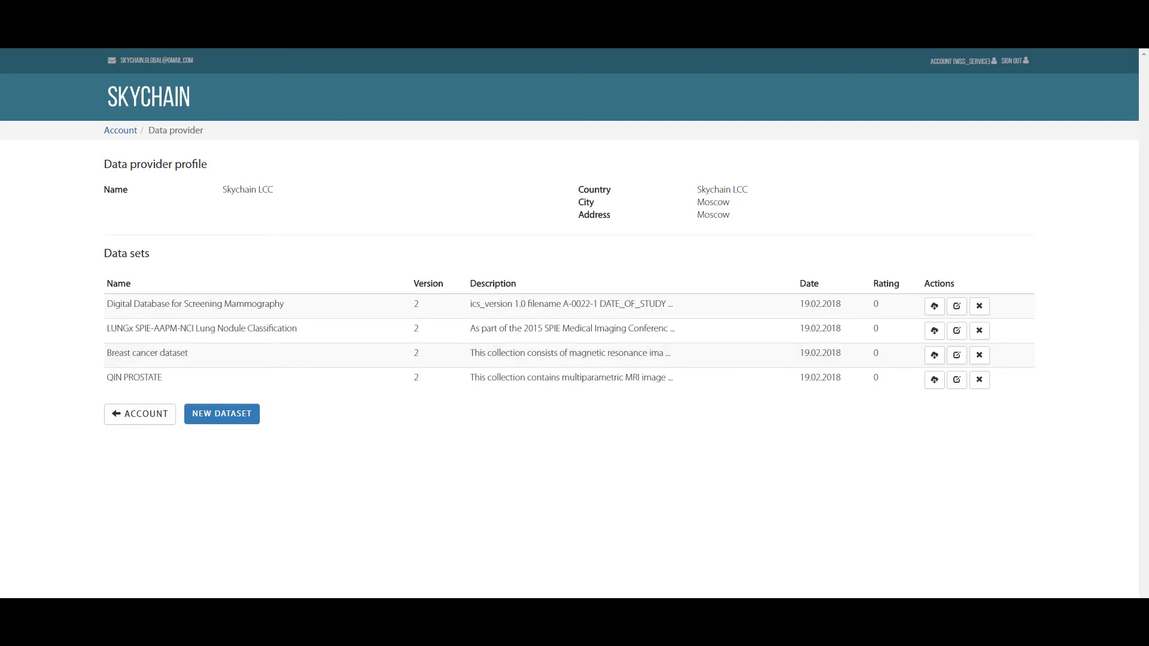
mouse_move(298, 405)
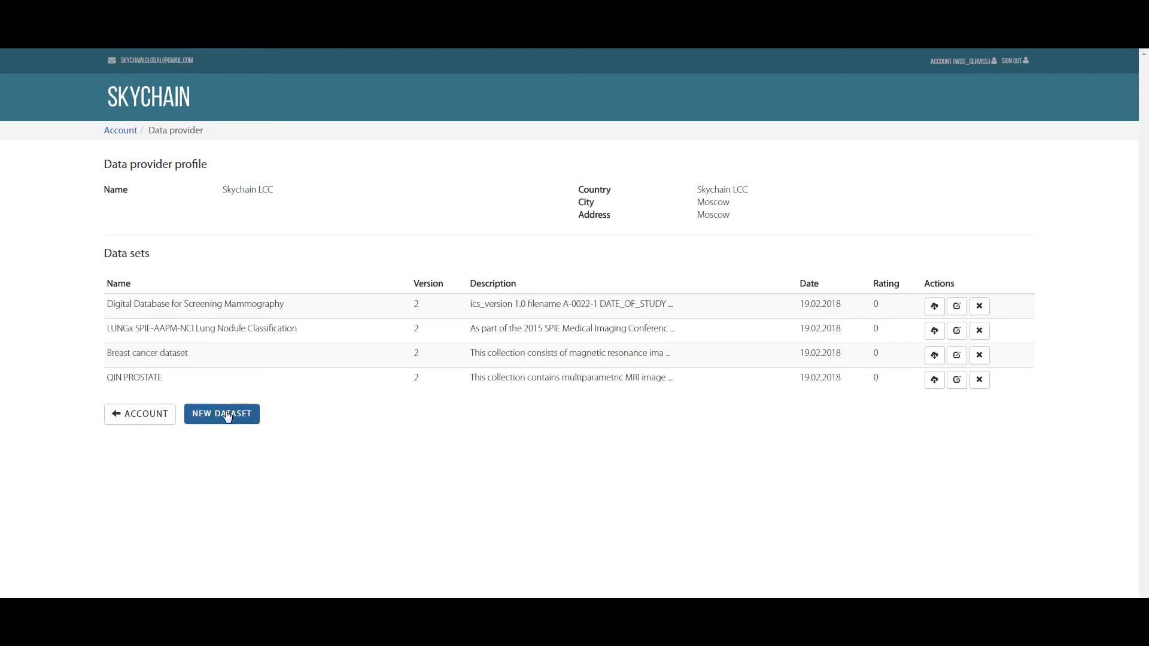
Step: Begin a new data set named Chest X-Ray with description Chest X-Ray Dataset
left_click(221, 413)
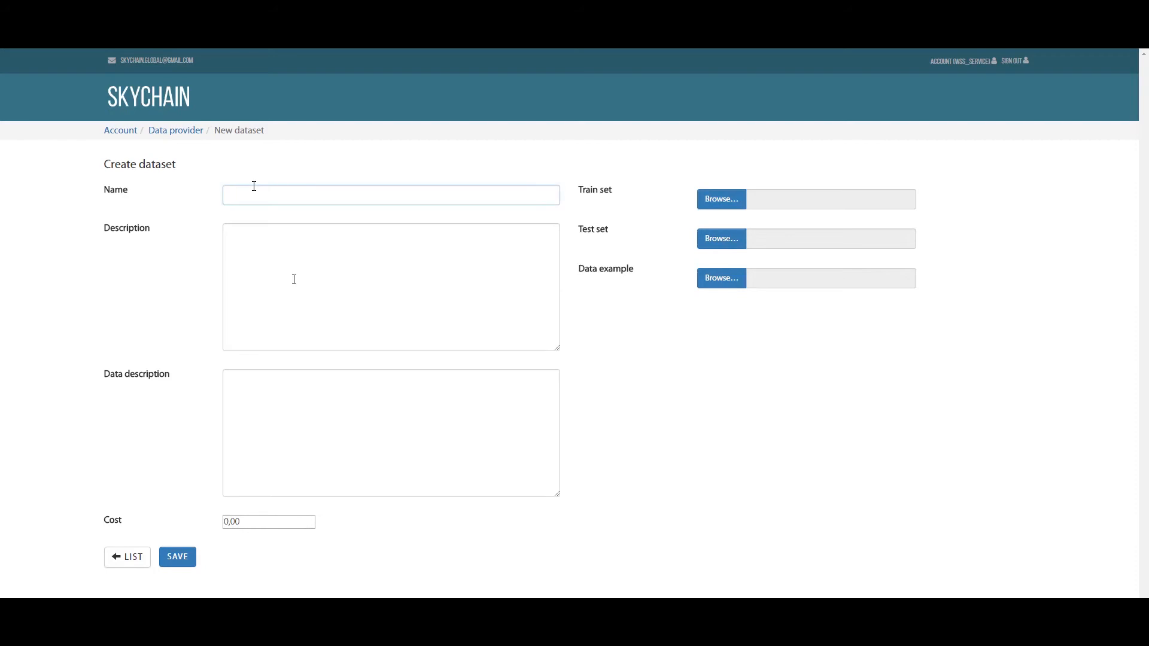
type("Chest")
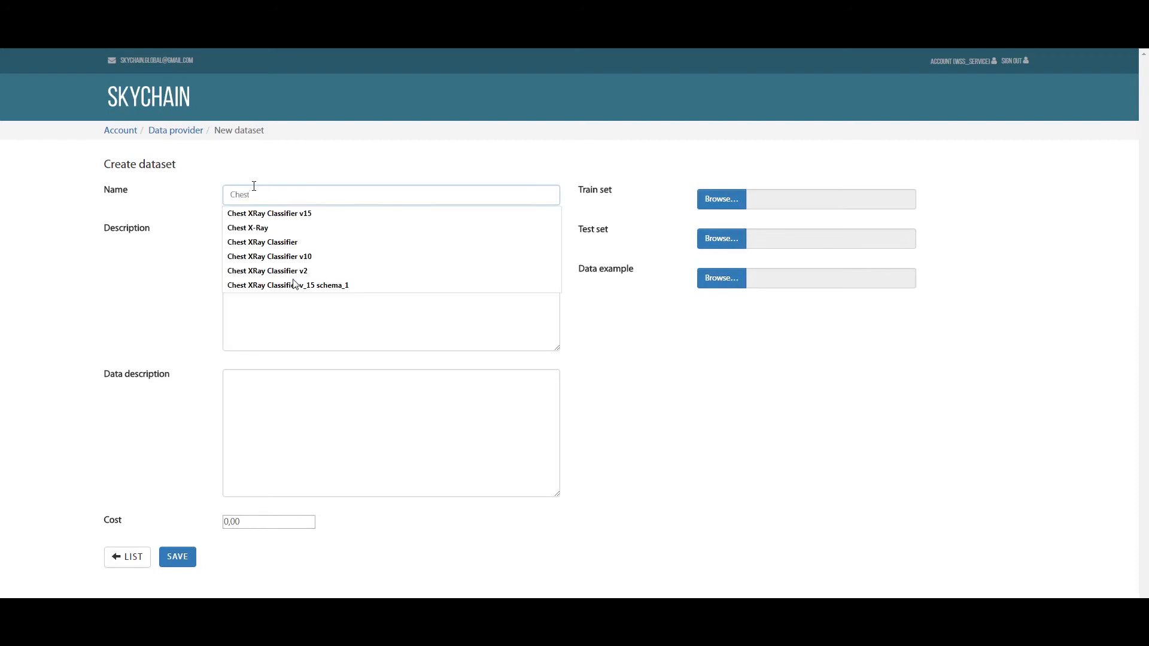
left_click(247, 227)
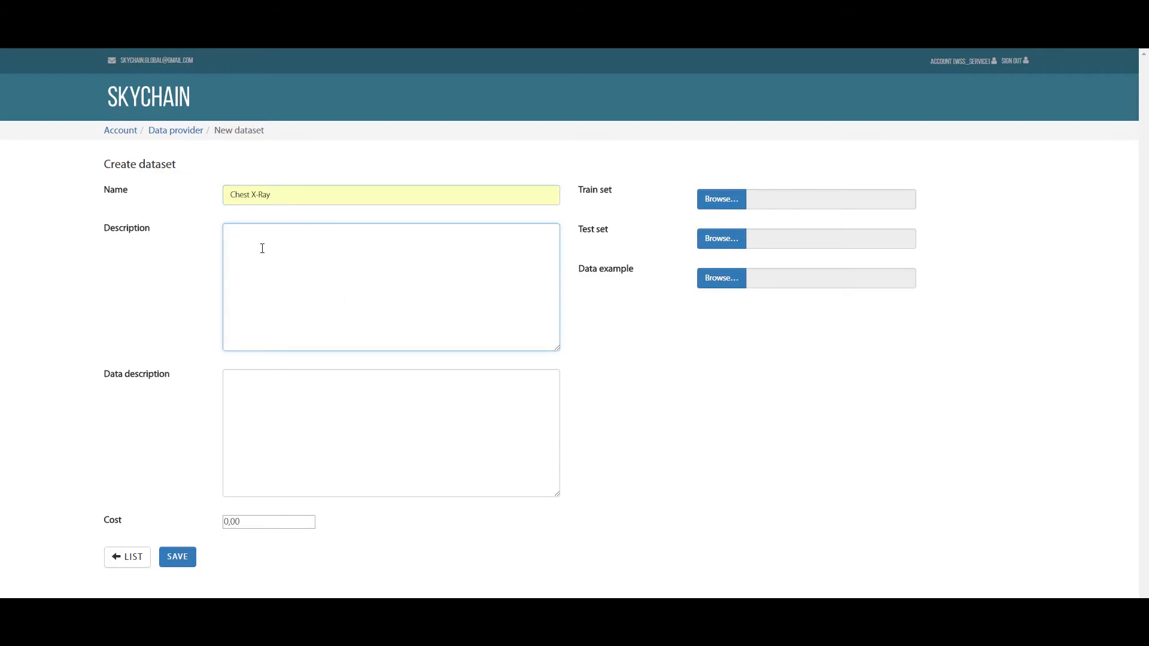
type("Chest X-Ray Datase")
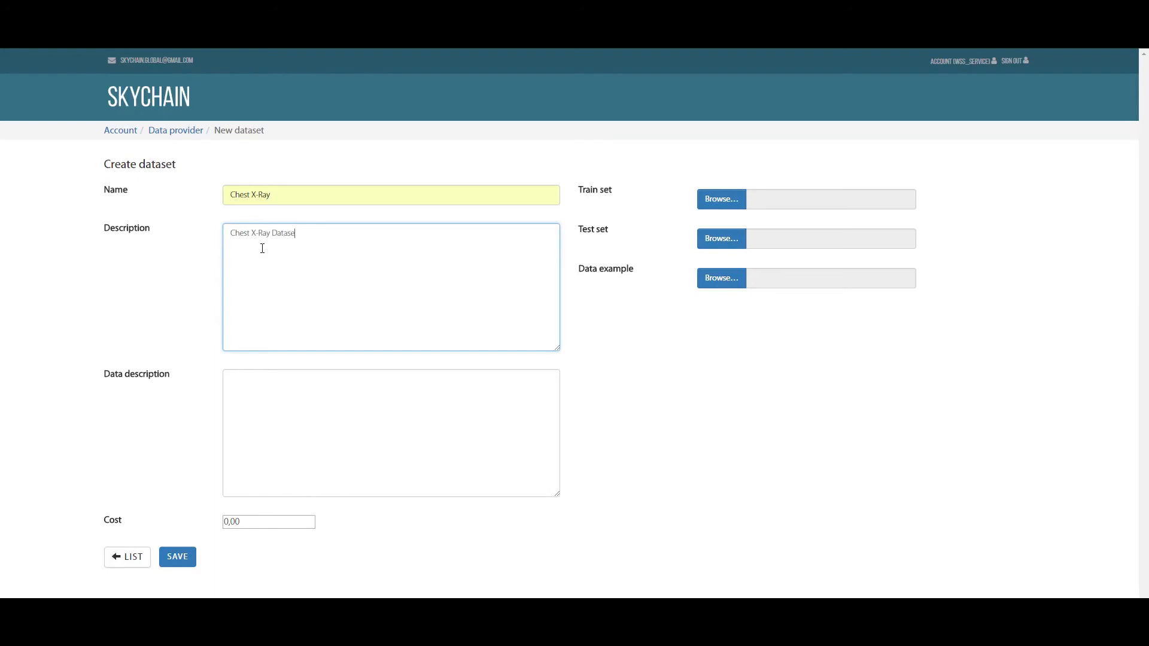
Step: Set the data set cost to 12
left_click(390, 432)
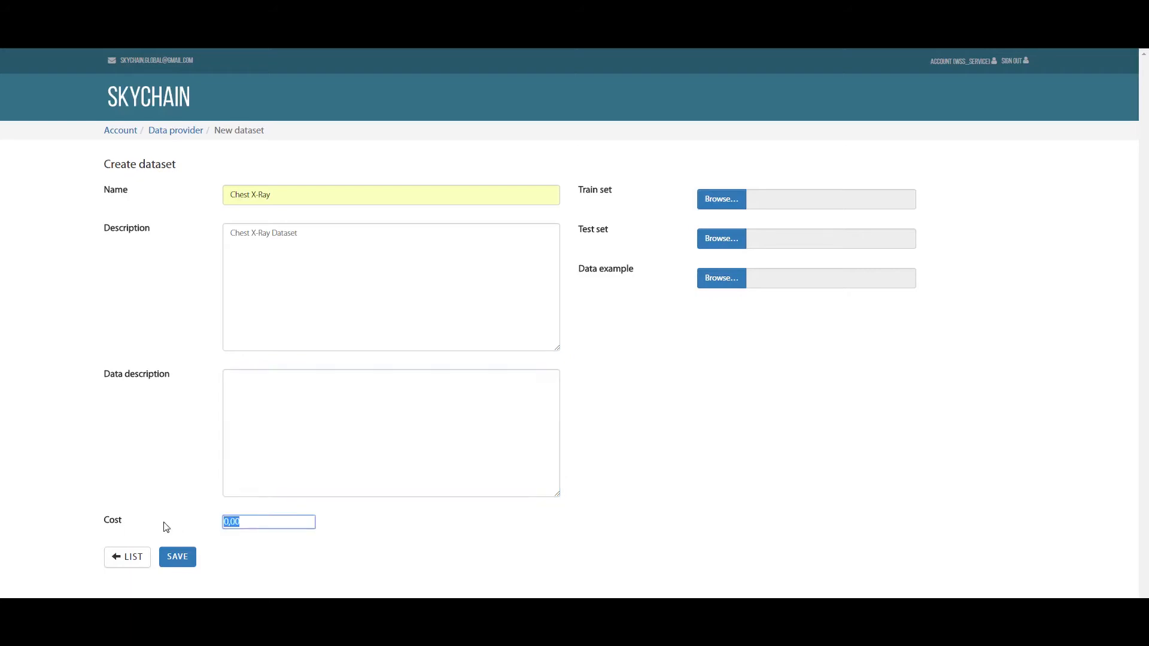
type("1")
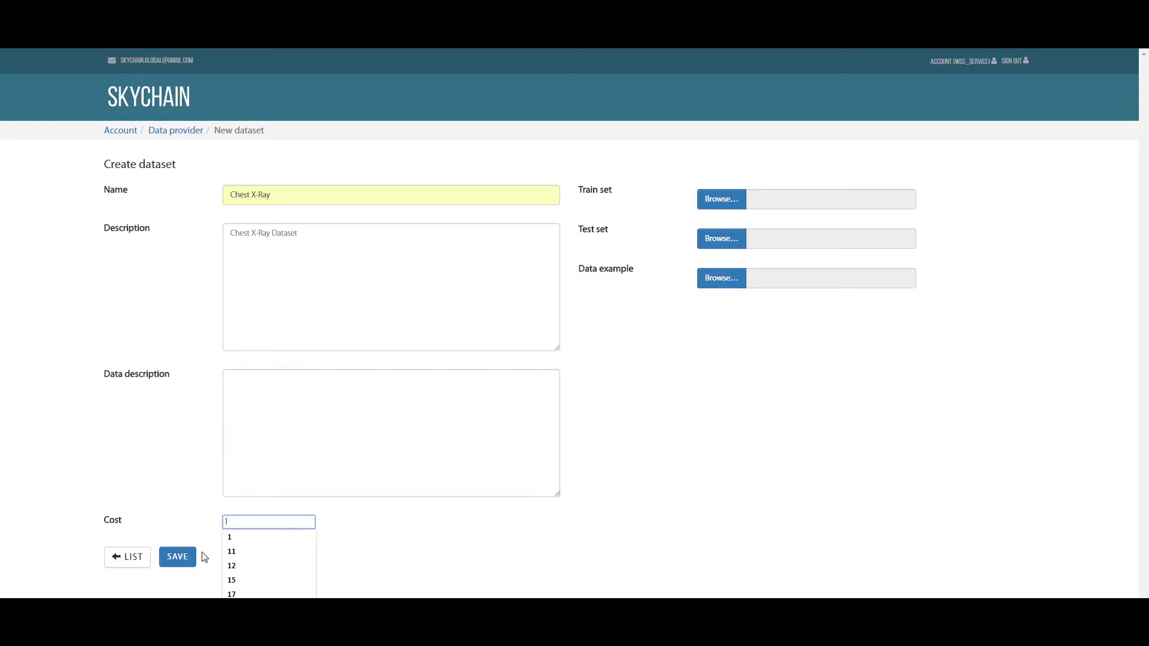
left_click(231, 565)
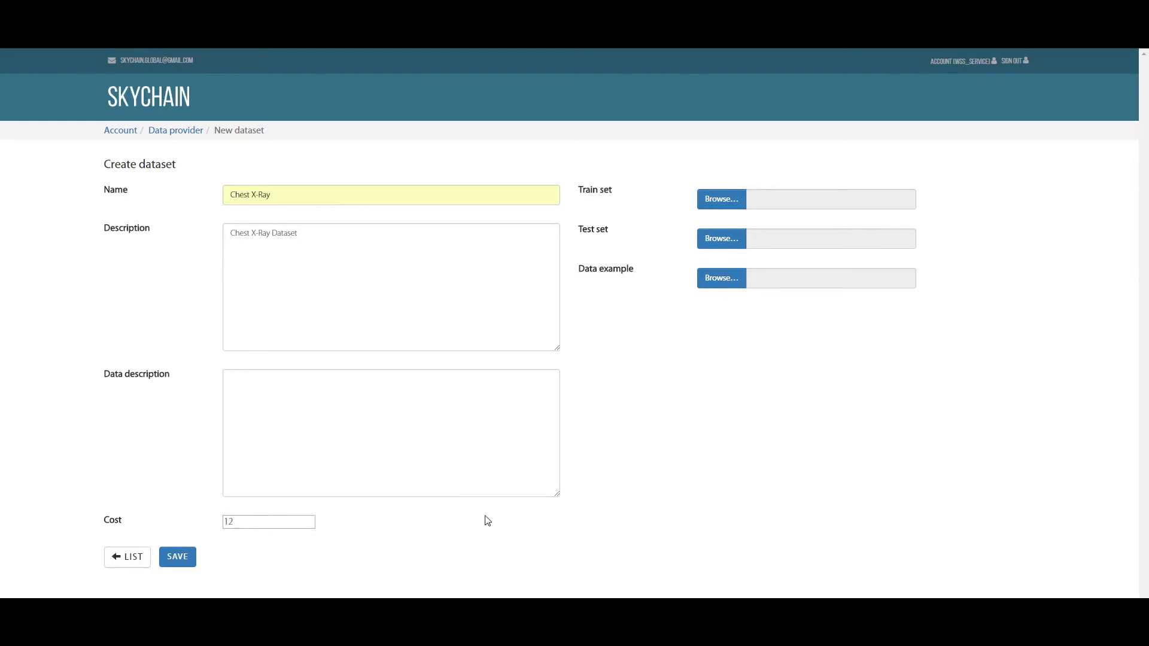
mouse_move(720, 199)
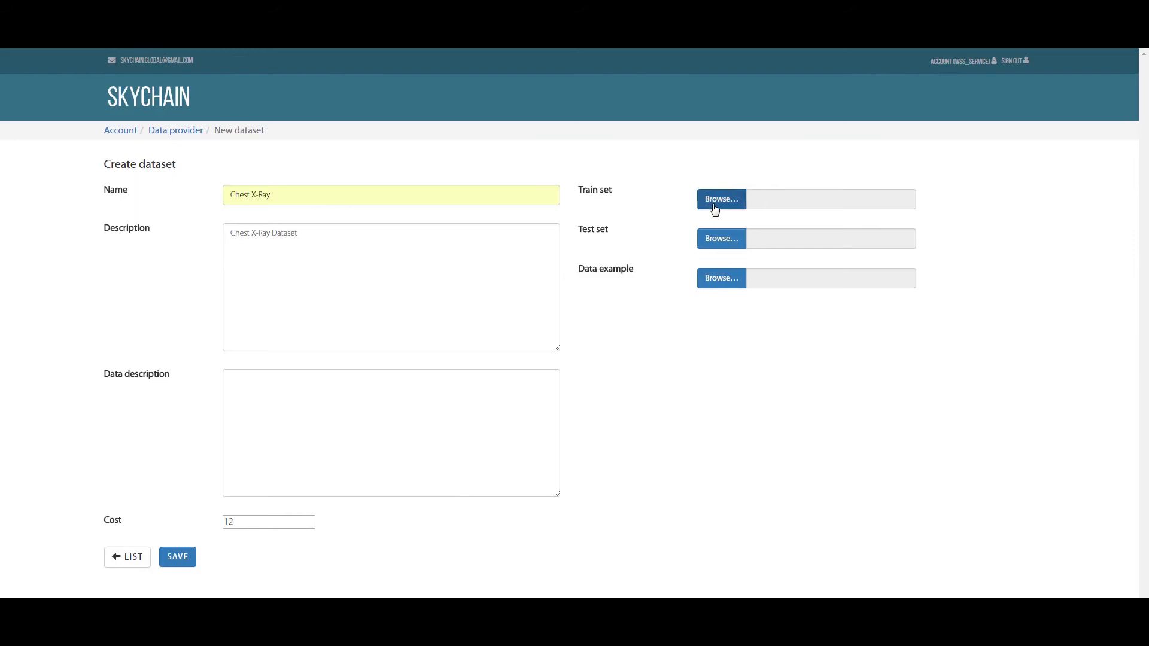
Step: Attach chest_xray_train.zip as the train set
left_click(721, 198)
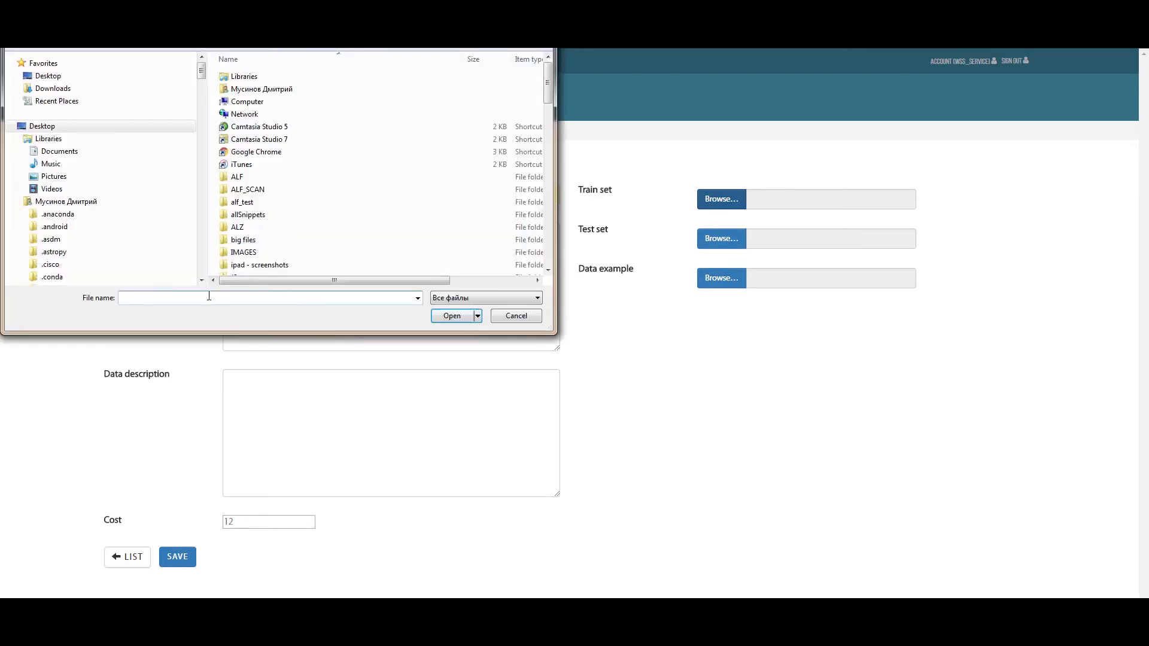
type("chest_xray_train.zip")
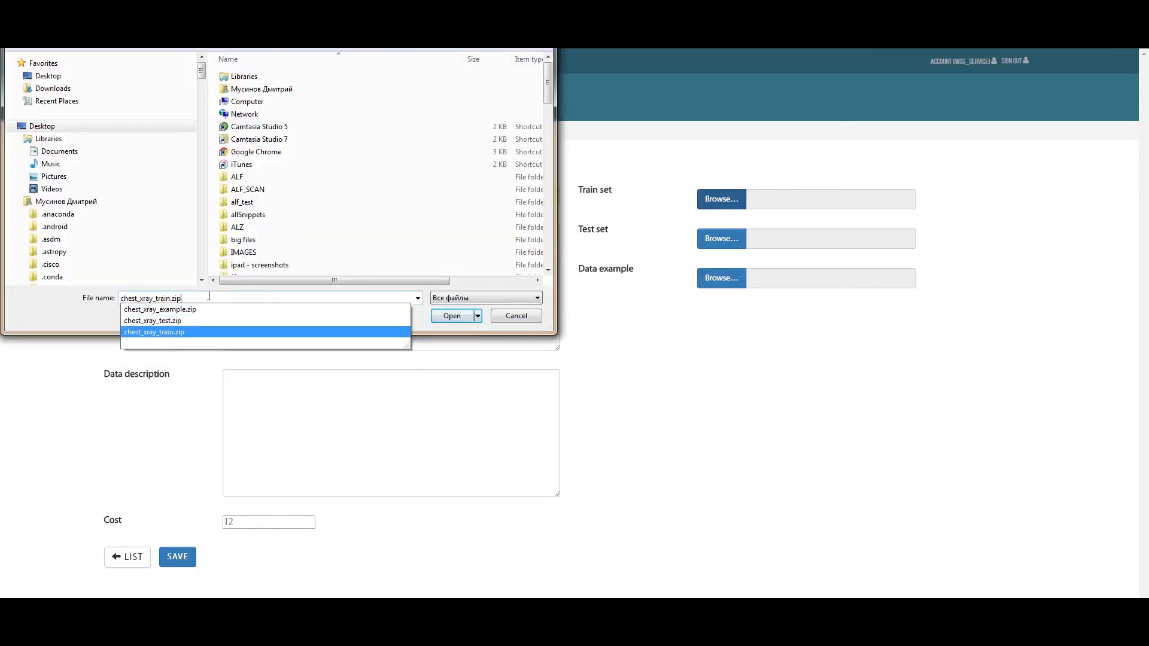
left_click(451, 316)
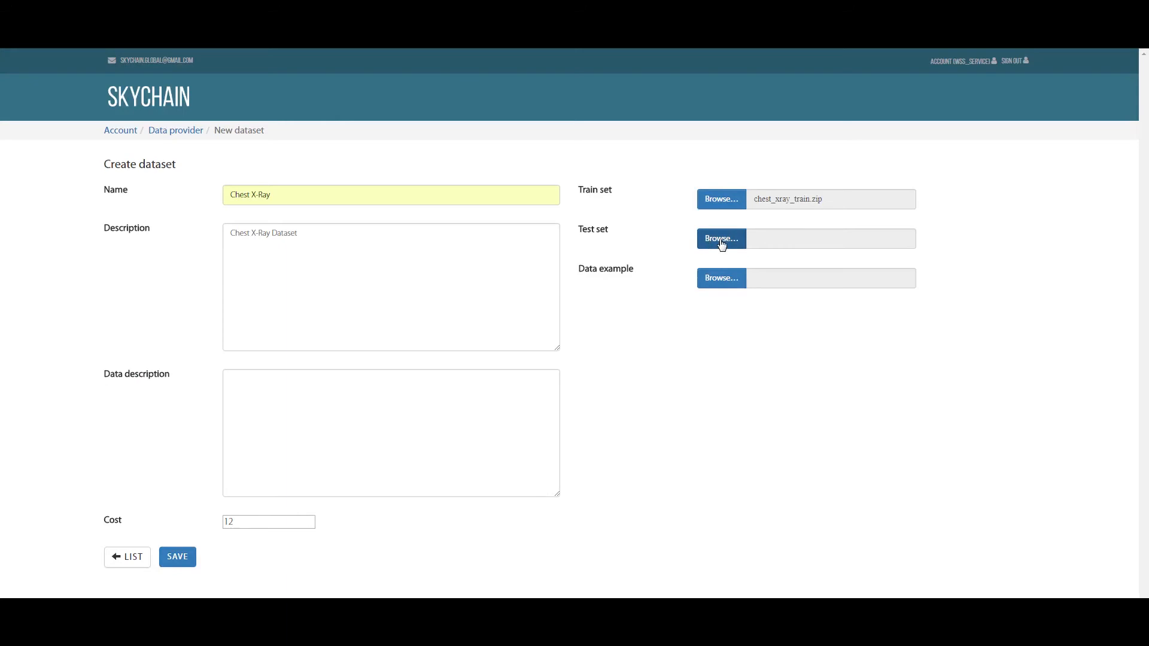
Step: Attach chest_xray_test.zip as the test set and chest_xray_example.zip as the data example
left_click(719, 238)
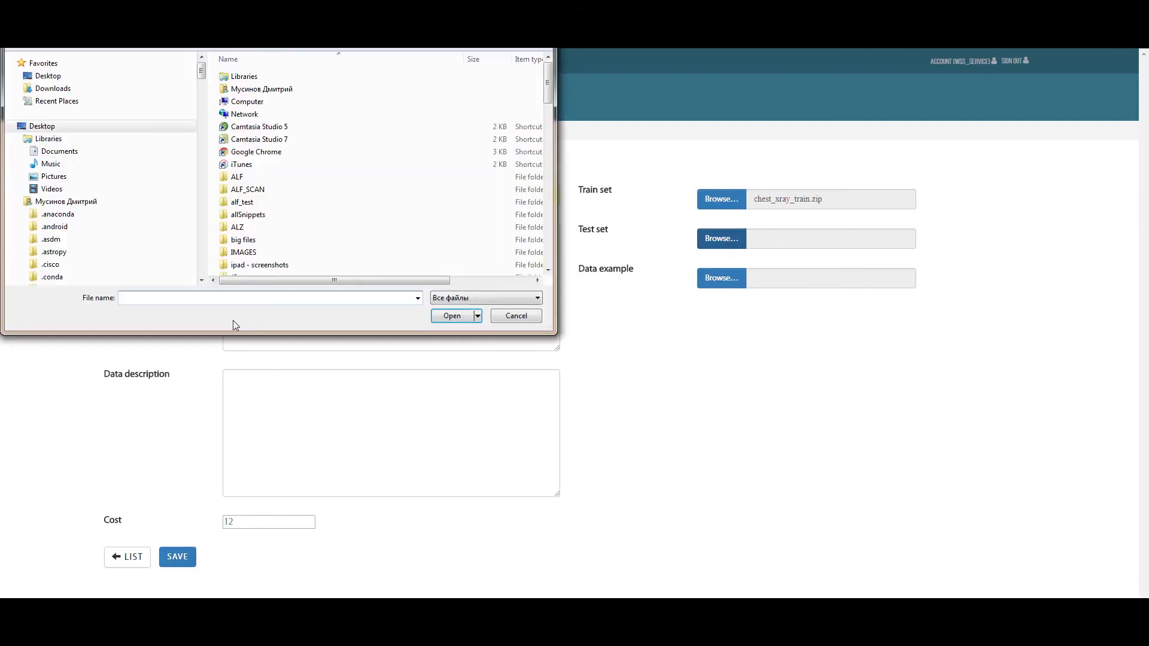
type("ches")
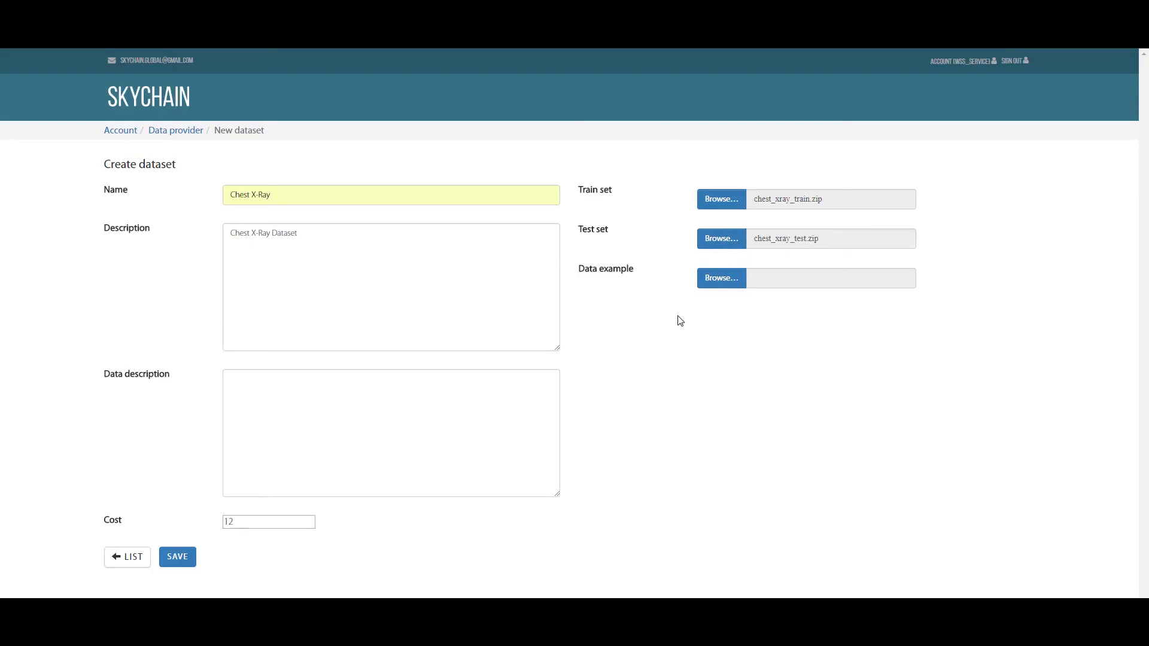
left_click(719, 277)
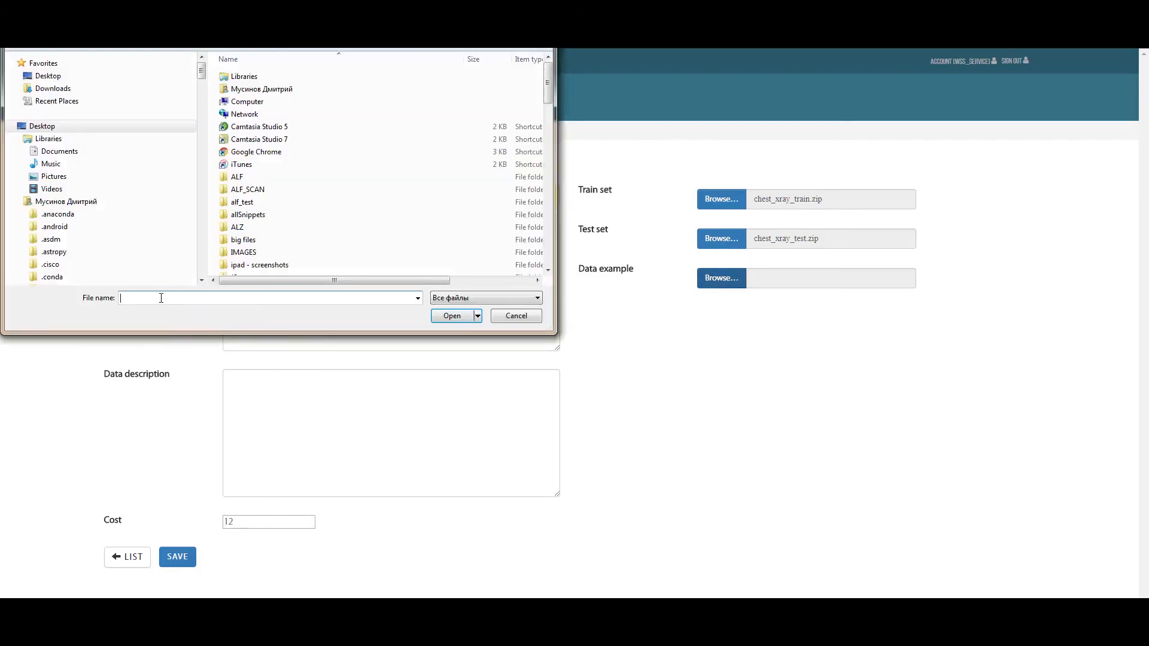
type("chest_xray_example.zip")
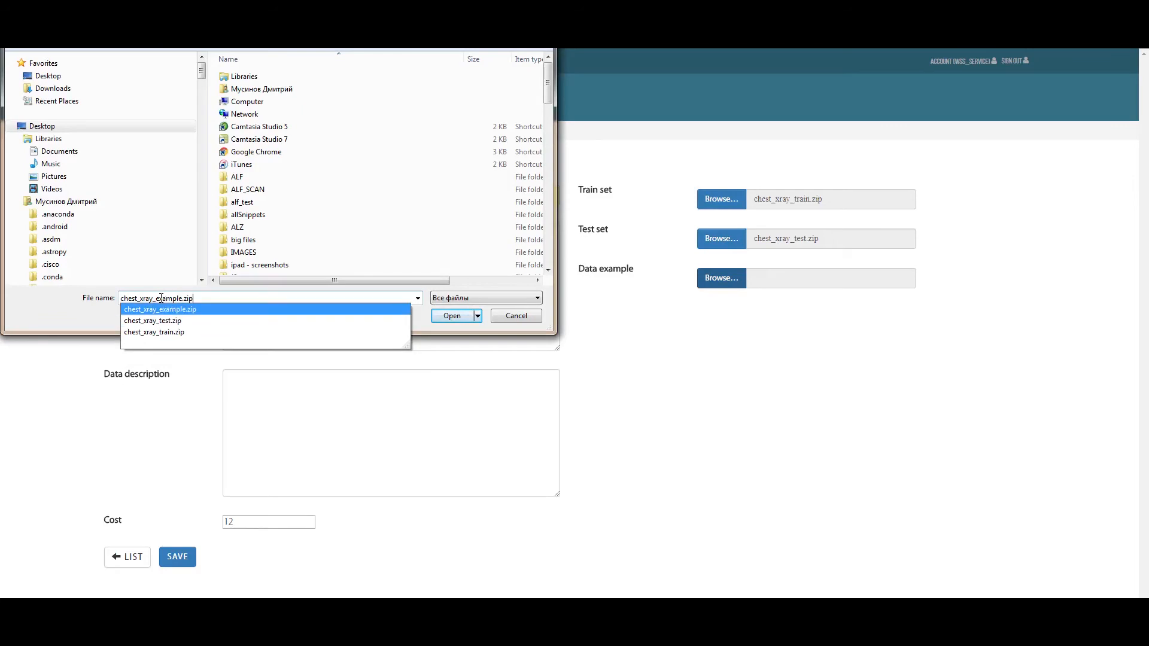
left_click(451, 316)
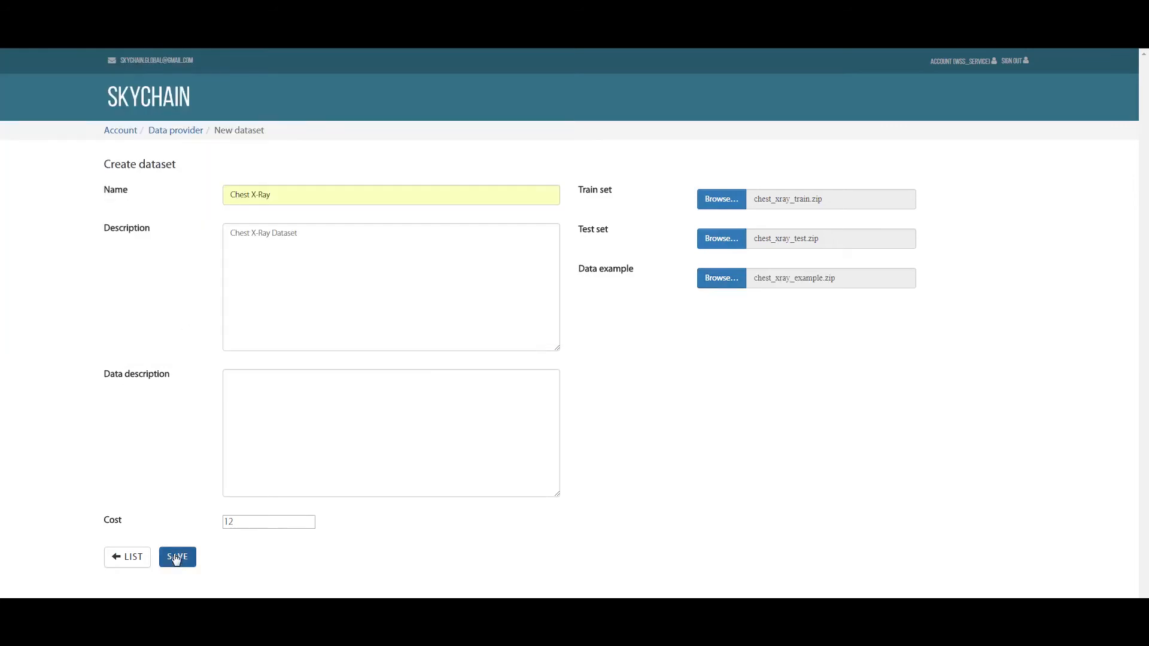
Step: Save the Chest X-Ray data set and update it to version 2 in the list
left_click(177, 557)
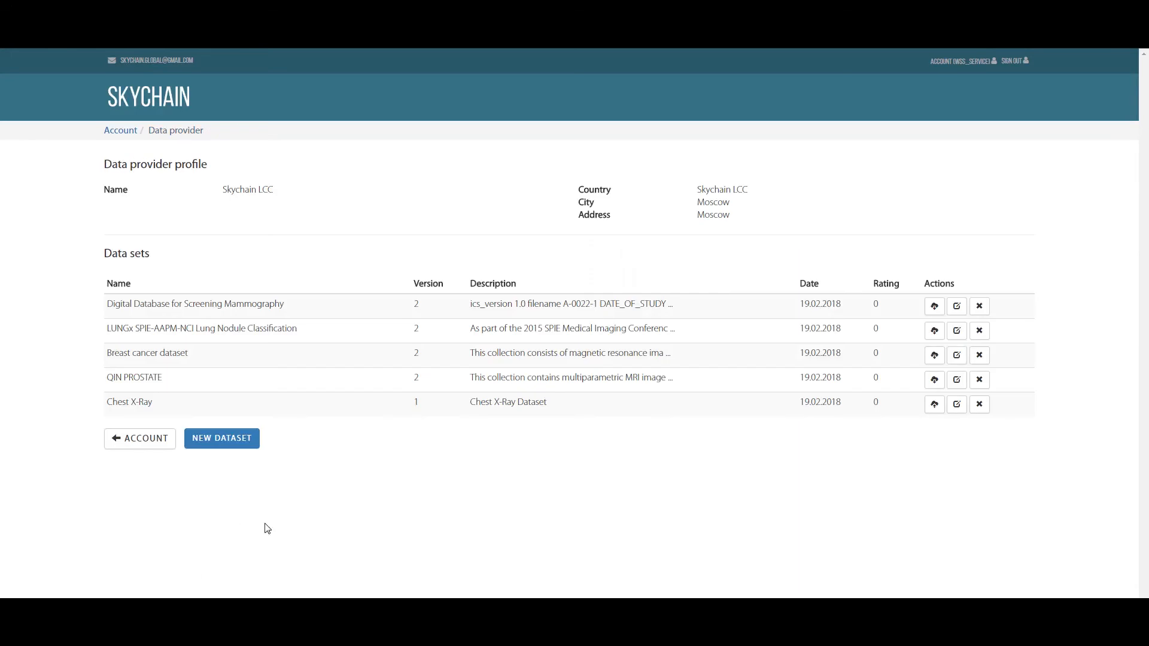
mouse_move(626, 434)
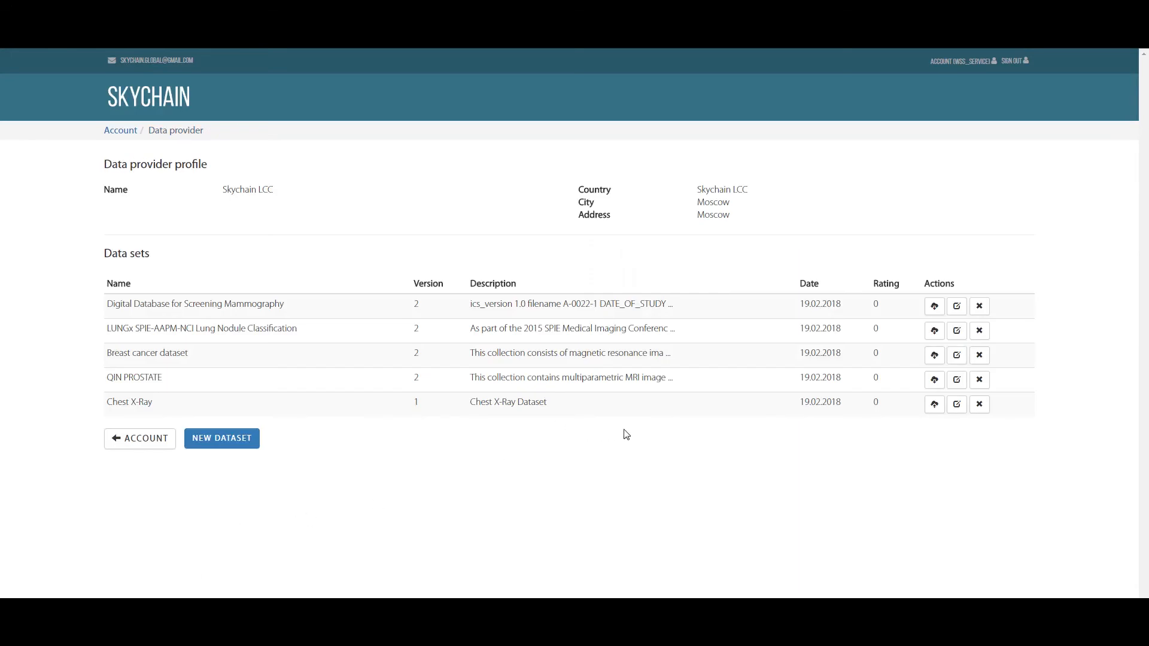
mouse_move(863, 464)
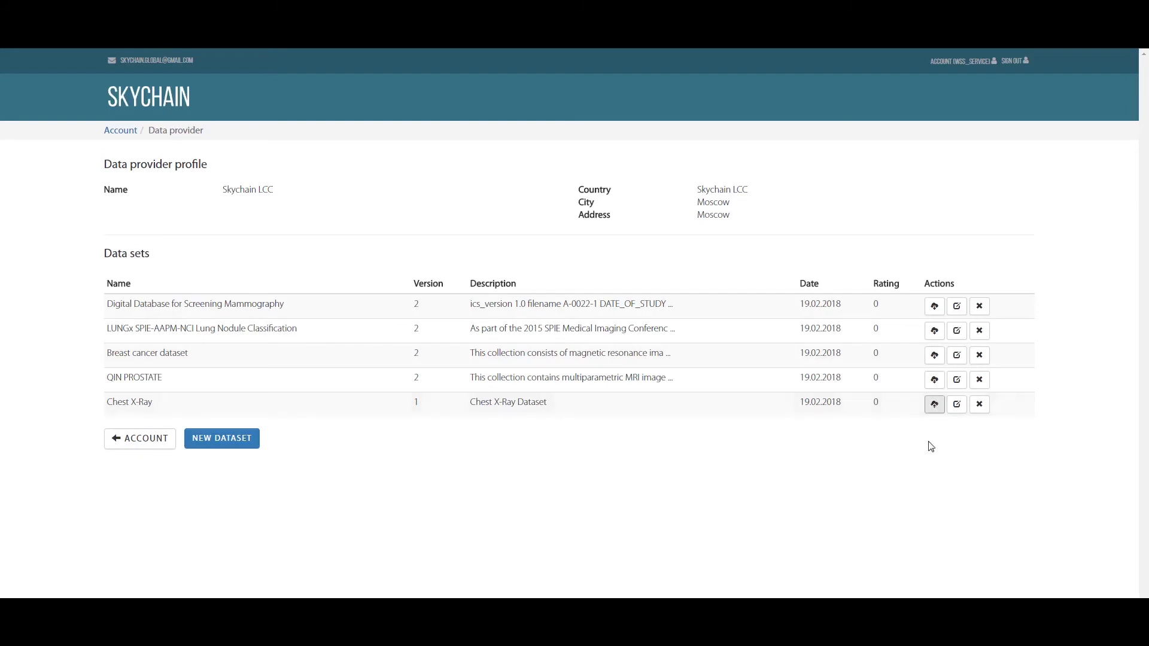
left_click(934, 403)
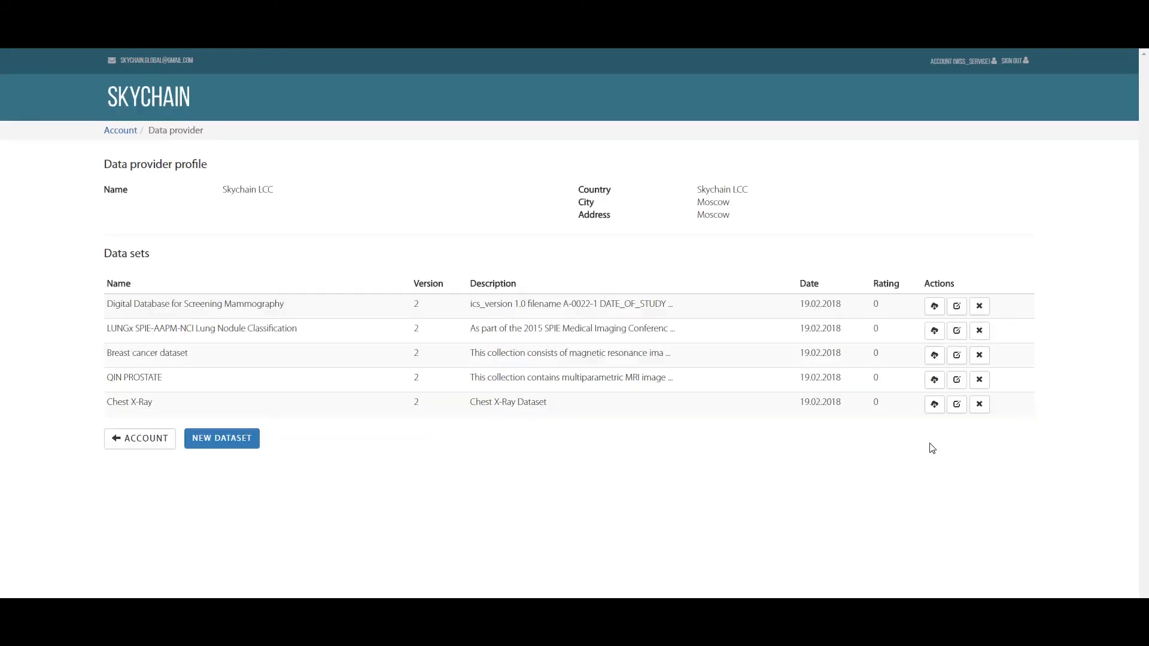
mouse_move(380, 424)
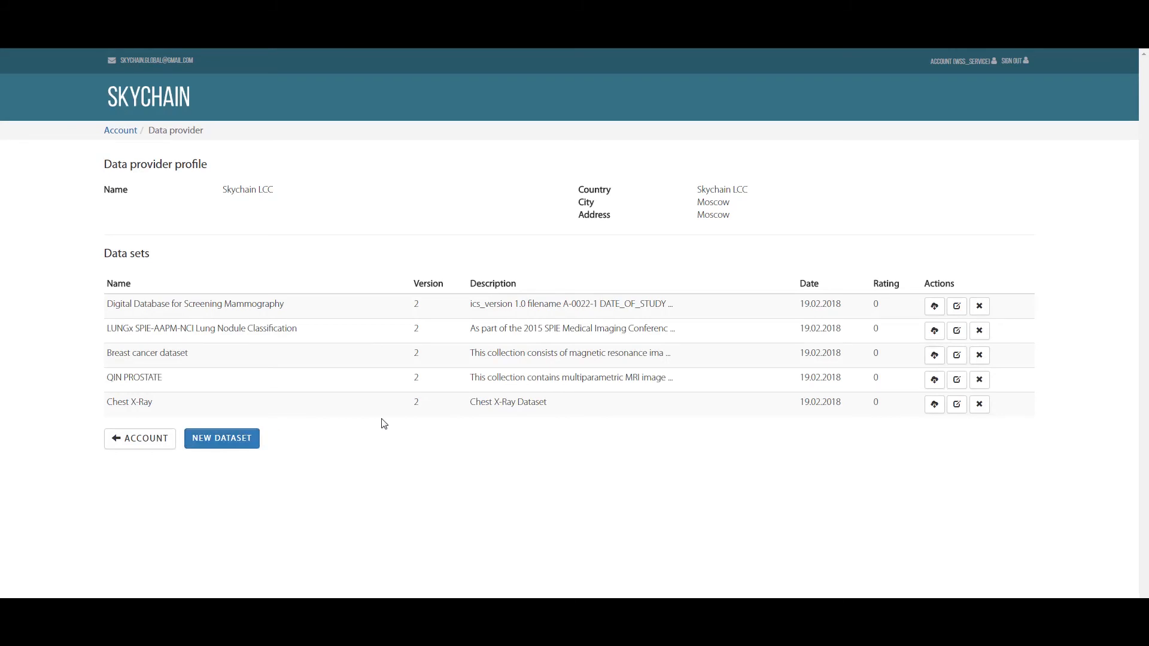
mouse_move(243, 425)
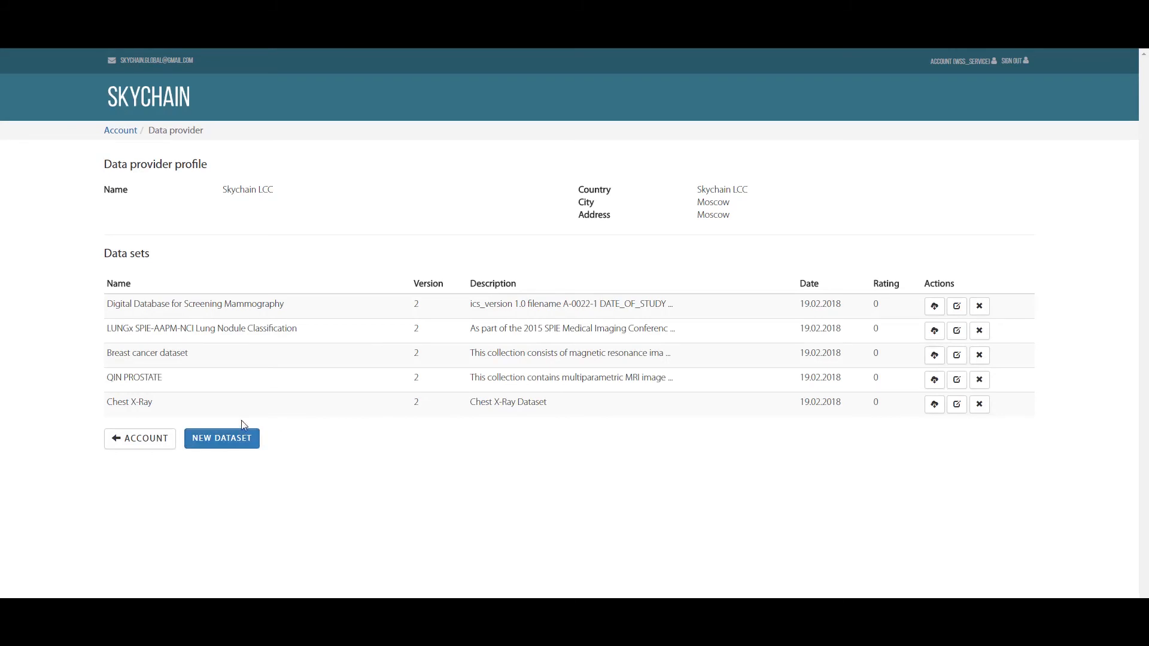
Step: Go to the Developer market and begin a new neural network
left_click(139, 438)
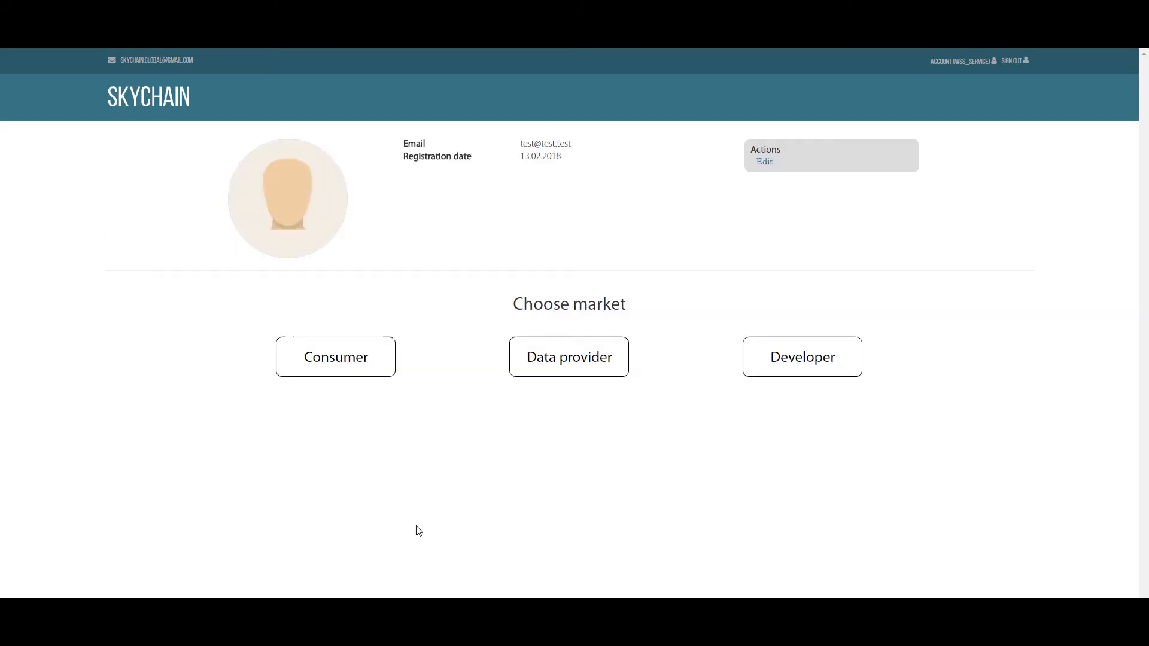
mouse_move(475, 540)
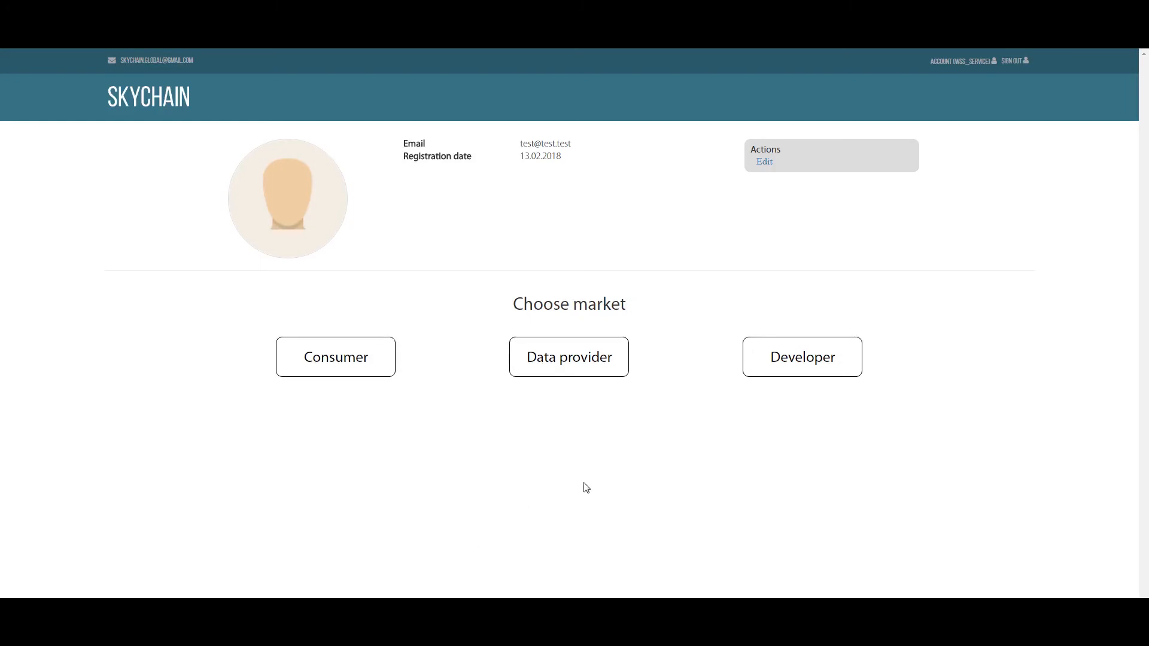
left_click(801, 357)
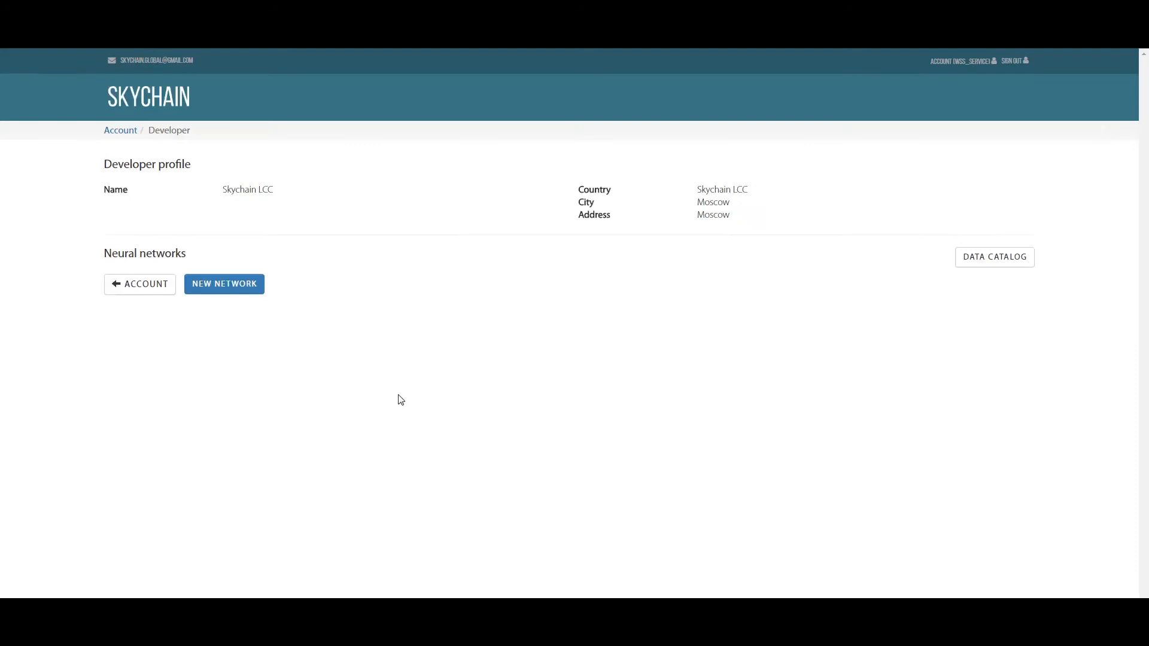
mouse_move(775, 358)
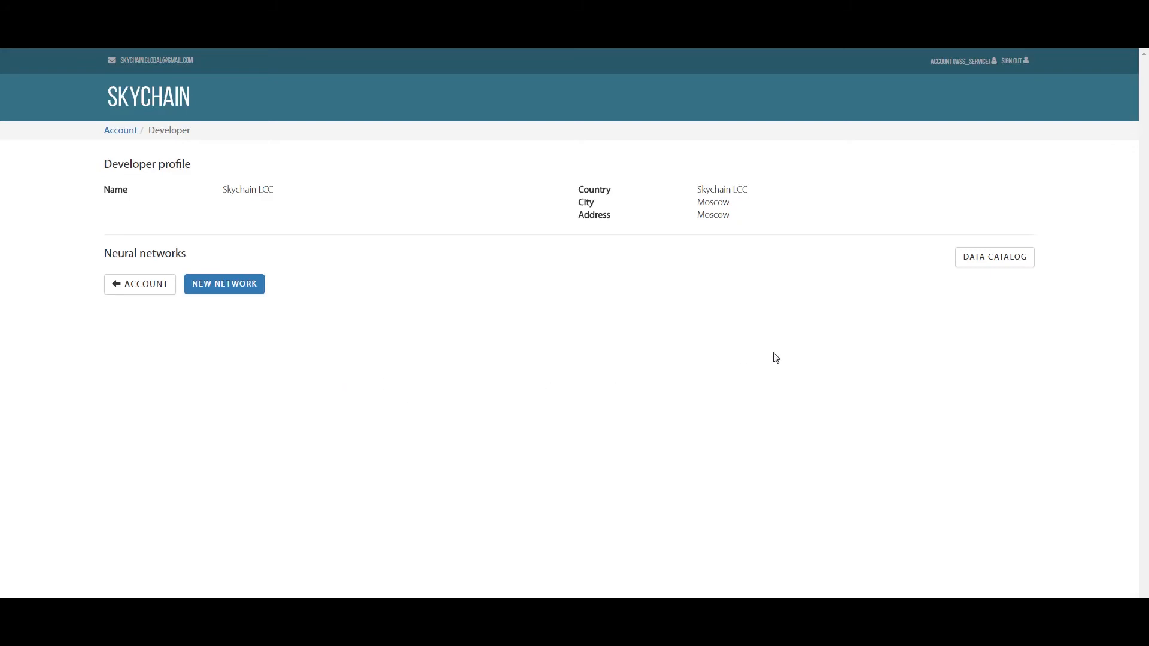
mouse_move(932, 324)
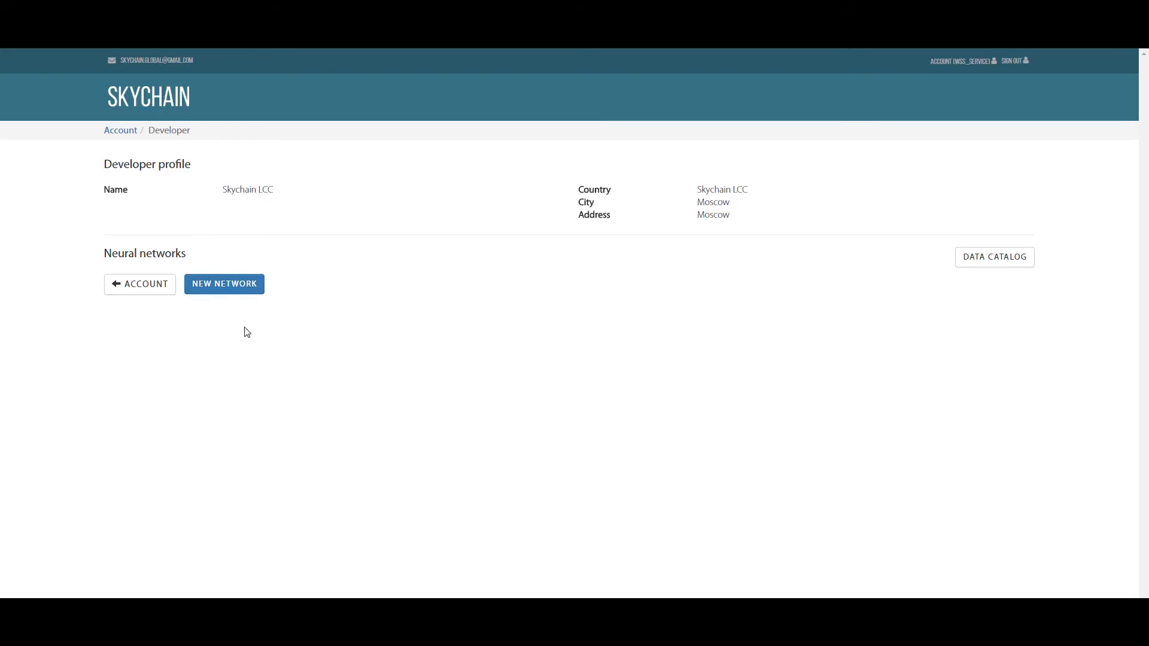
left_click(224, 285)
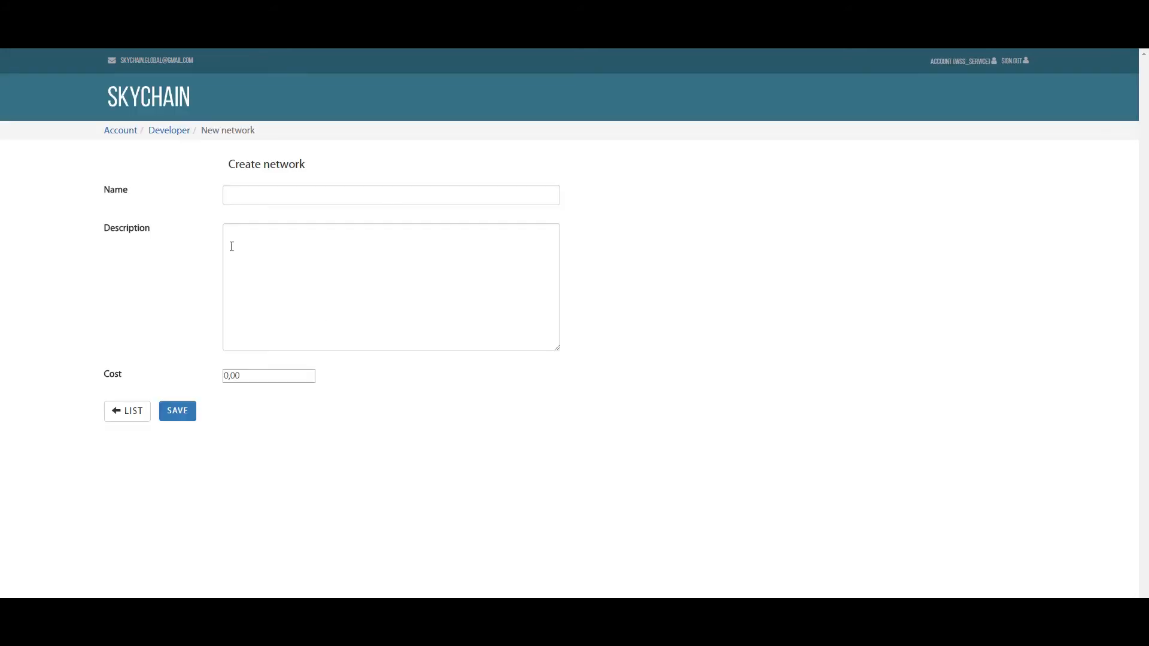
Step: Name and describe it Chest X-Ray Classifier and set the cost to 10
type("Chest X-Ray Classifier")
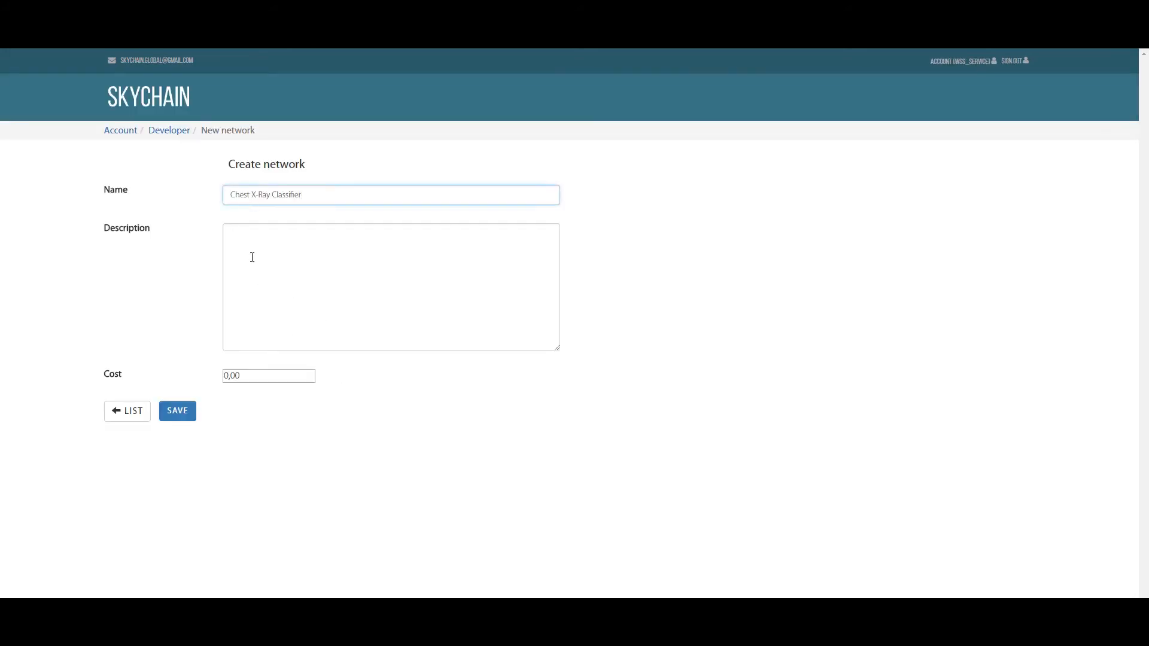
type("Chest X-Ray Classifier")
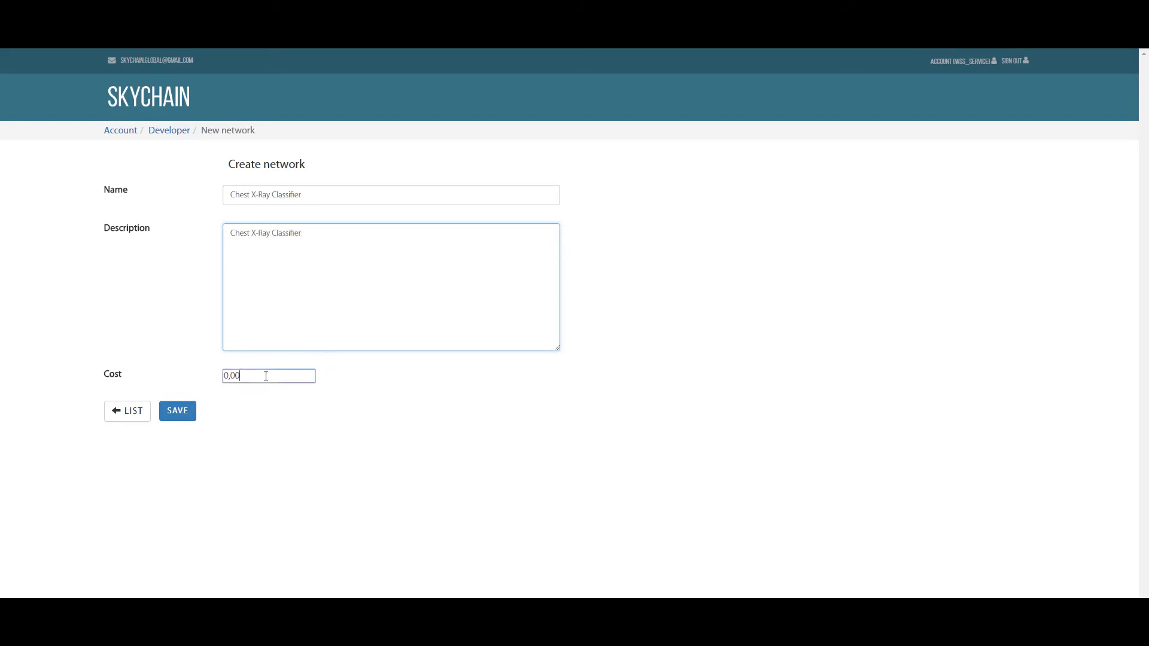
triple_click(267, 374)
type("10")
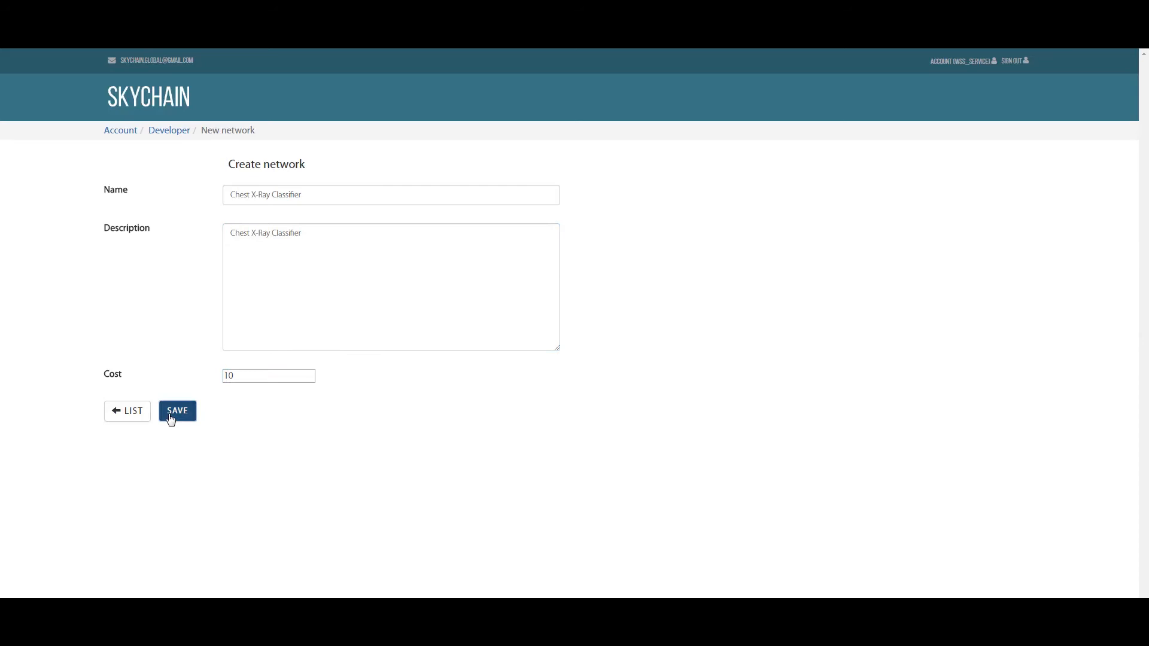
Step: Save the network and begin a new version described as v1
left_click(177, 411)
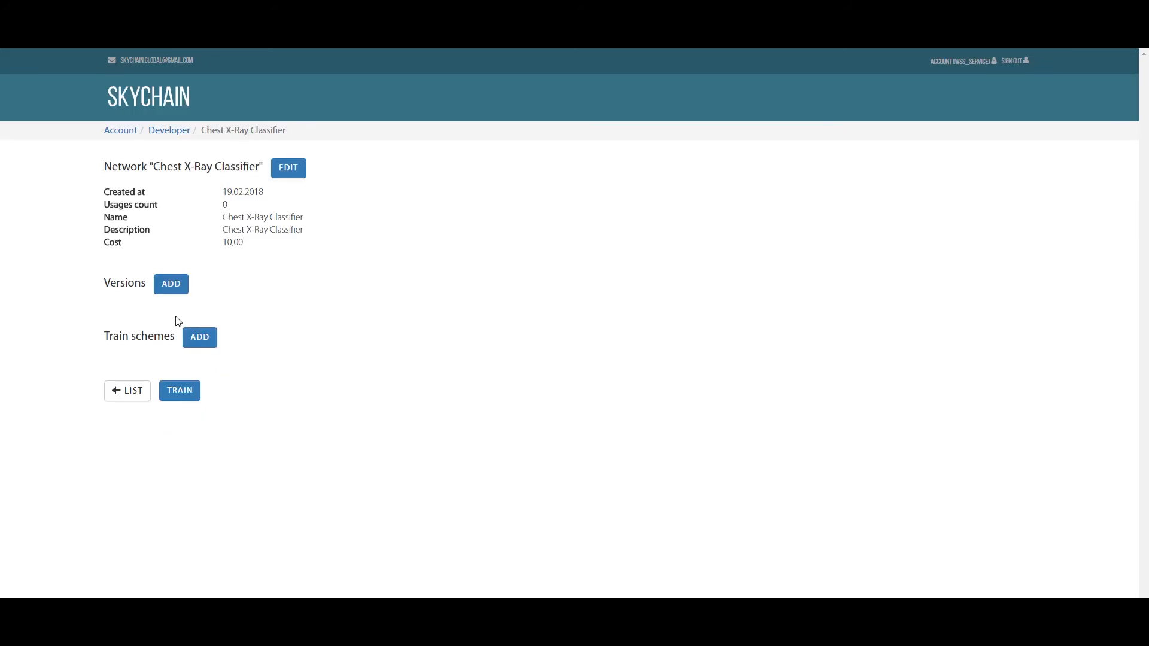
mouse_move(169, 285)
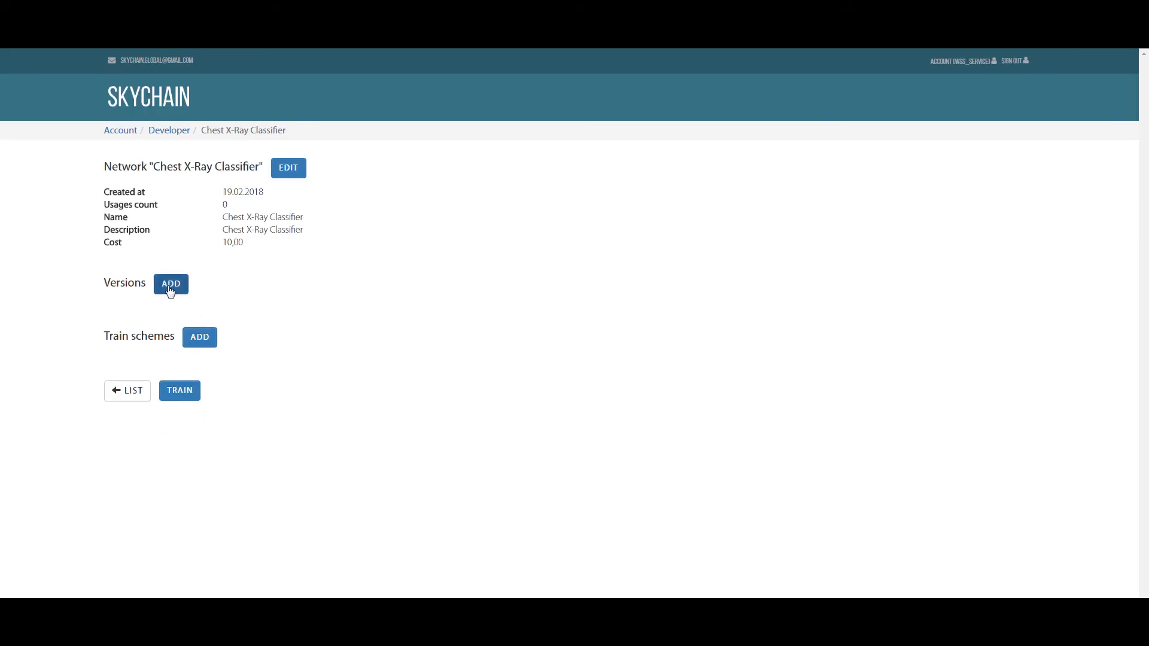
left_click(170, 284)
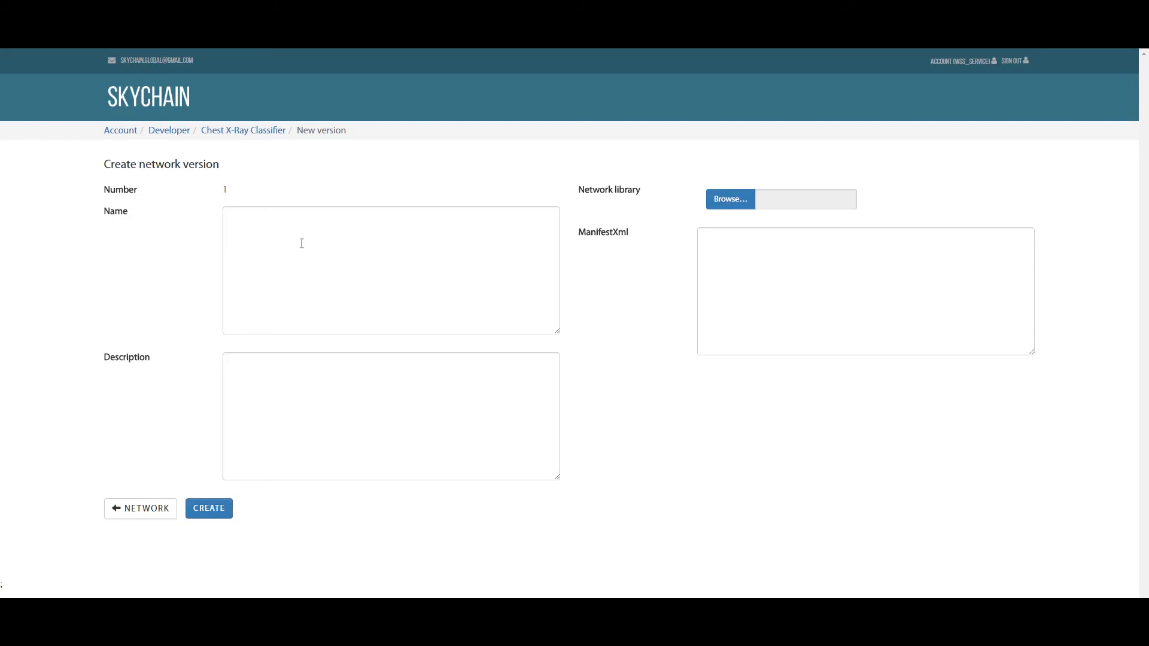
left_click(390, 415)
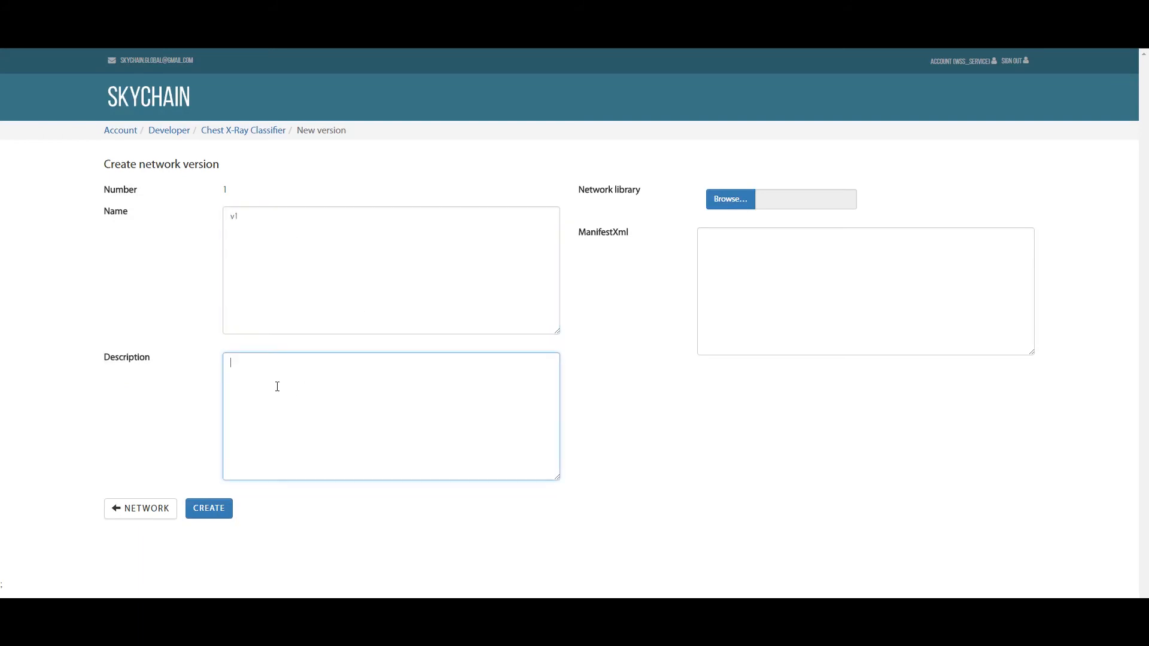
type("v1")
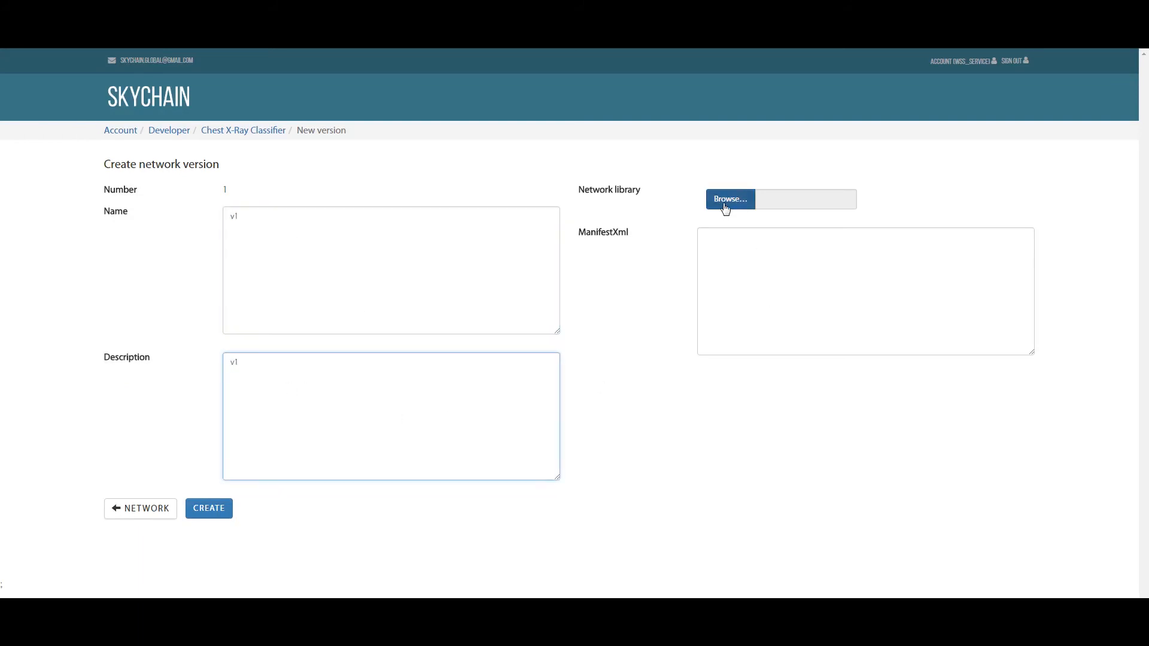
Step: Give v1 the XRayClassifier.dll library and the input-image manifest, then create it
left_click(729, 199)
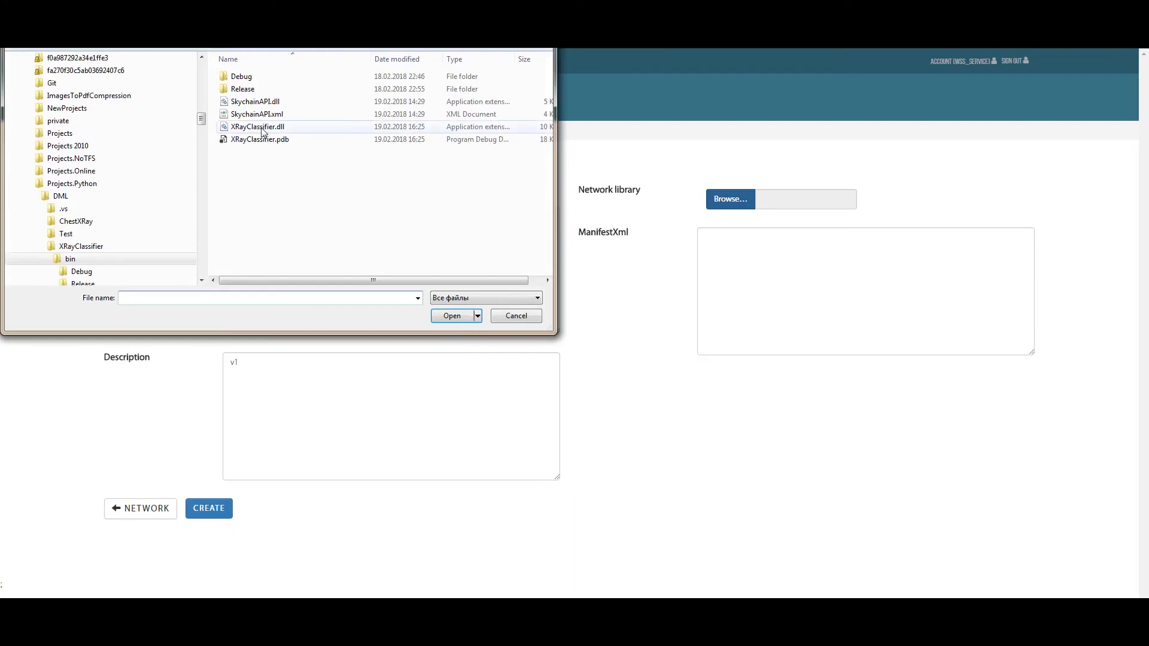
left_click(451, 315)
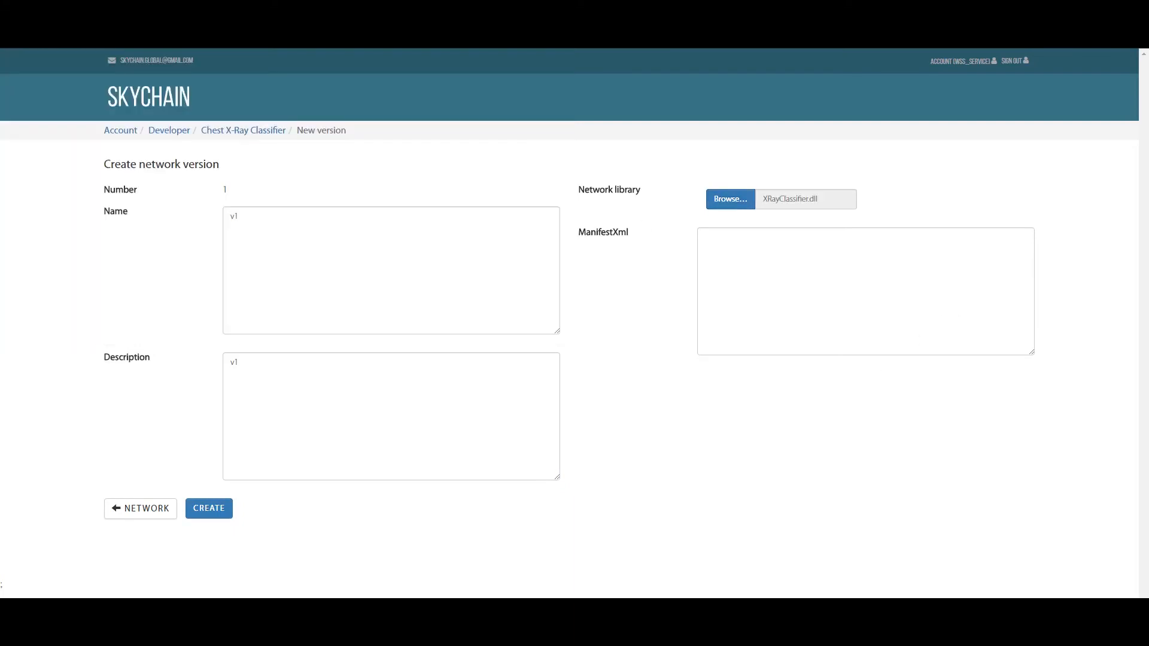
left_click(729, 198)
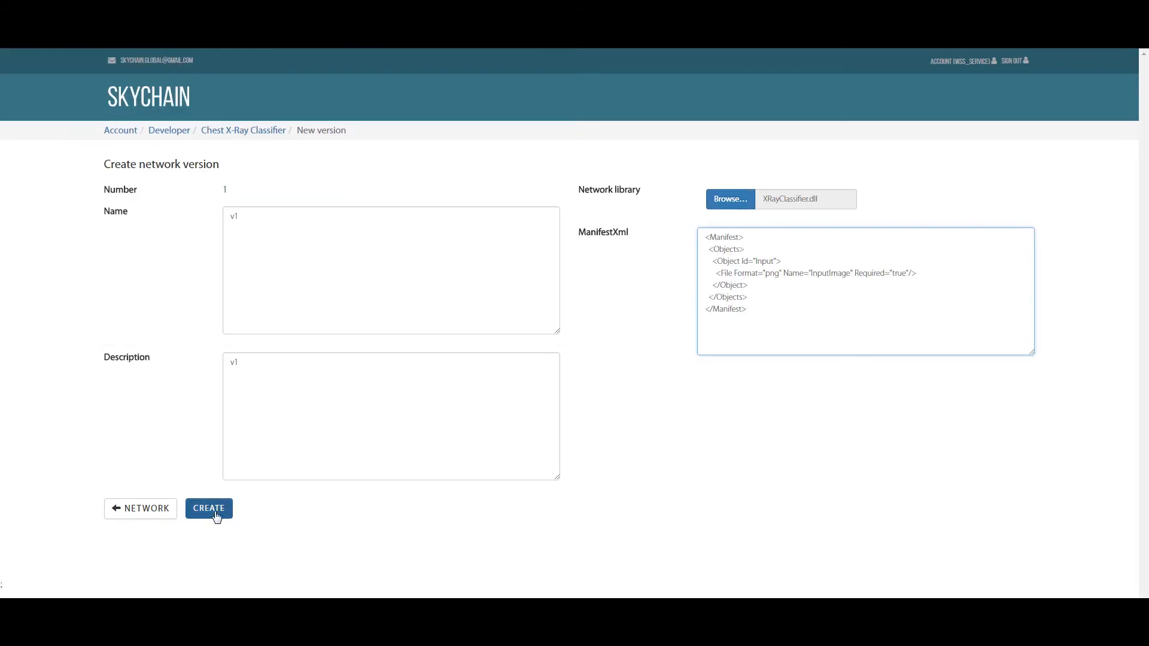
left_click(208, 507)
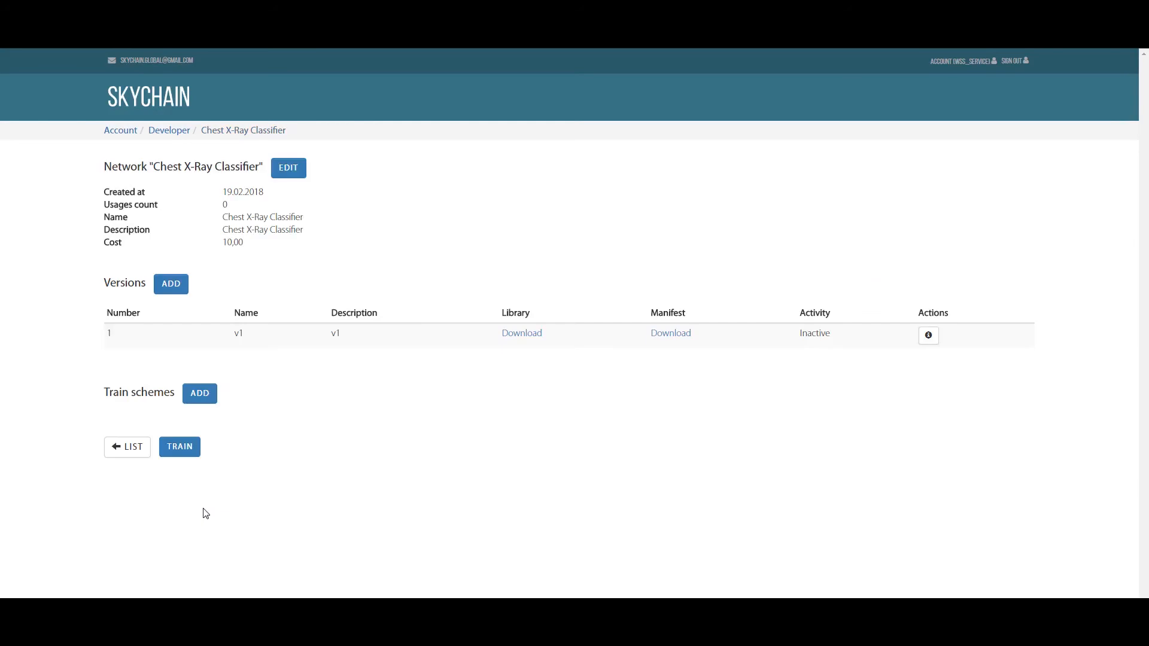
mouse_move(159, 424)
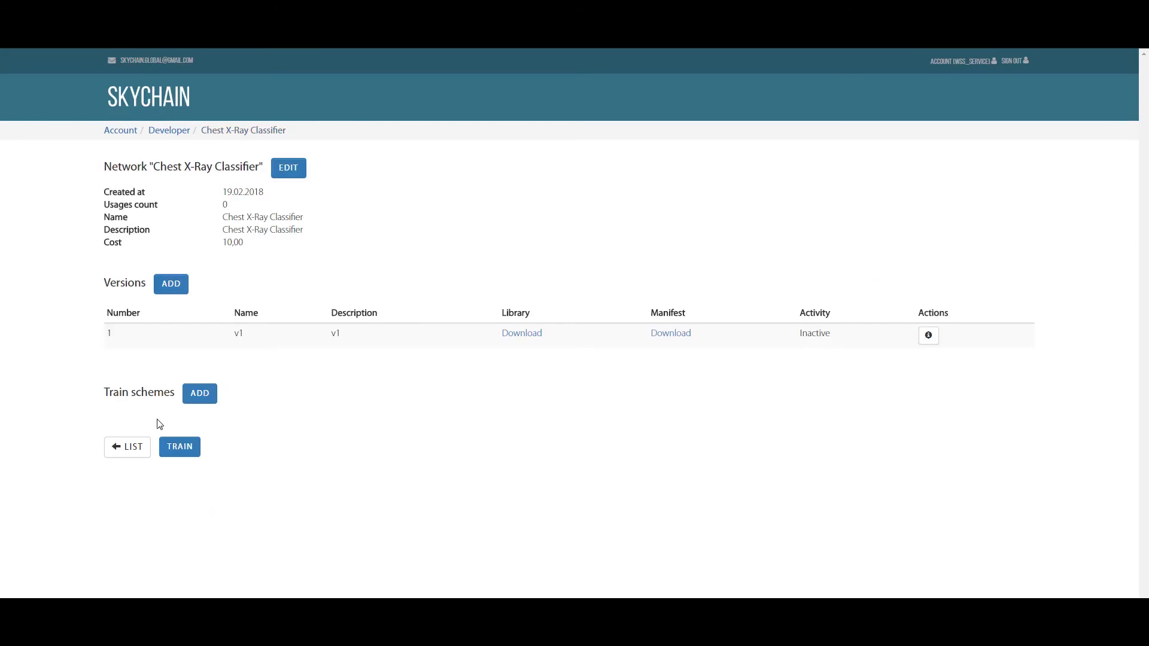
mouse_move(182, 425)
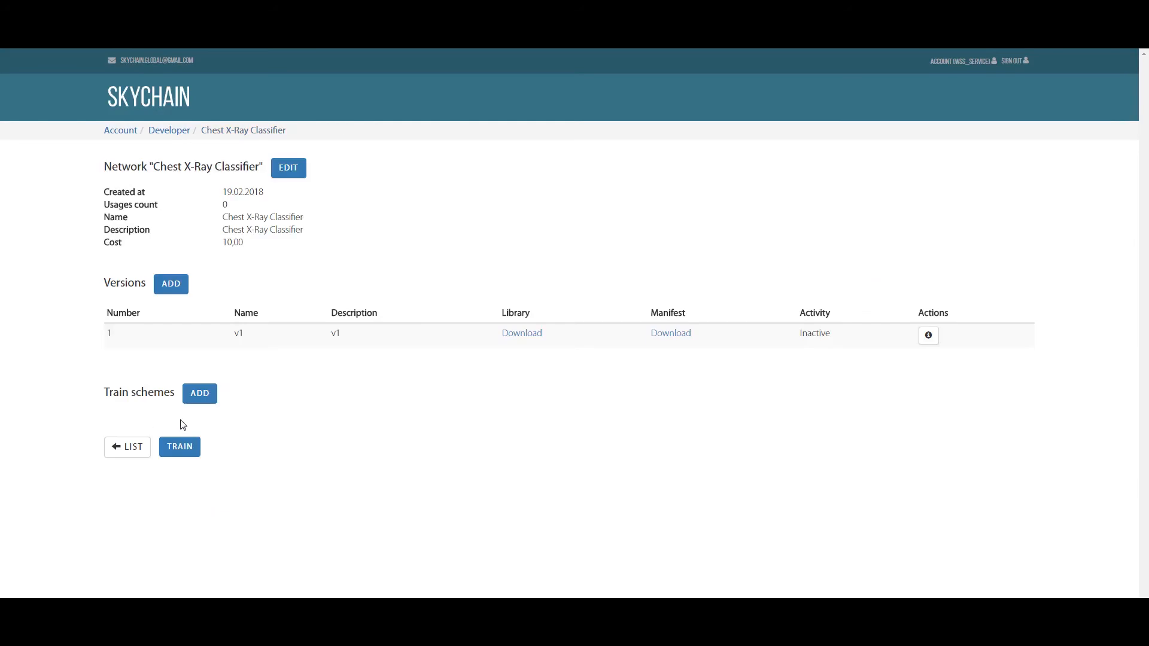
mouse_move(200, 394)
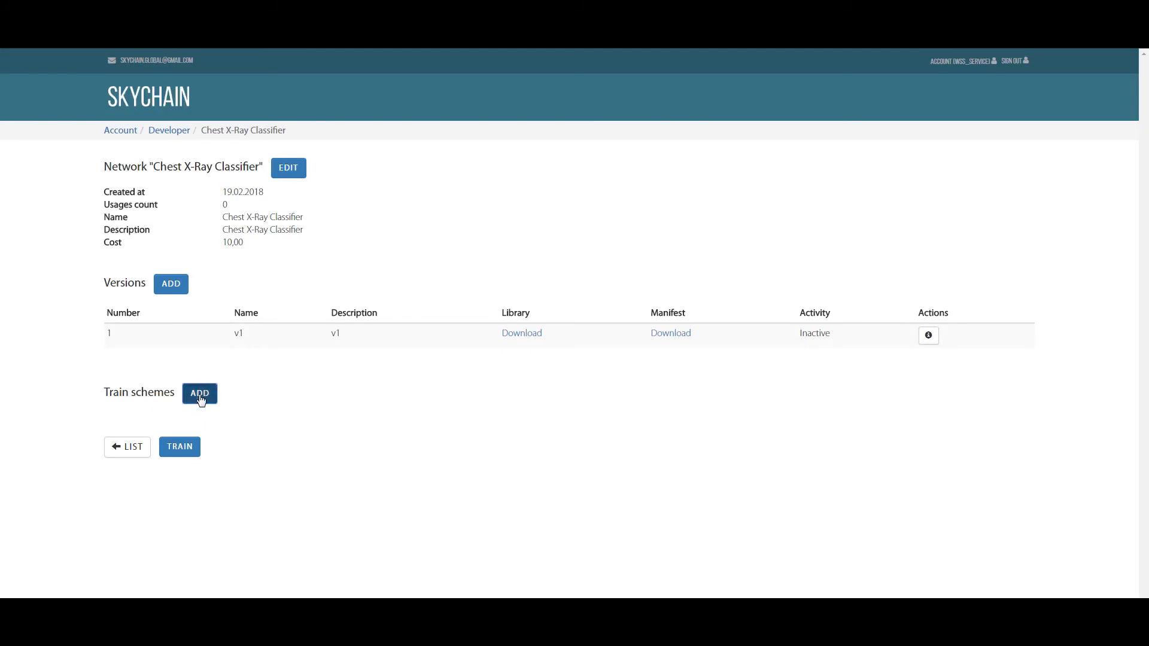
Step: Add train scheme schema_1 with a first epoch range 1–45
left_click(198, 394)
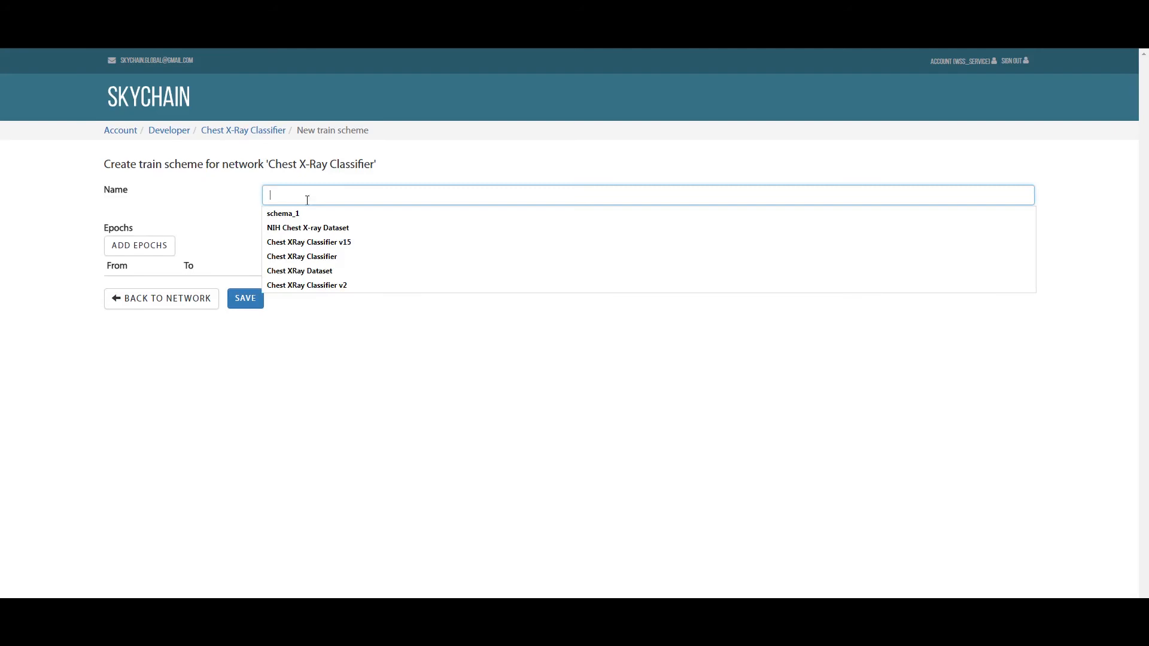
left_click(282, 213)
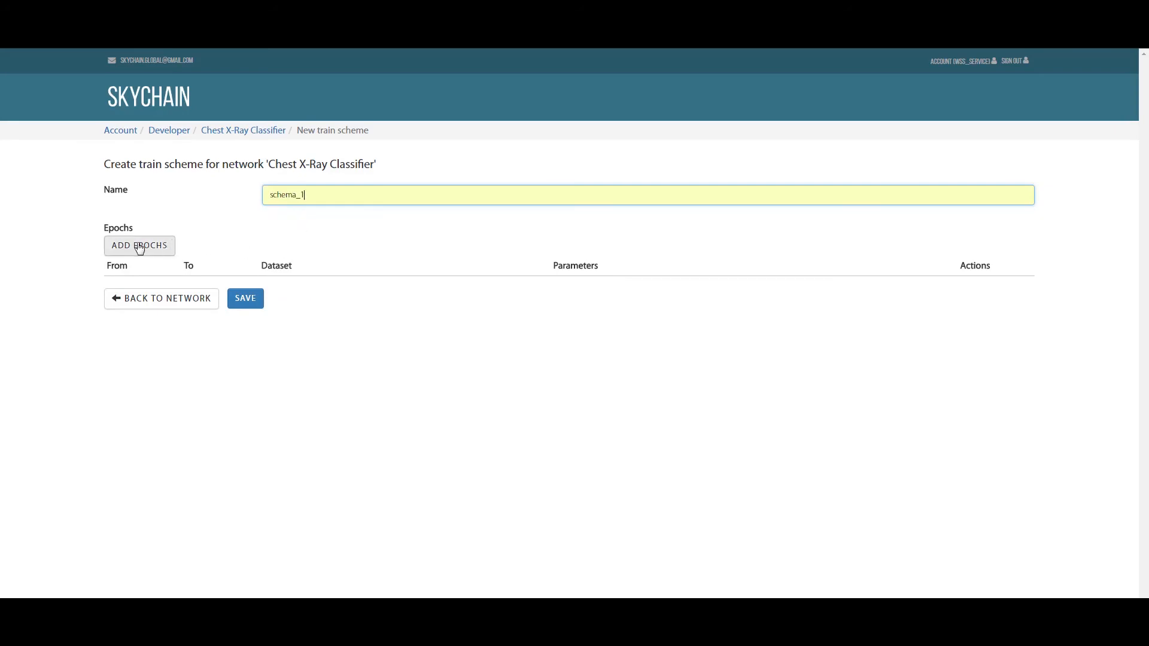
left_click(139, 245)
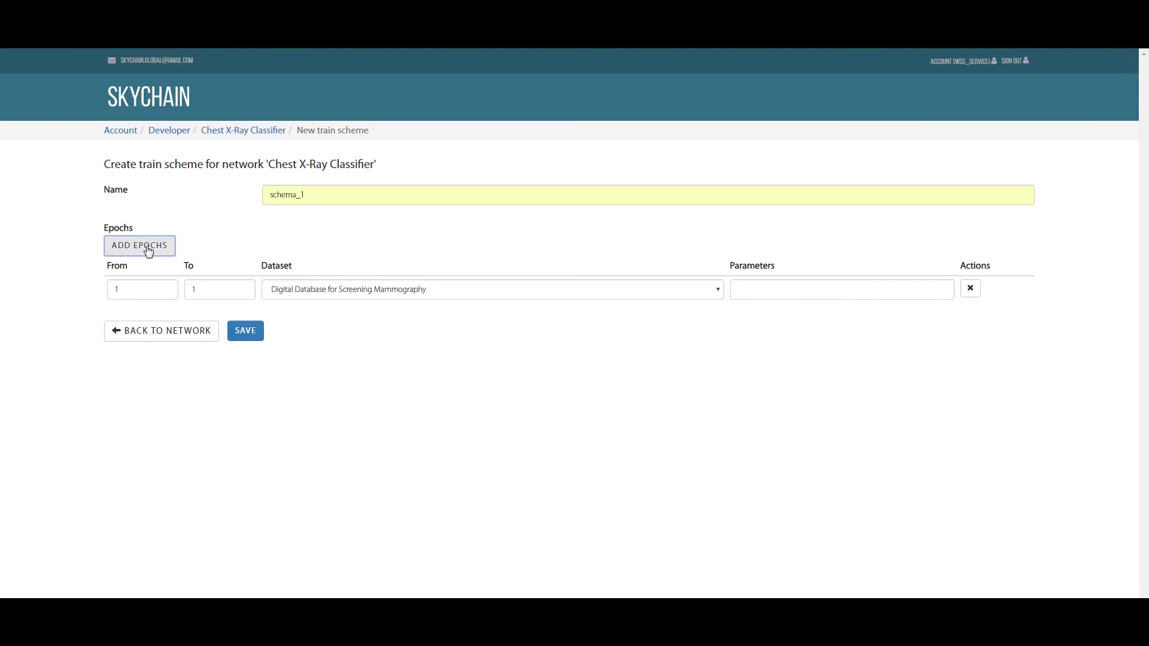
mouse_move(338, 331)
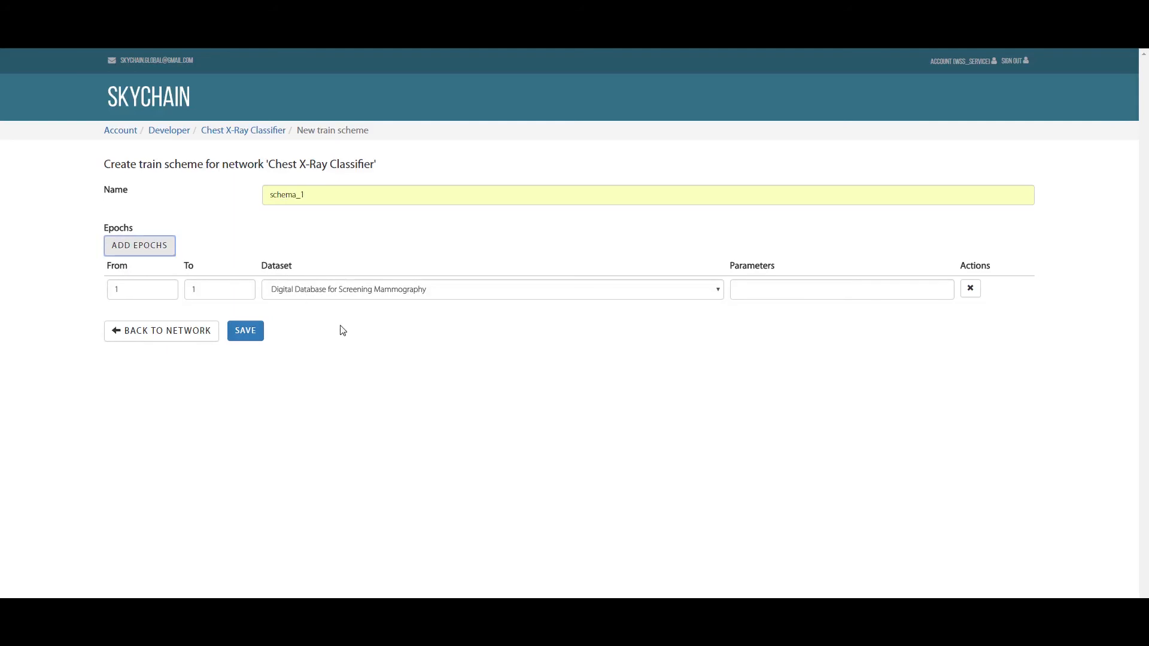
mouse_move(359, 336)
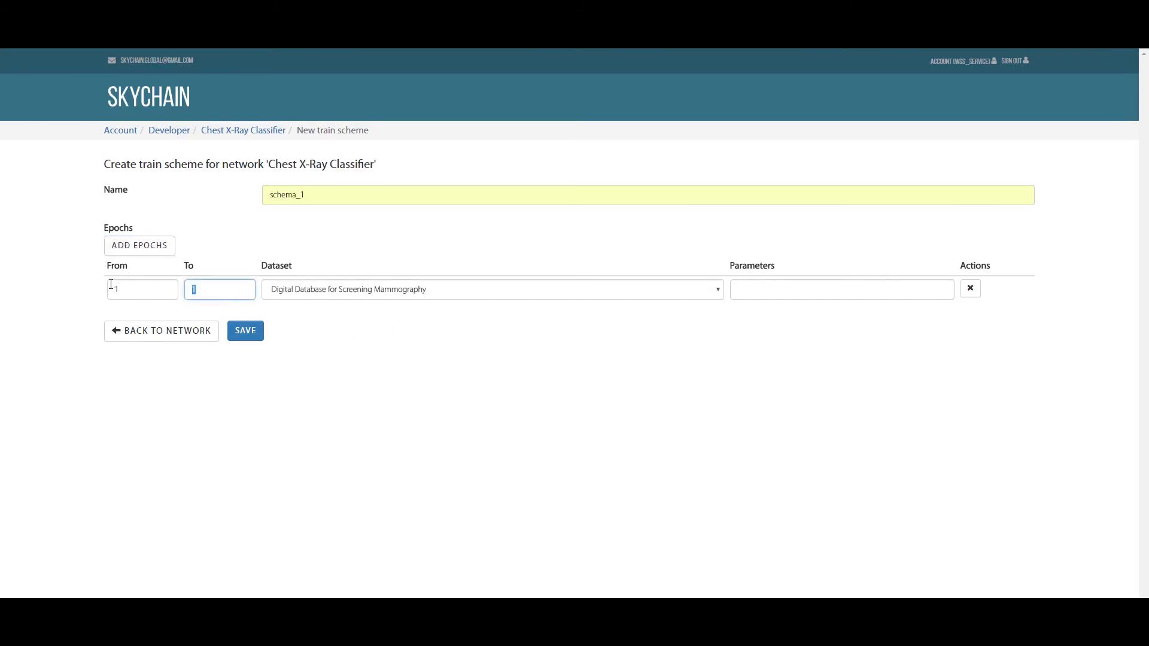
type("45")
left_click(841, 288)
type("lr=0.001 batch_size=32")
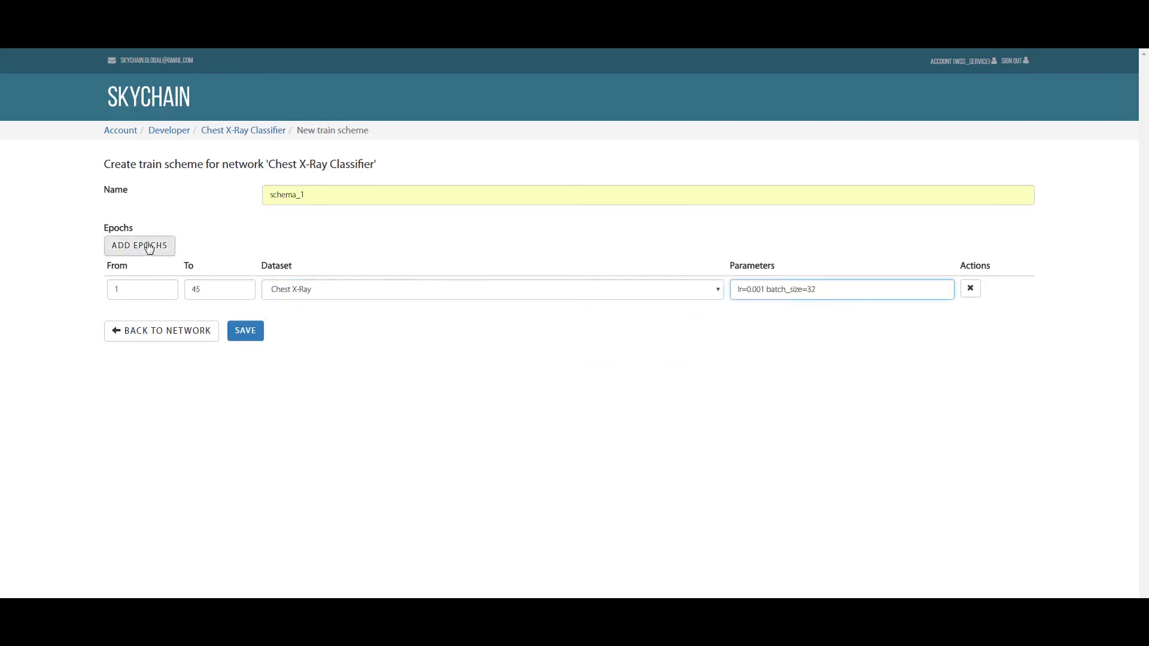
Step: Add a second range 46–90 on Chest X-Ray with lr=0.001 batch_size=32 and save the scheme
left_click(139, 246)
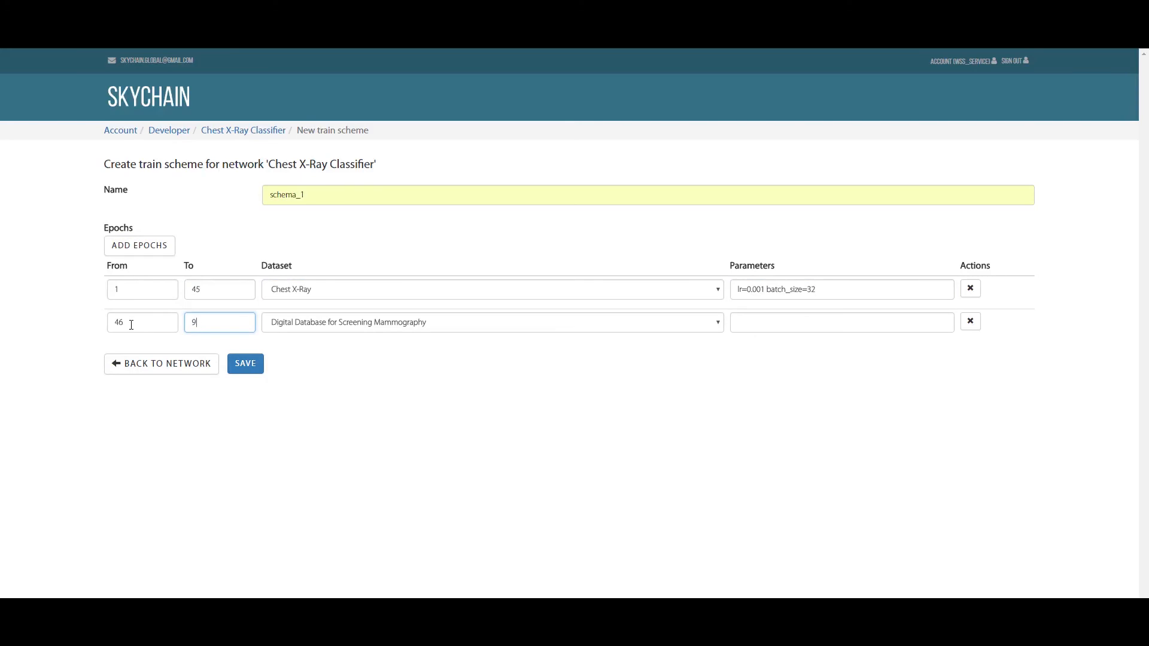
left_click(492, 322)
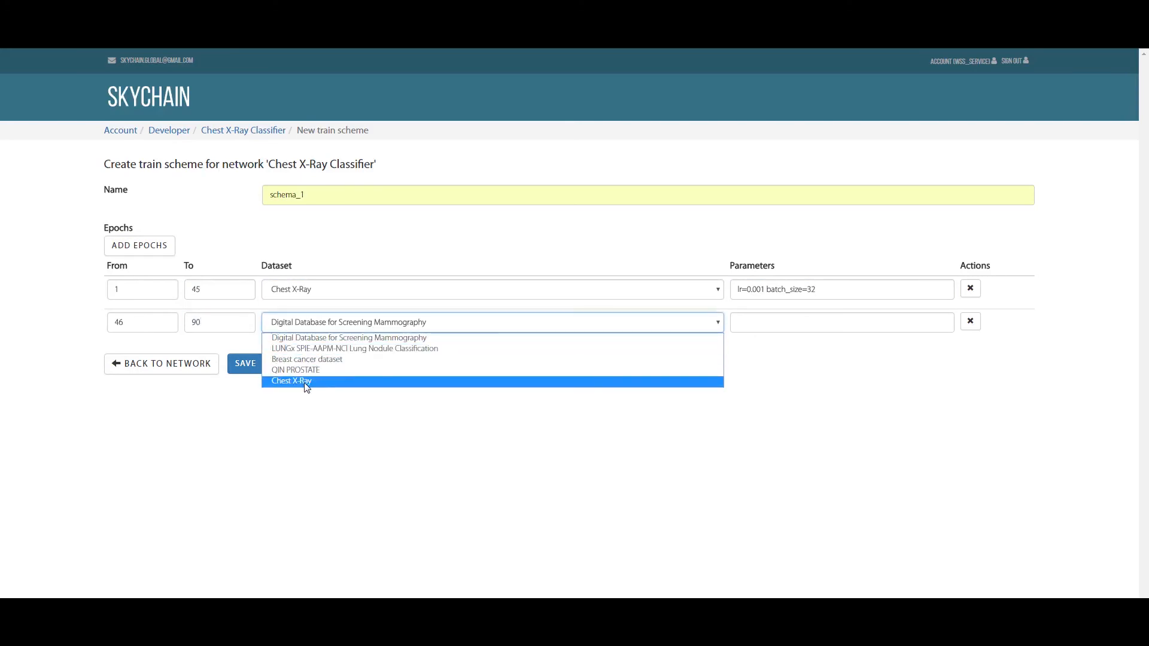
left_click(292, 381)
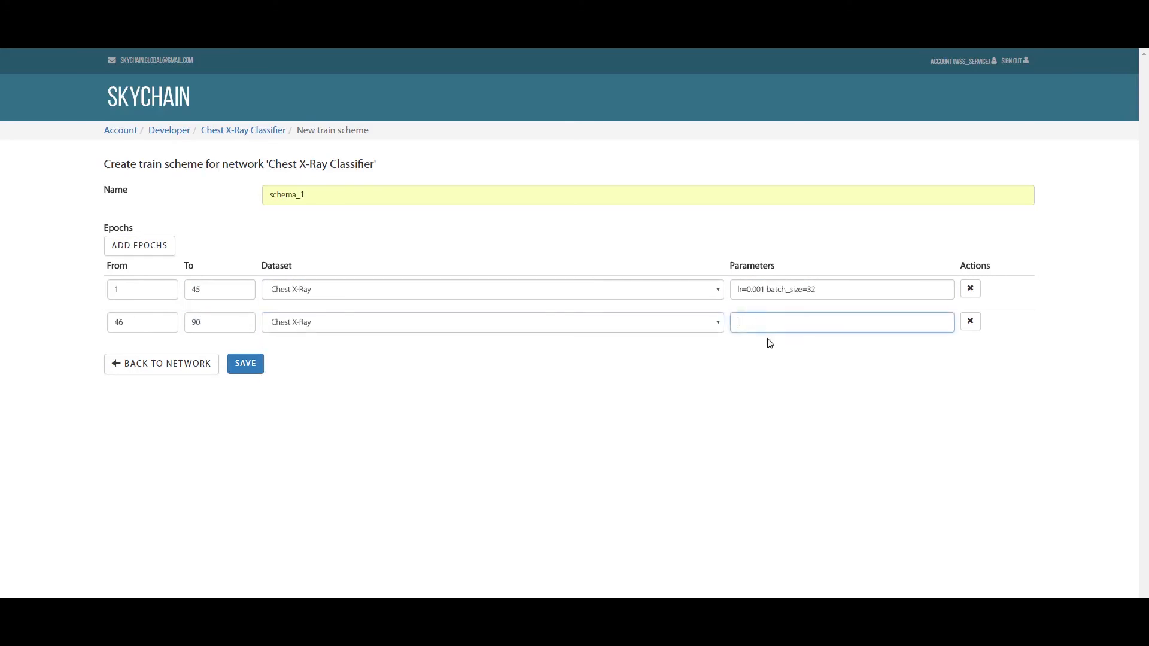
type("lr=0.001 batch_size=32")
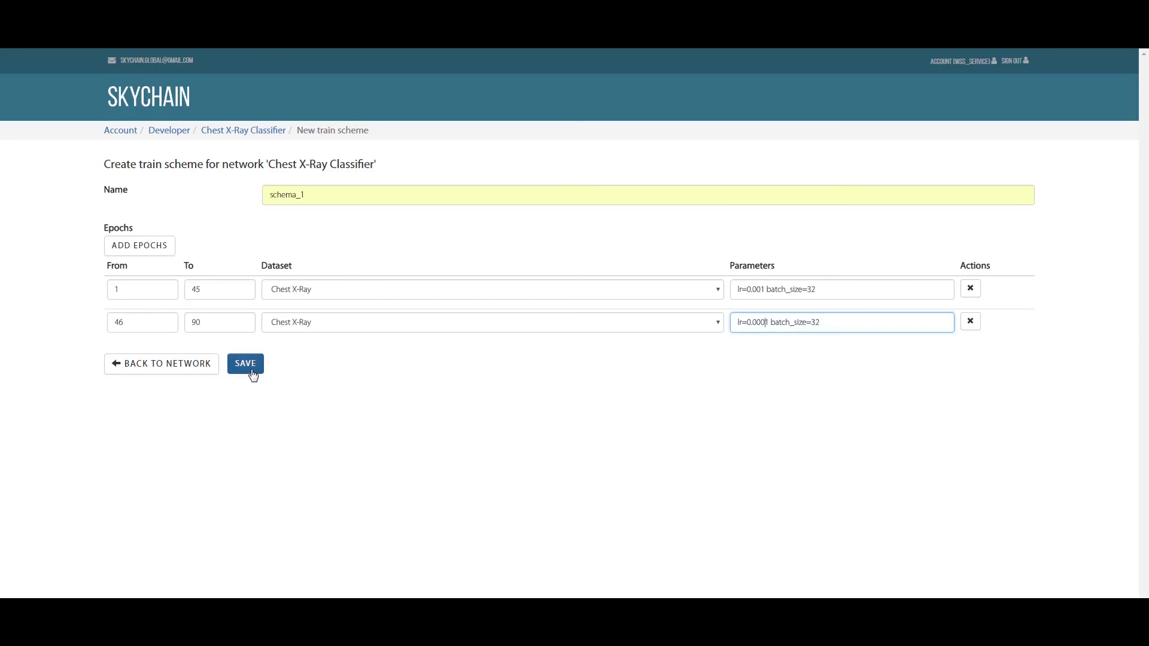
left_click(244, 364)
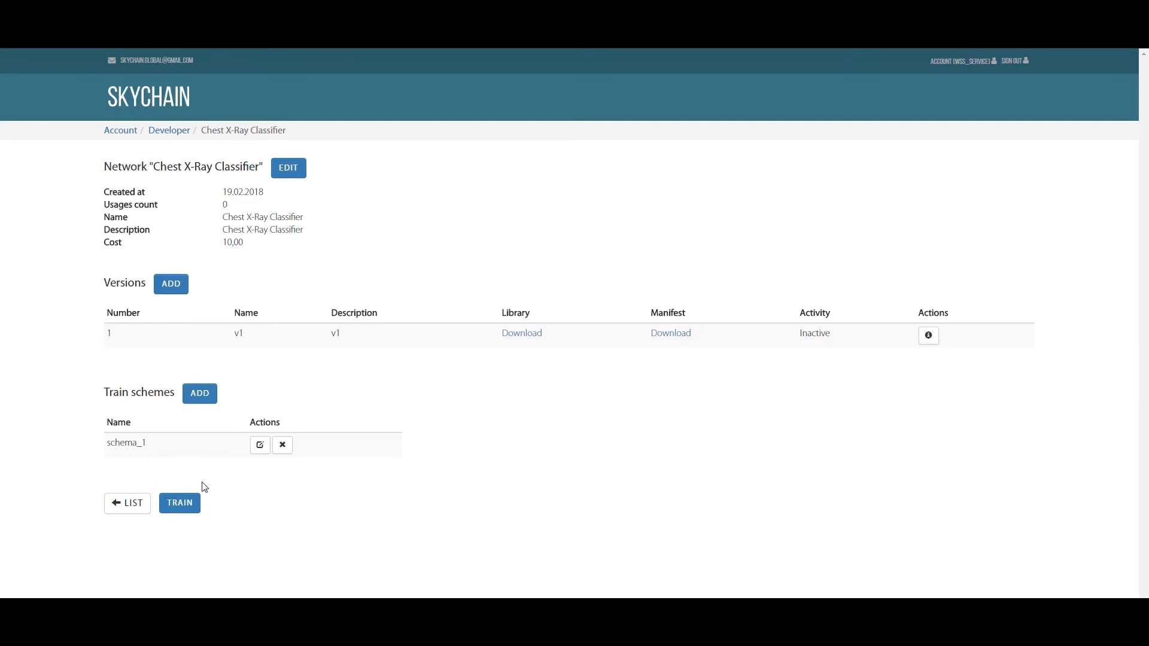
Step: Start training version v1 with schema_1 and no initial state
left_click(179, 502)
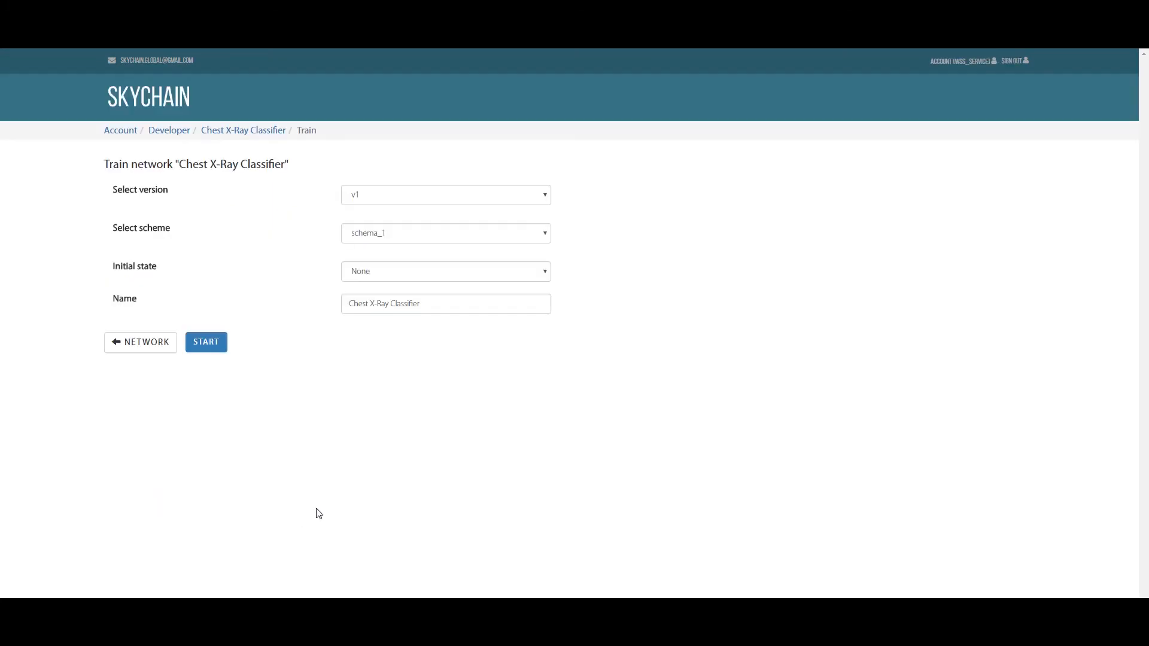
left_click(446, 194)
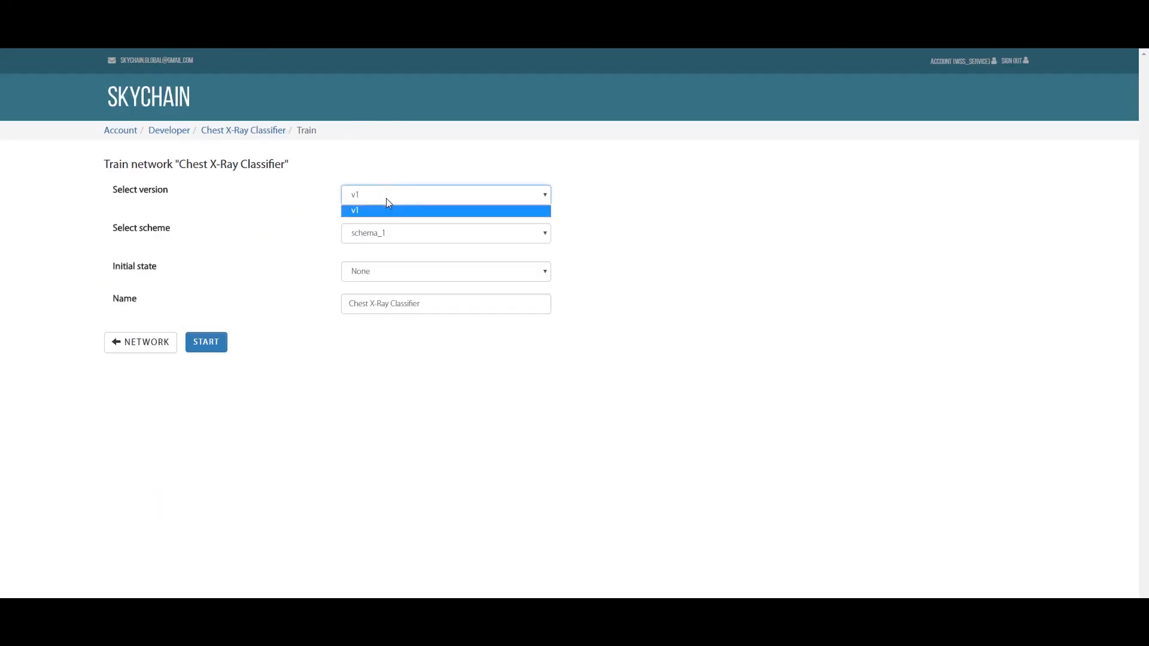
left_click(445, 232)
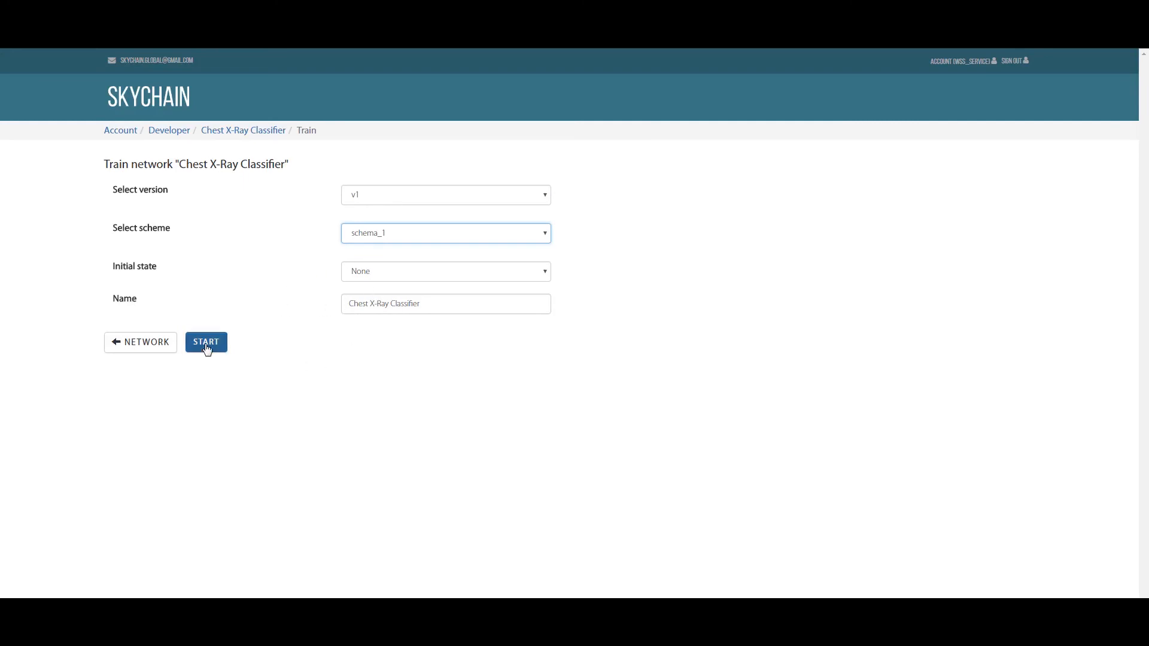
mouse_move(262, 403)
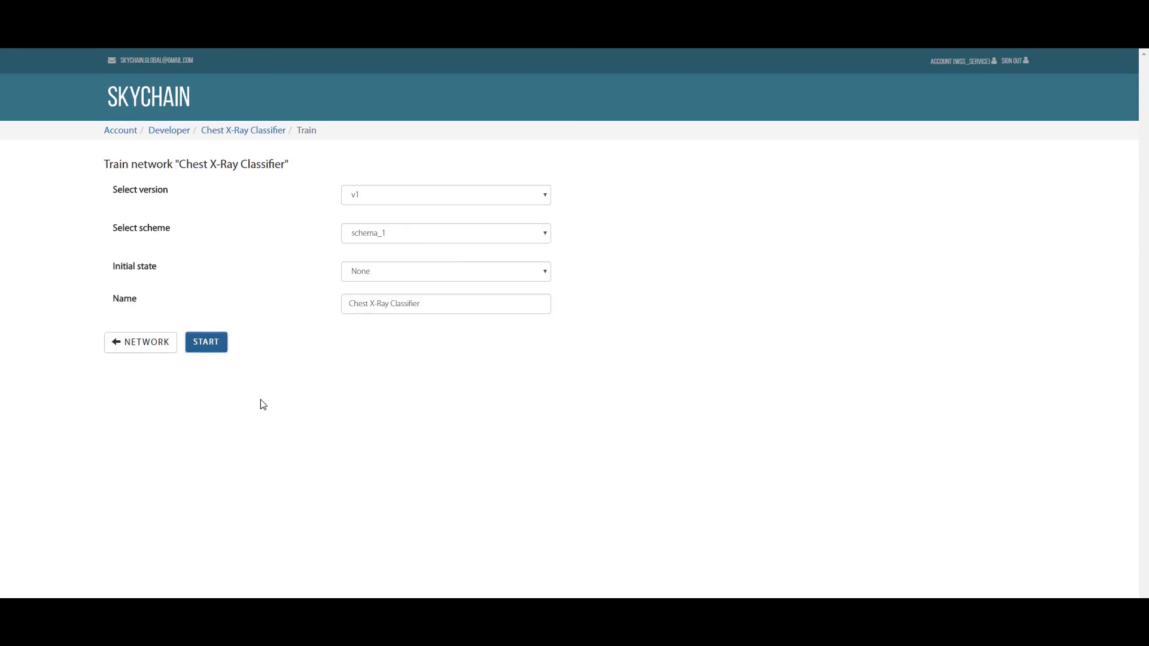
left_click(206, 341)
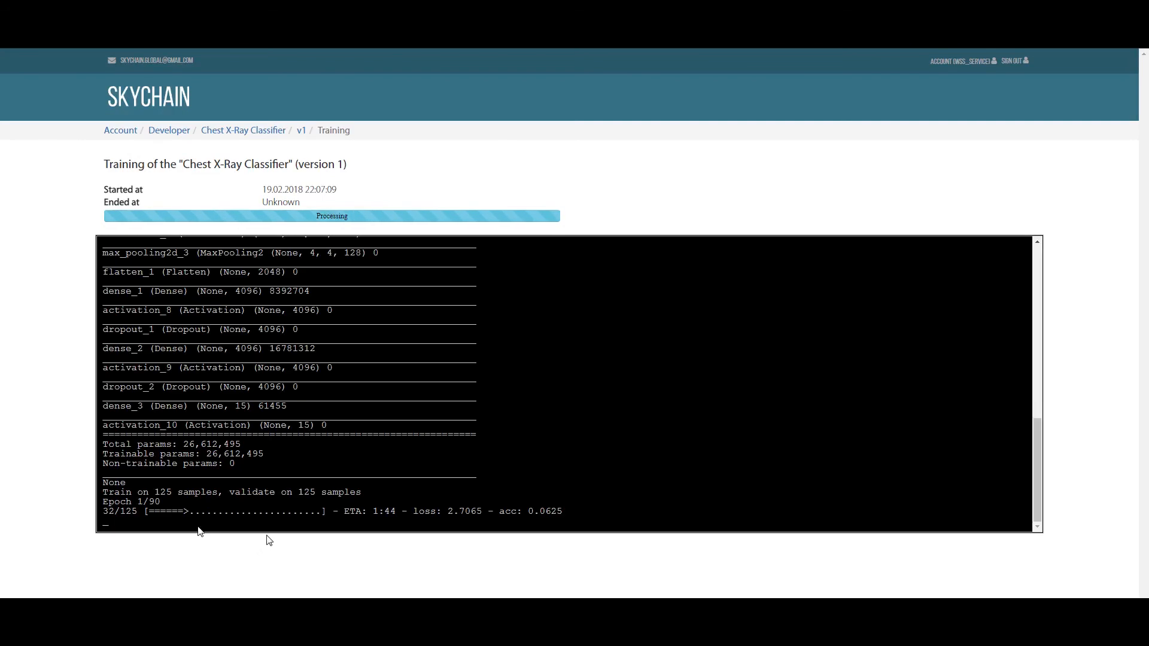
mouse_move(318, 549)
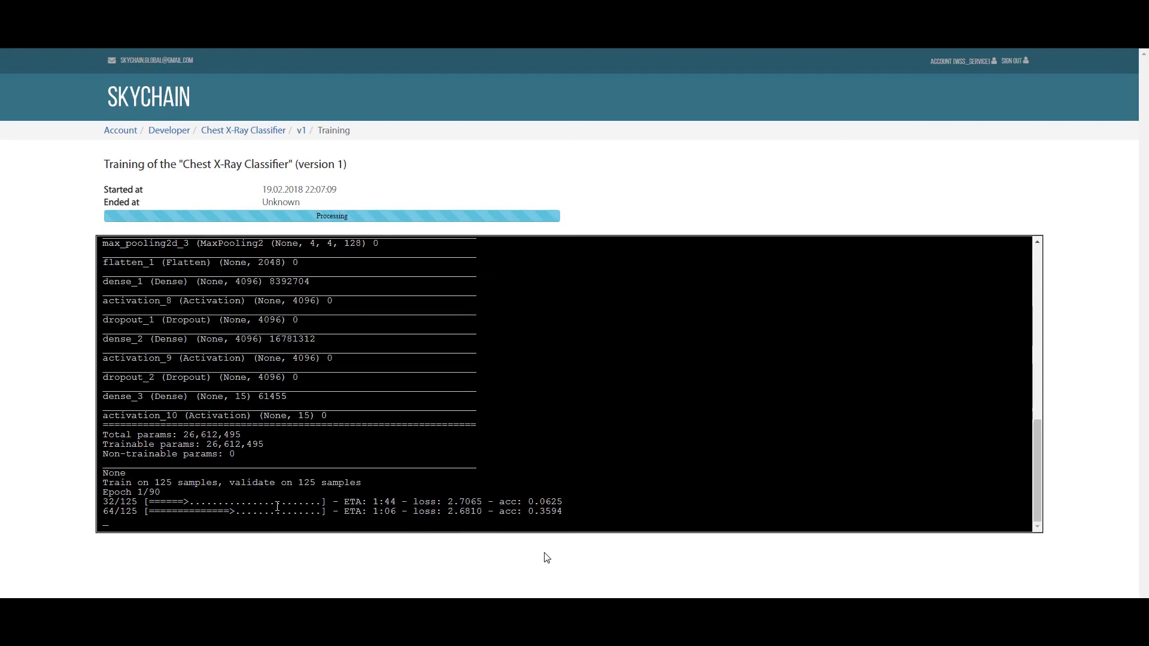
mouse_move(985, 521)
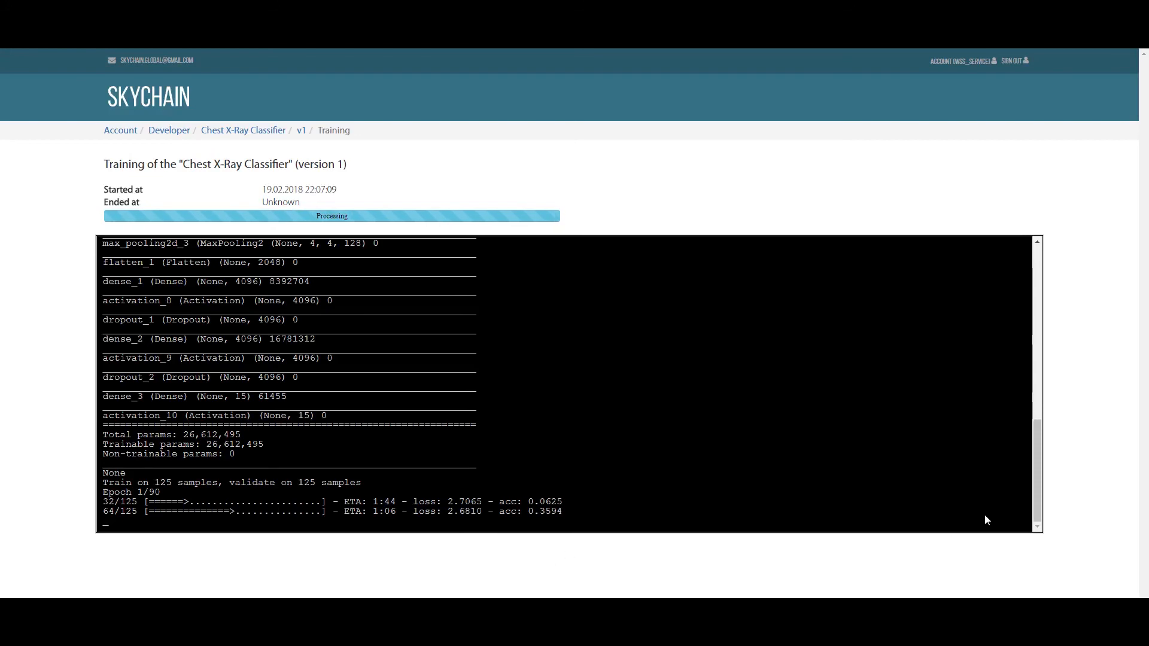
mouse_move(567, 560)
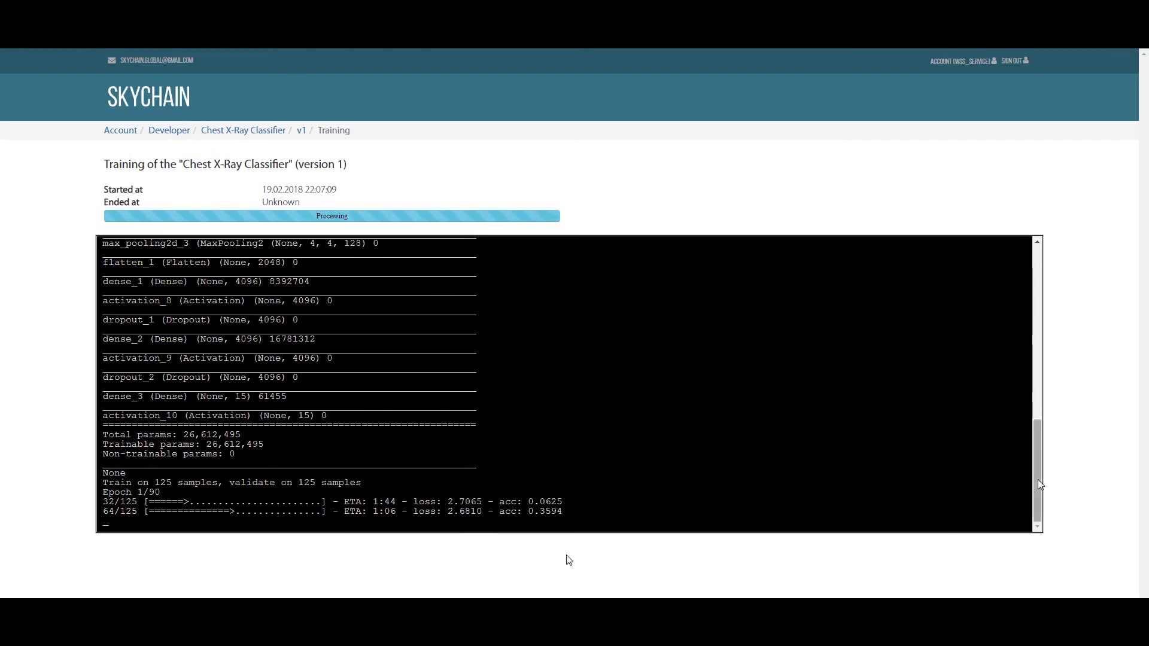
mouse_move(820, 553)
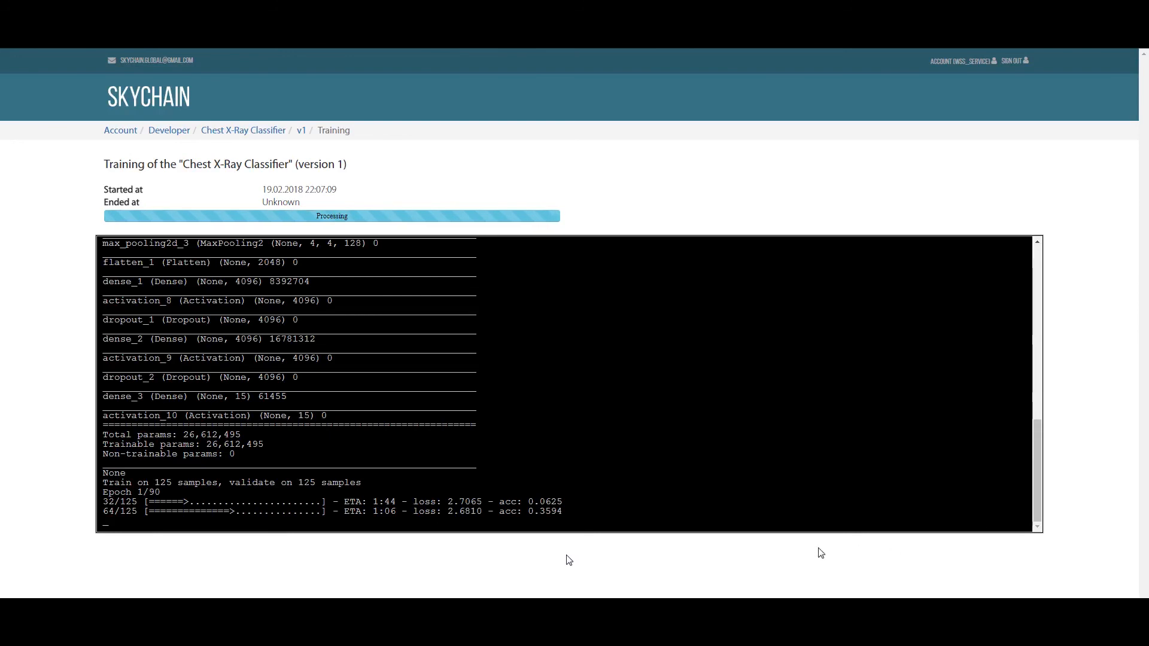
Step: Return from the training log to the Chest X-Ray Classifier network page
left_click(243, 129)
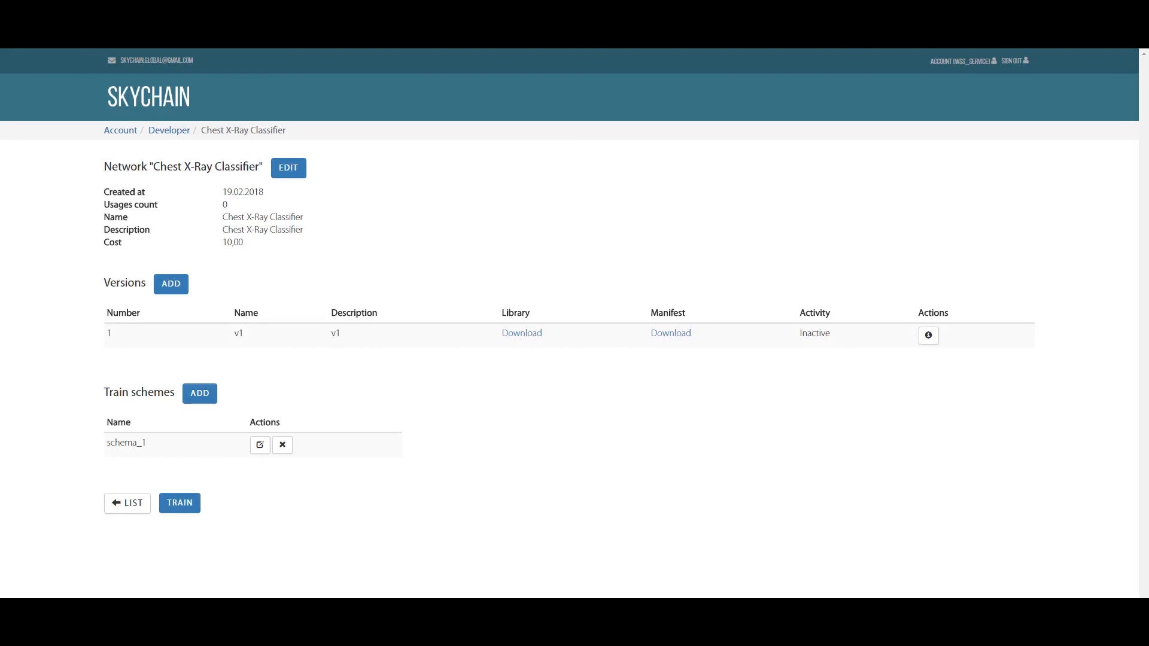
mouse_move(927, 335)
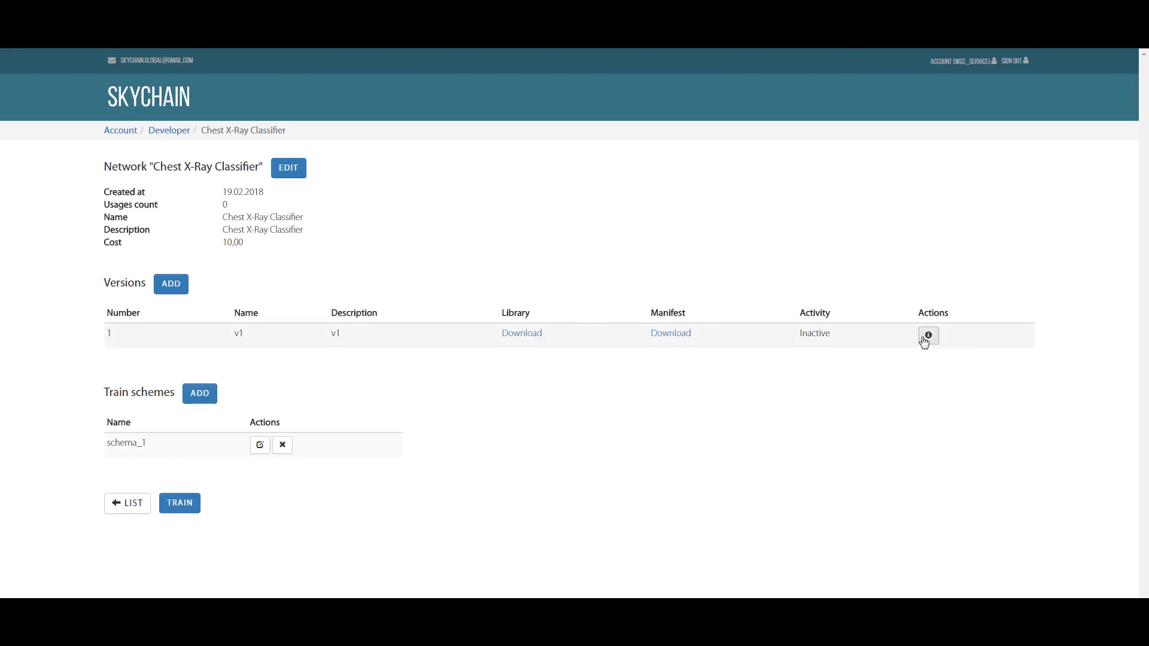
Step: Set the trained Chest X-Ray Classifier state active, then activate version v1 from the network overview
left_click(927, 335)
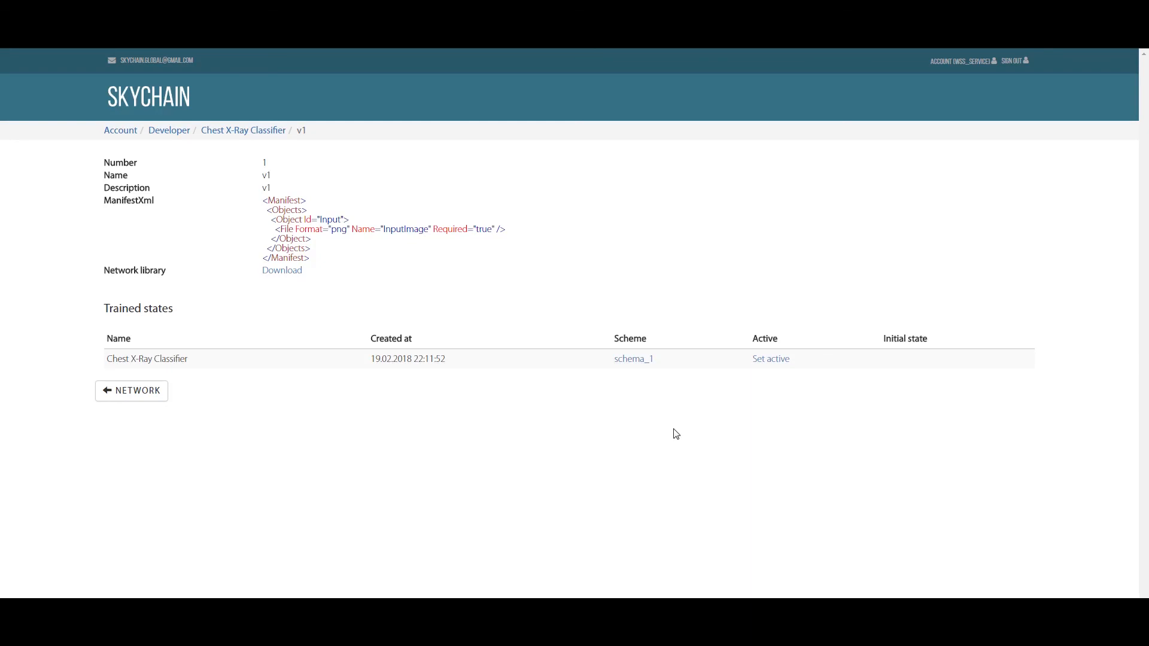
mouse_move(769, 358)
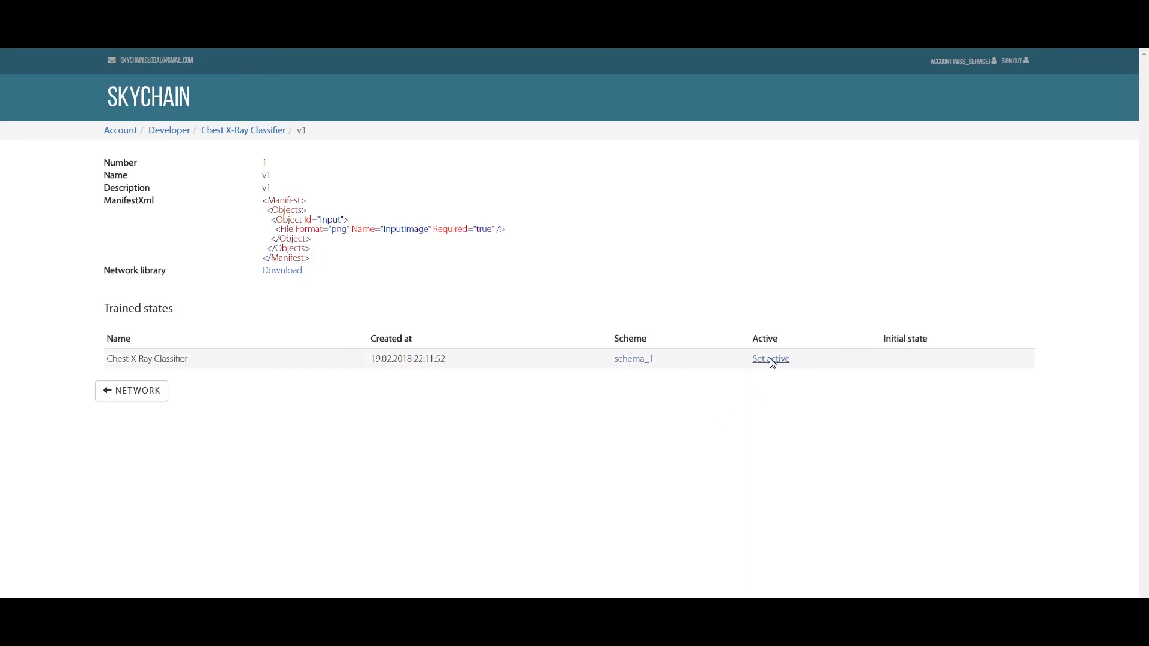
left_click(769, 358)
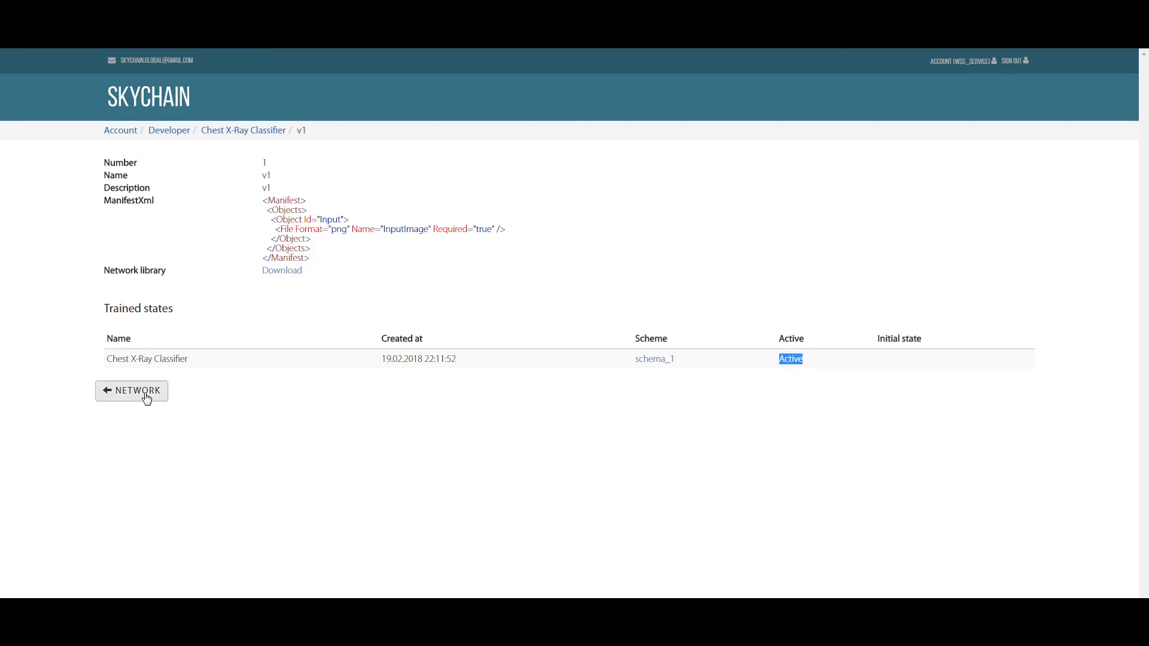
left_click(131, 390)
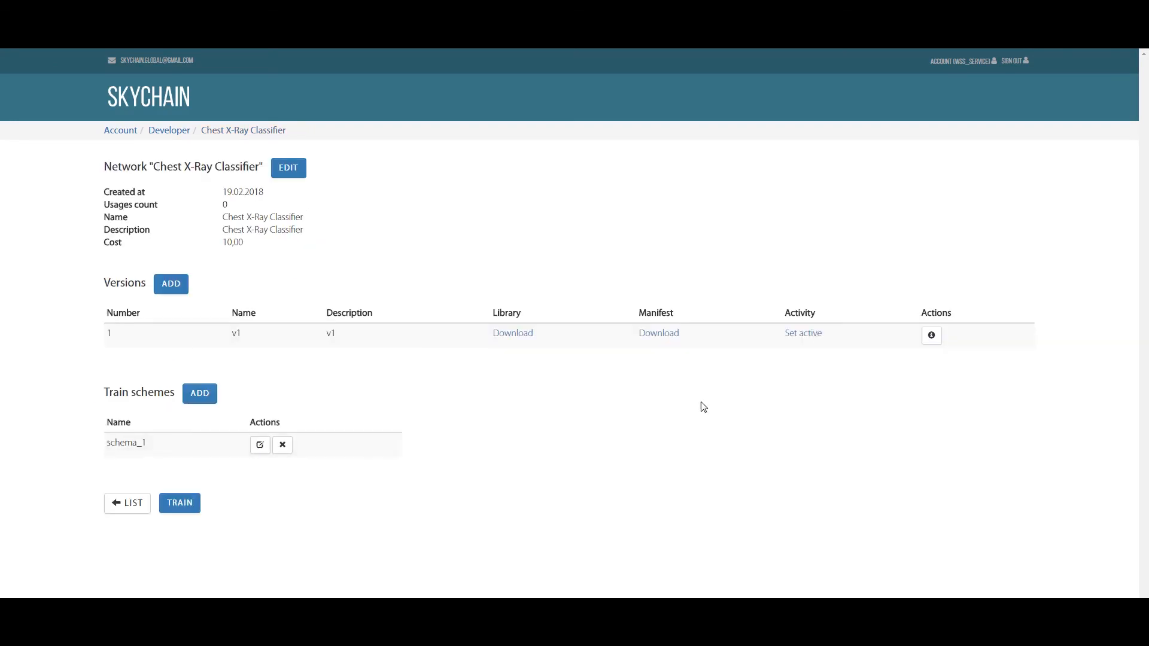
mouse_move(585, 454)
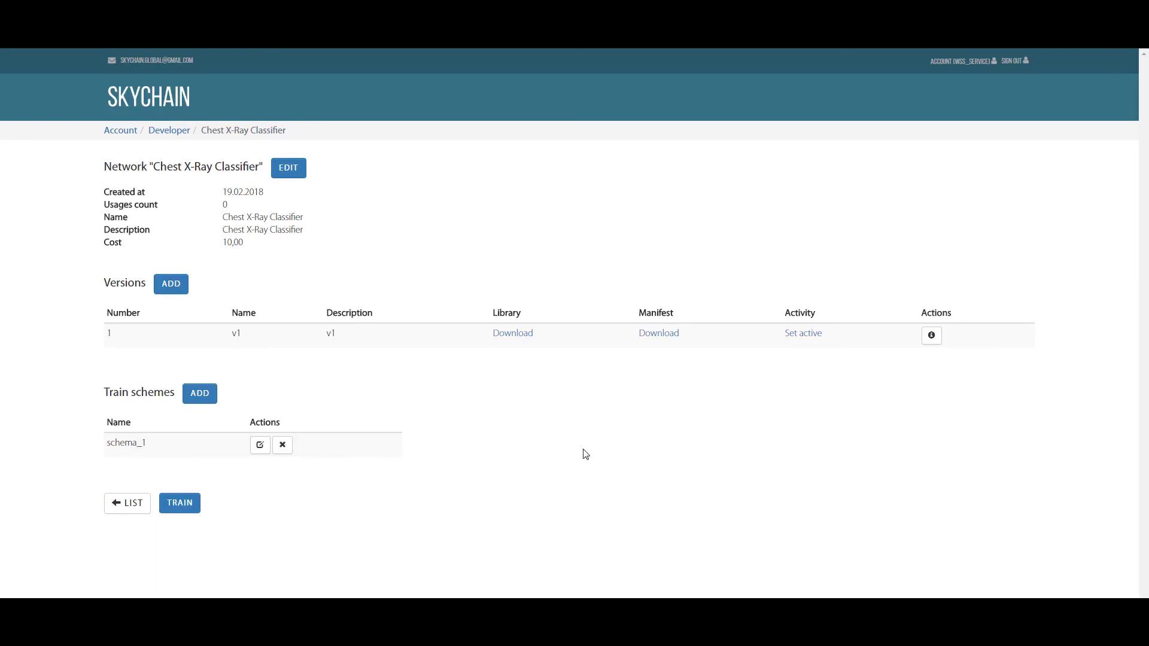
mouse_move(802, 332)
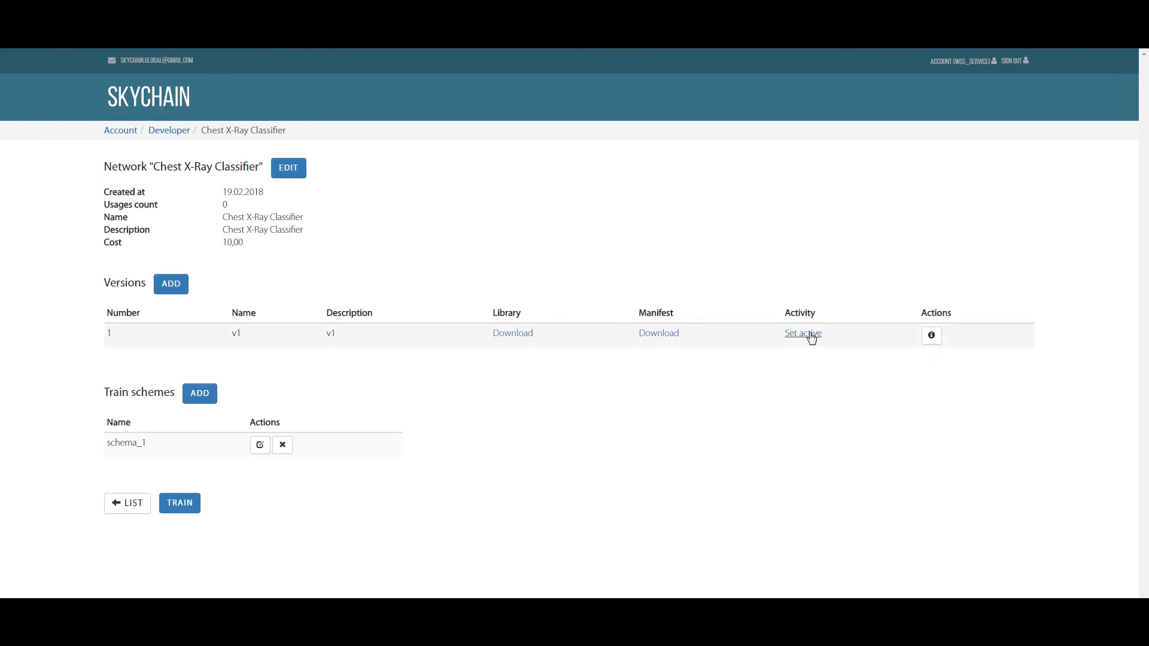
left_click(802, 333)
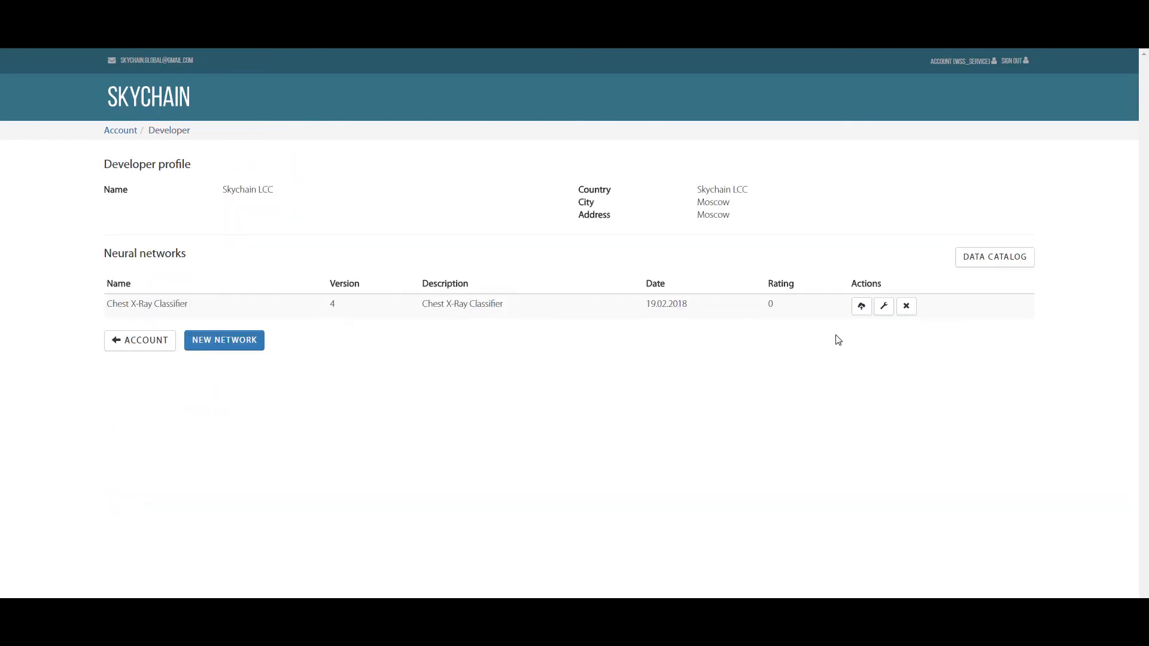
mouse_move(861, 306)
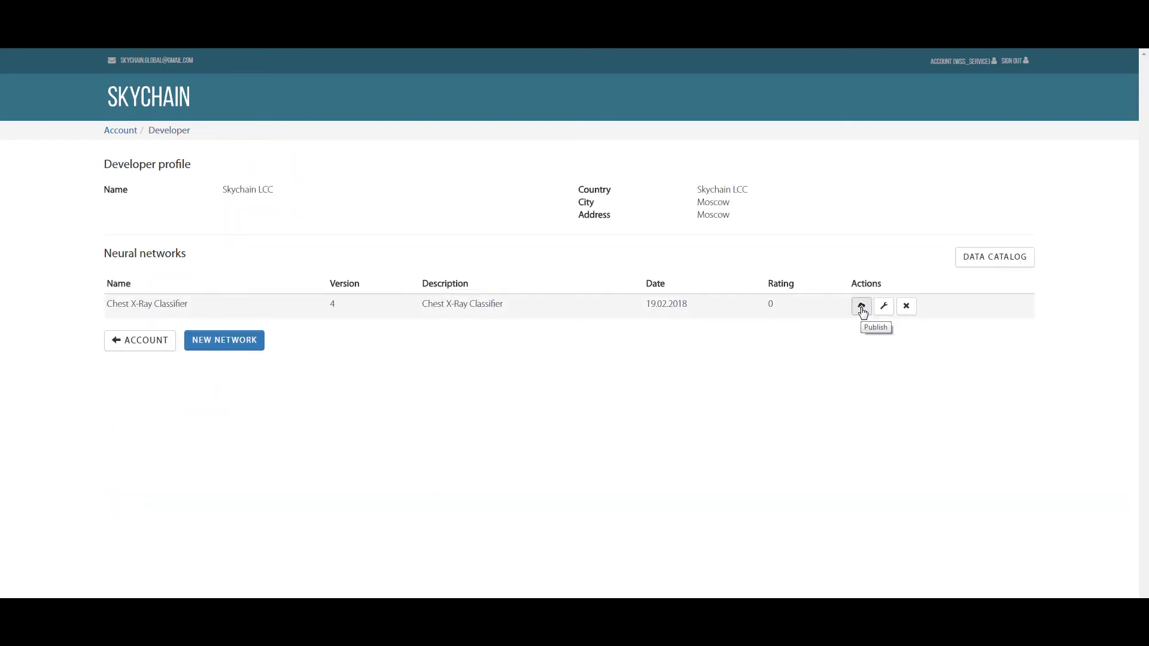
Step: Publish the Chest X-Ray Classifier, raising its version to 5, and return to the account page
left_click(860, 306)
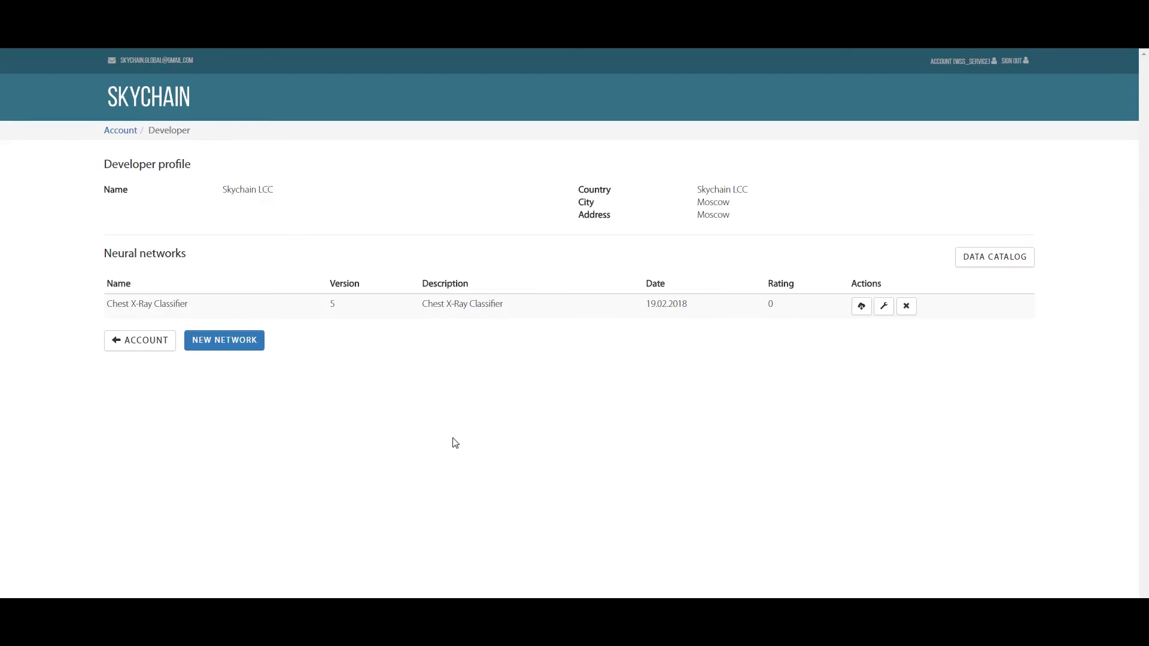
mouse_move(436, 443)
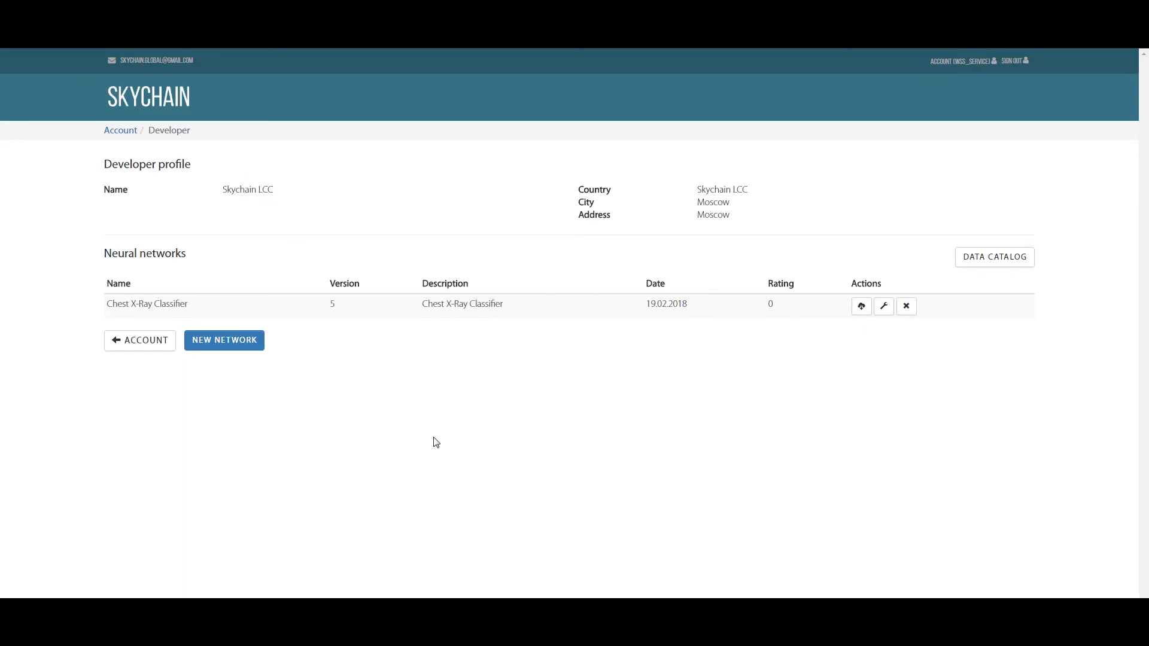
left_click(139, 340)
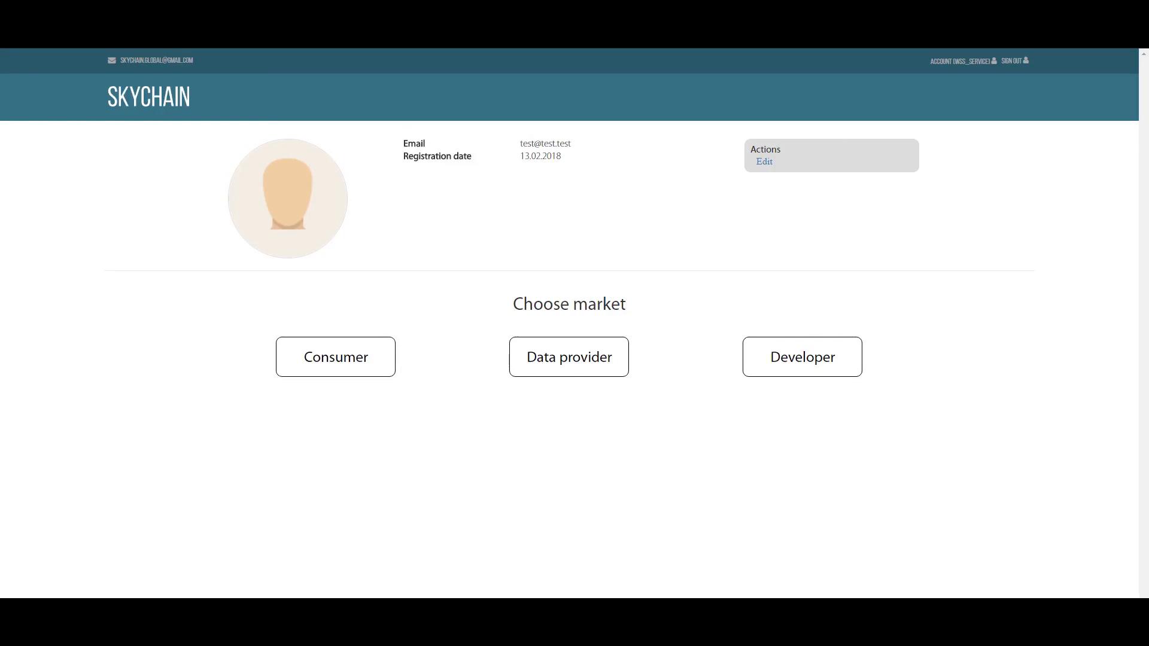
Step: Enter the Consumer market and start a new request from the network catalog
left_click(335, 357)
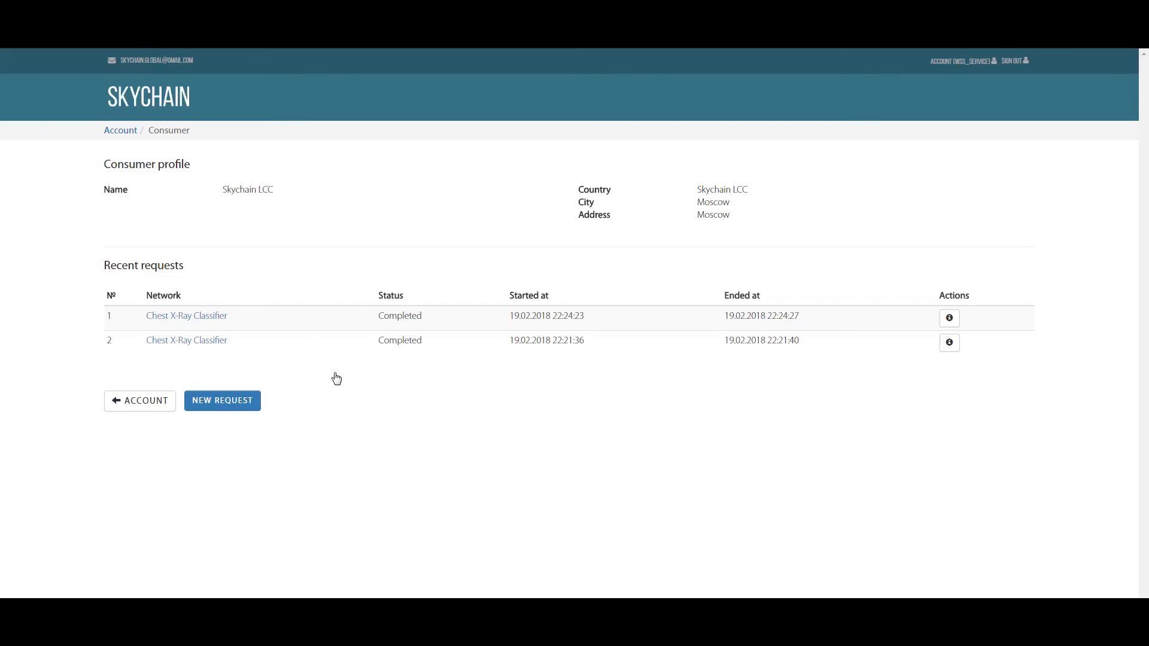
mouse_move(620, 402)
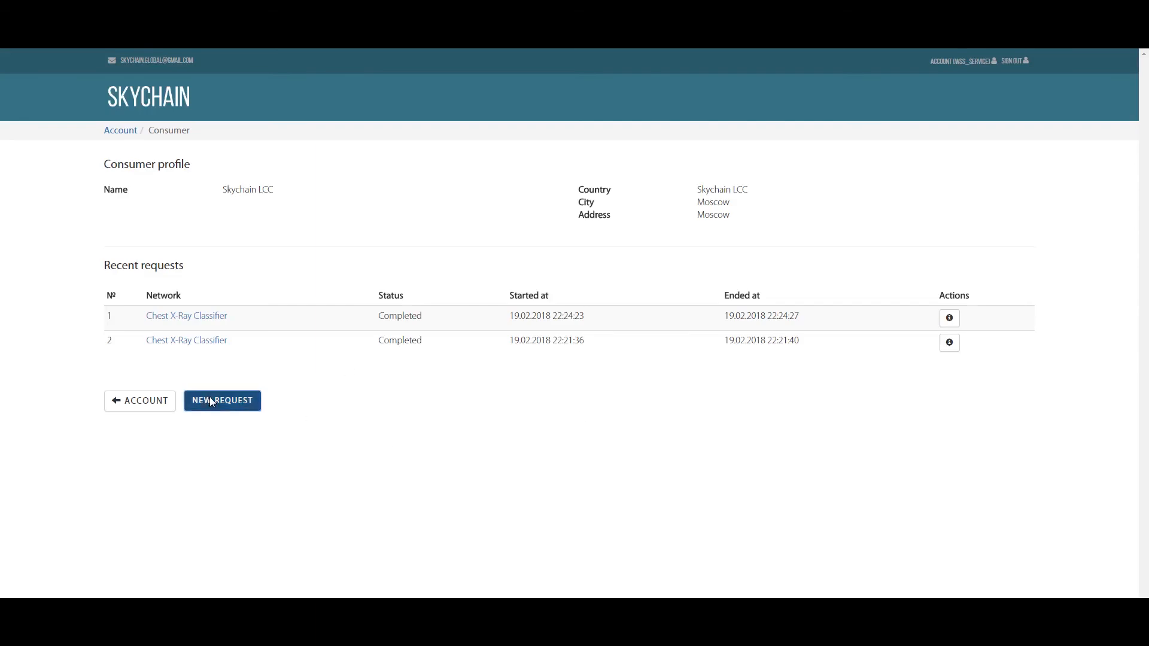
left_click(222, 401)
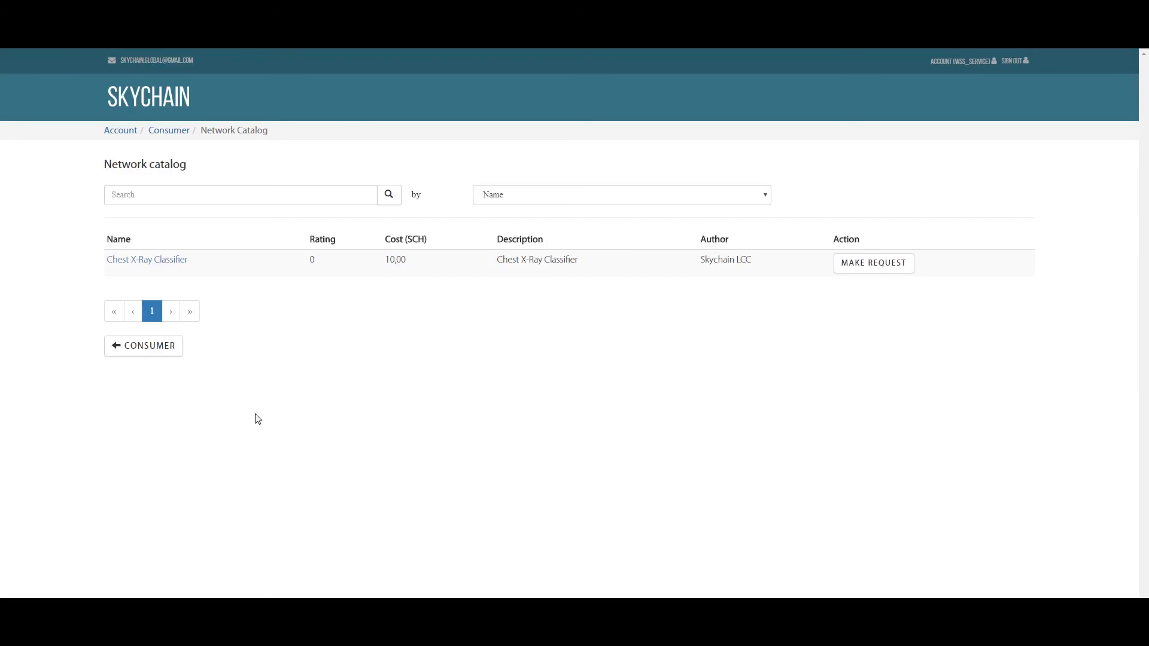
mouse_move(407, 414)
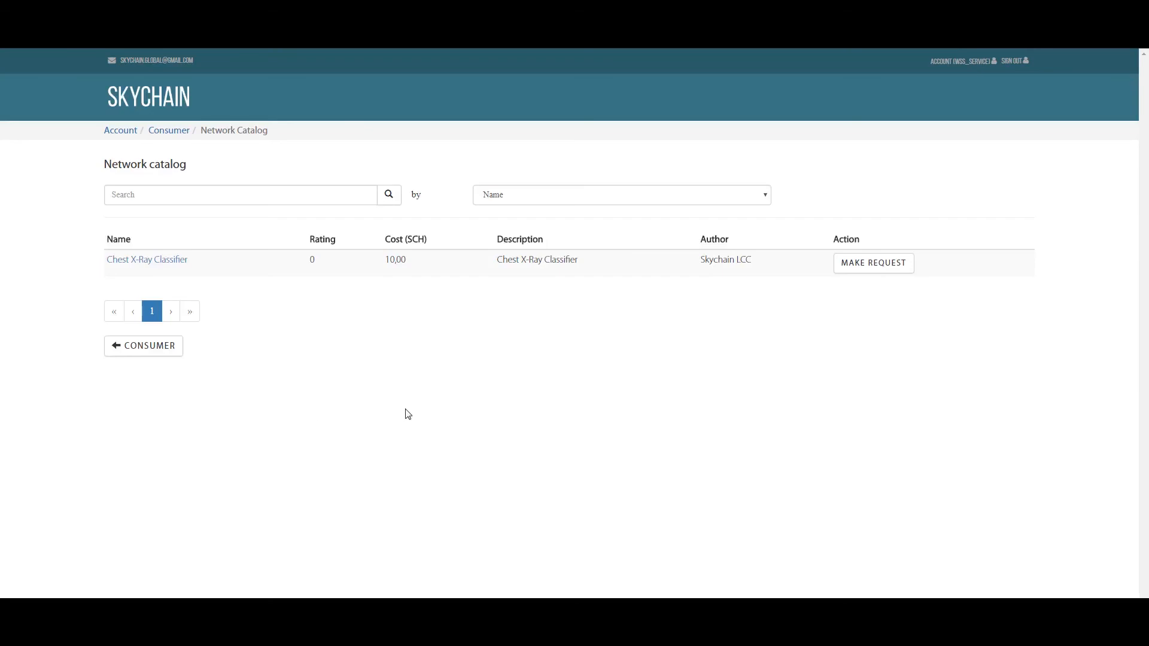
mouse_move(514, 430)
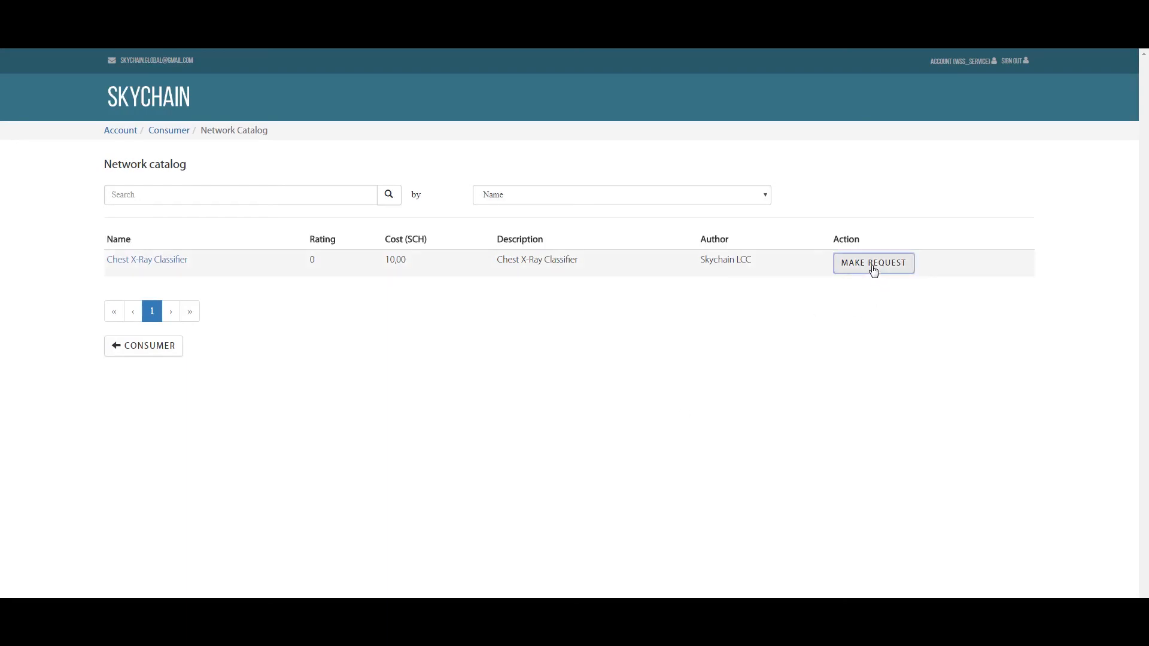
Step: Request a prediction on 00001338_002.png, get Infiltration 85.23%, then go to the Skychain home page
left_click(873, 263)
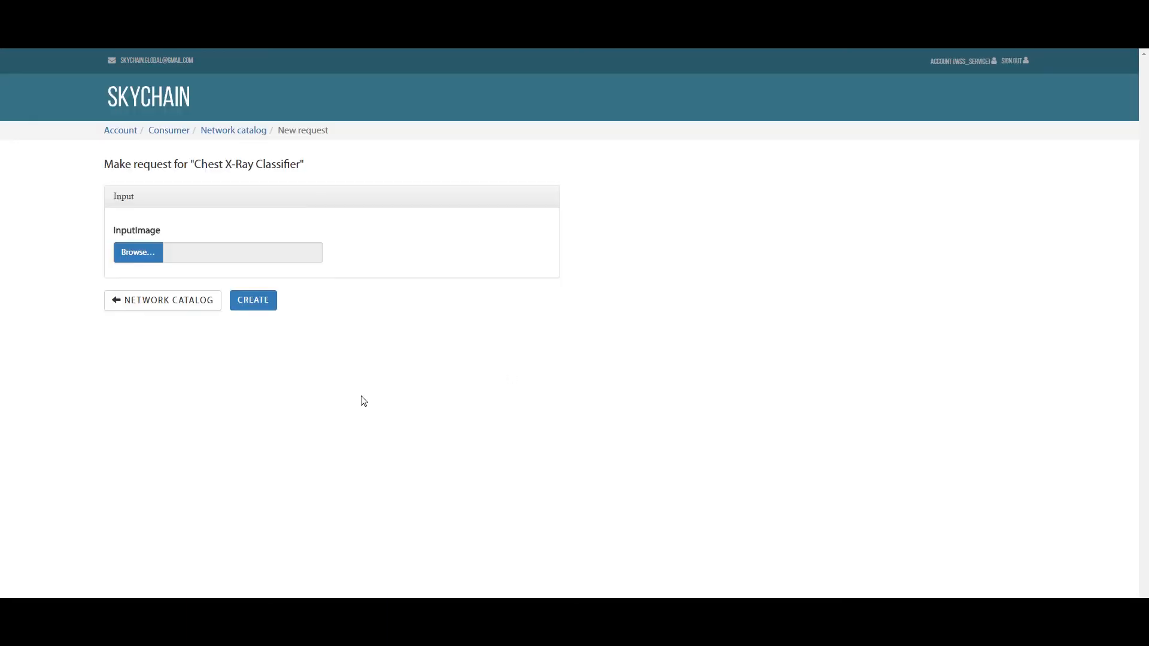
mouse_move(308, 411)
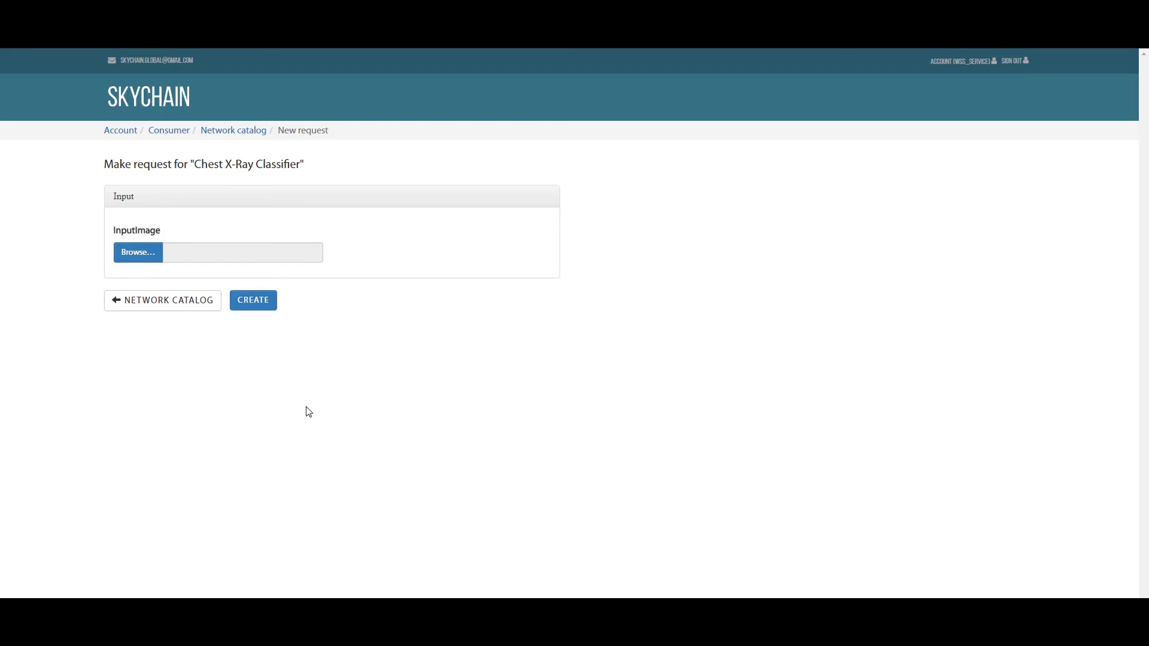
mouse_move(288, 406)
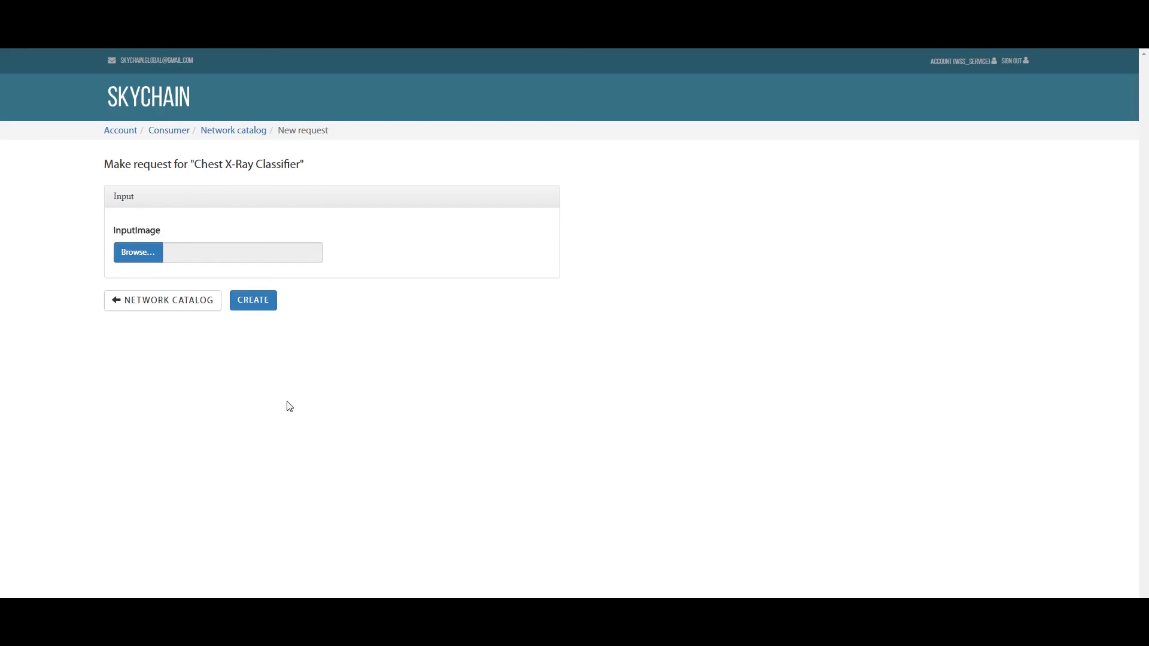
mouse_move(328, 366)
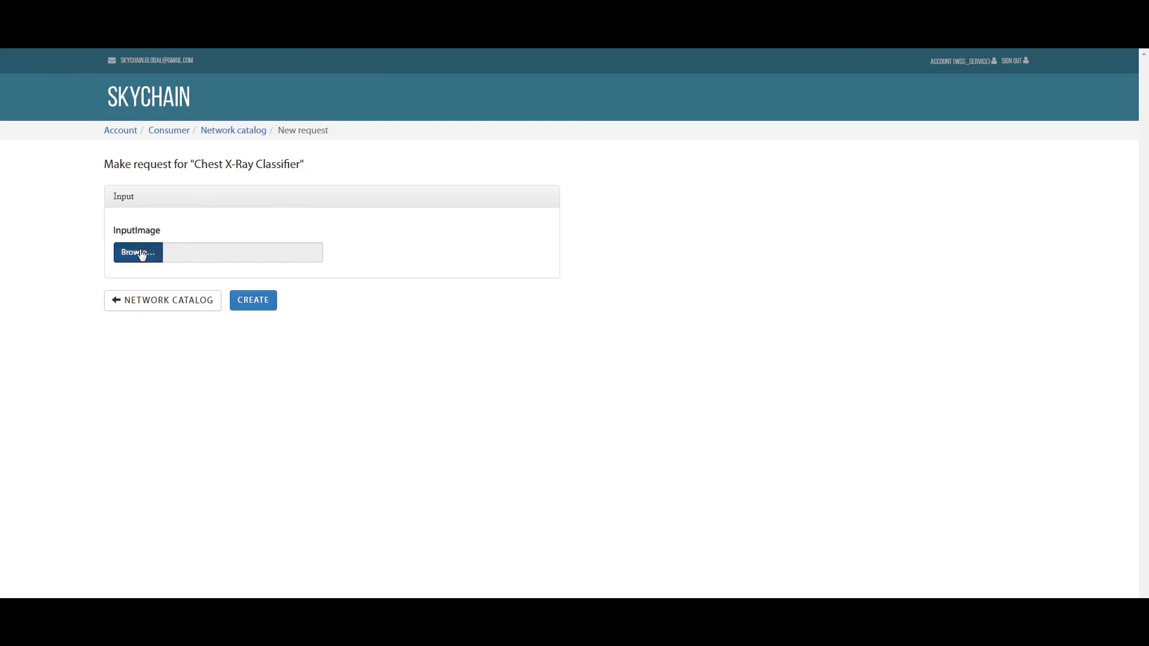
mouse_move(376, 94)
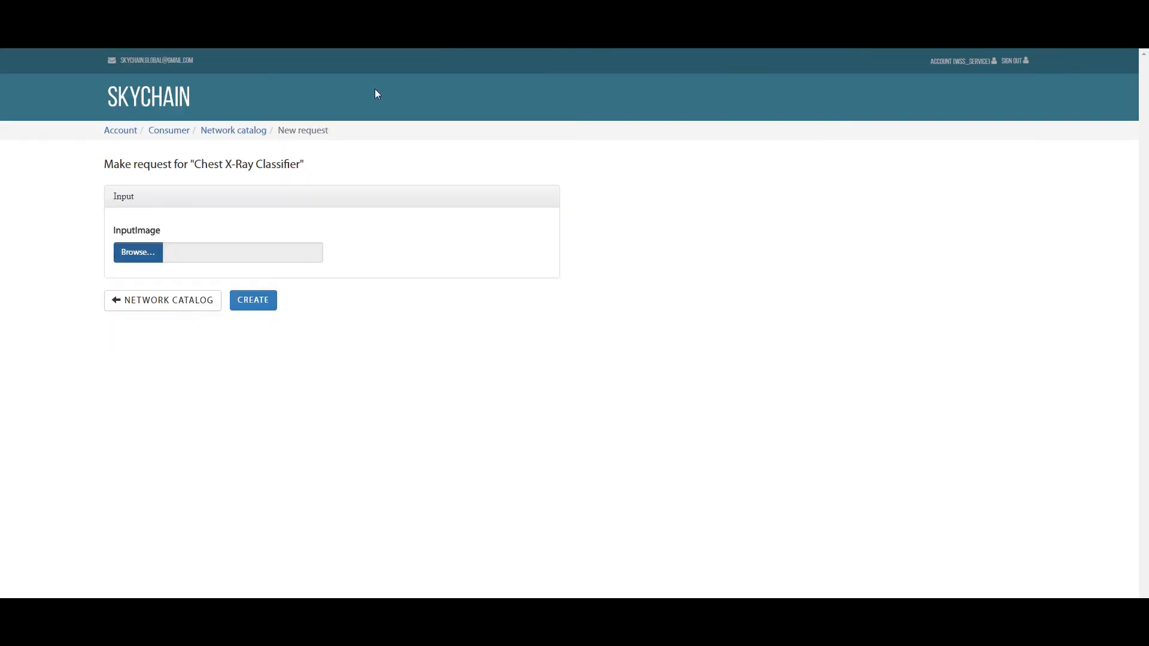
left_click(137, 252)
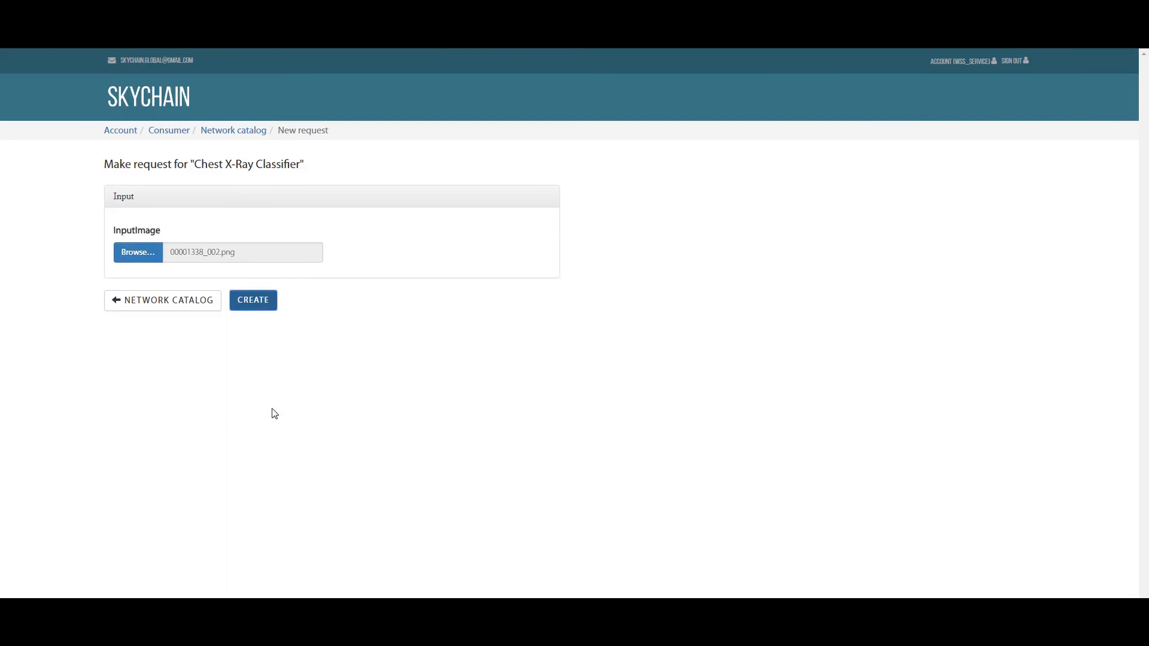
left_click(253, 299)
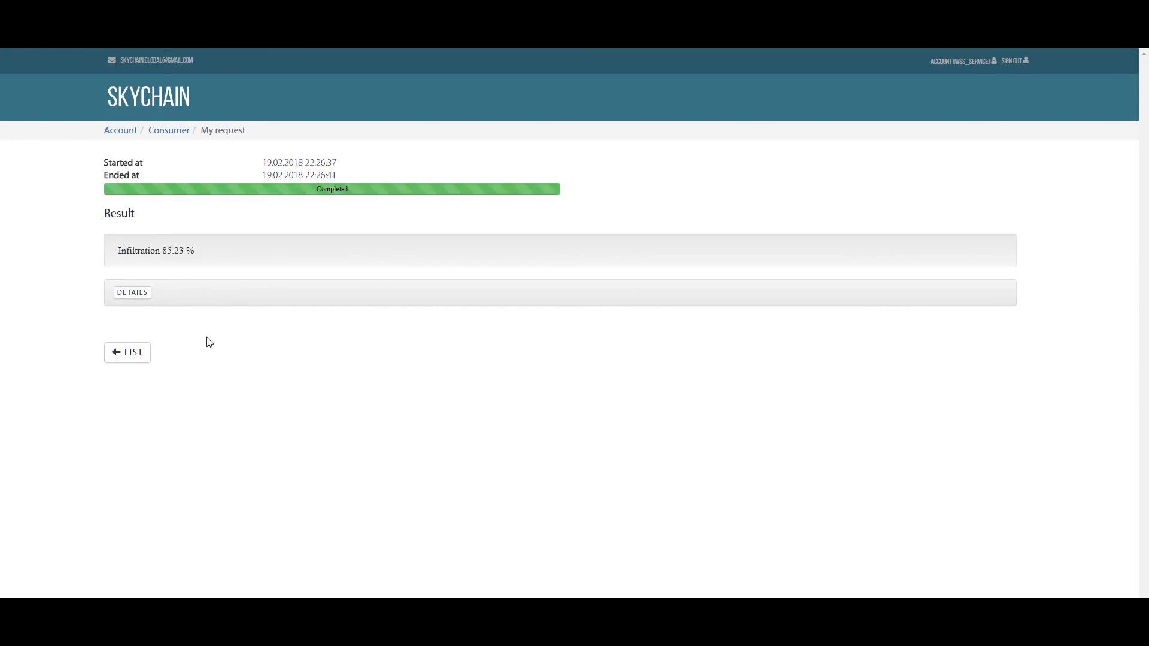
left_click(147, 96)
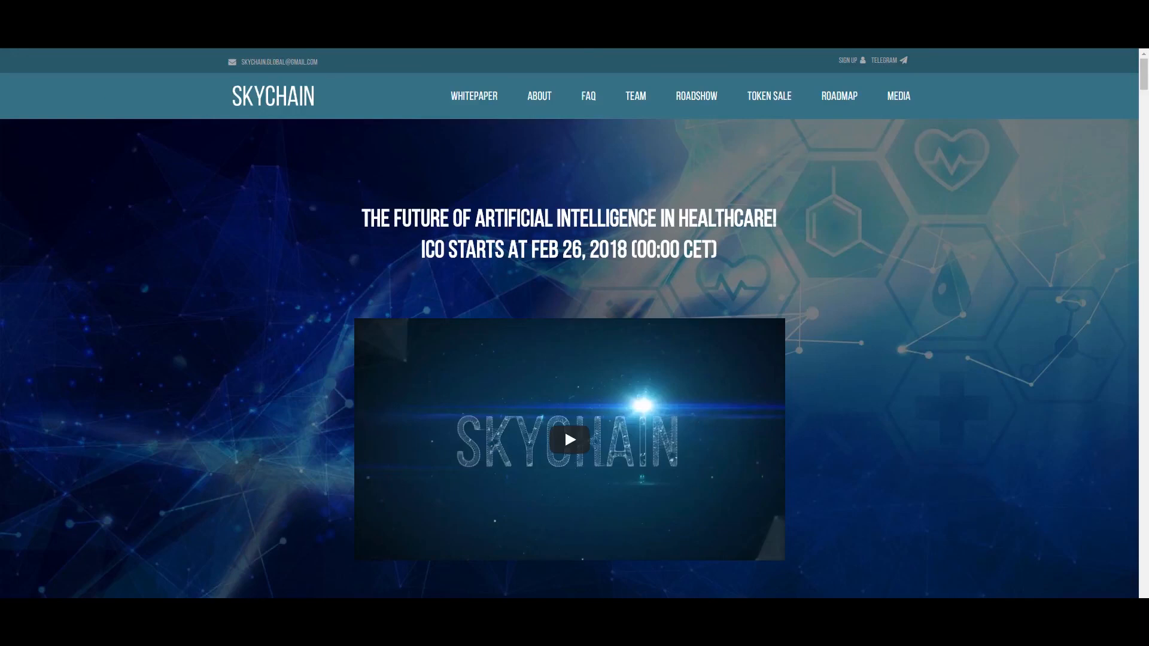